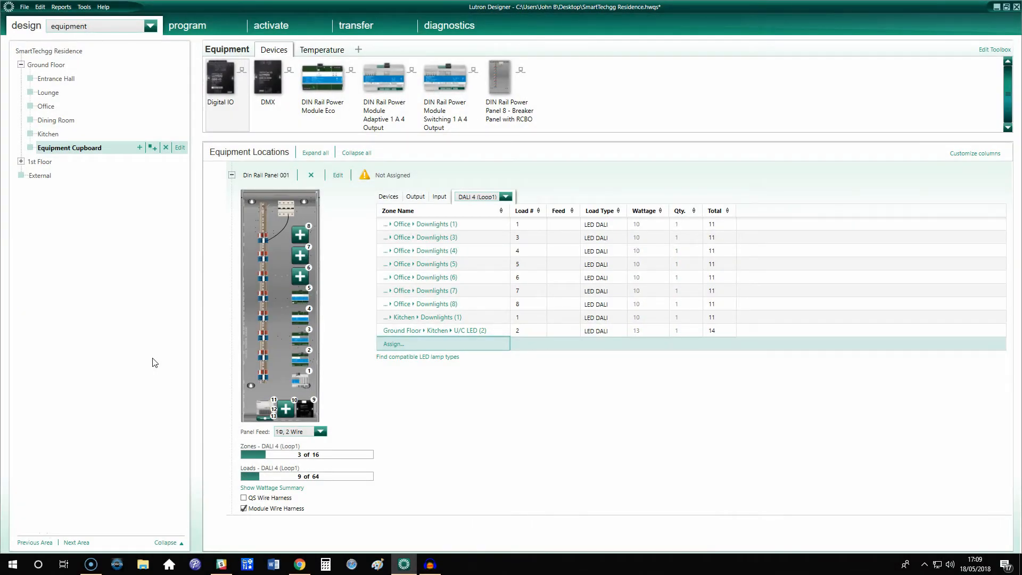
pyautogui.moveTo(351, 415)
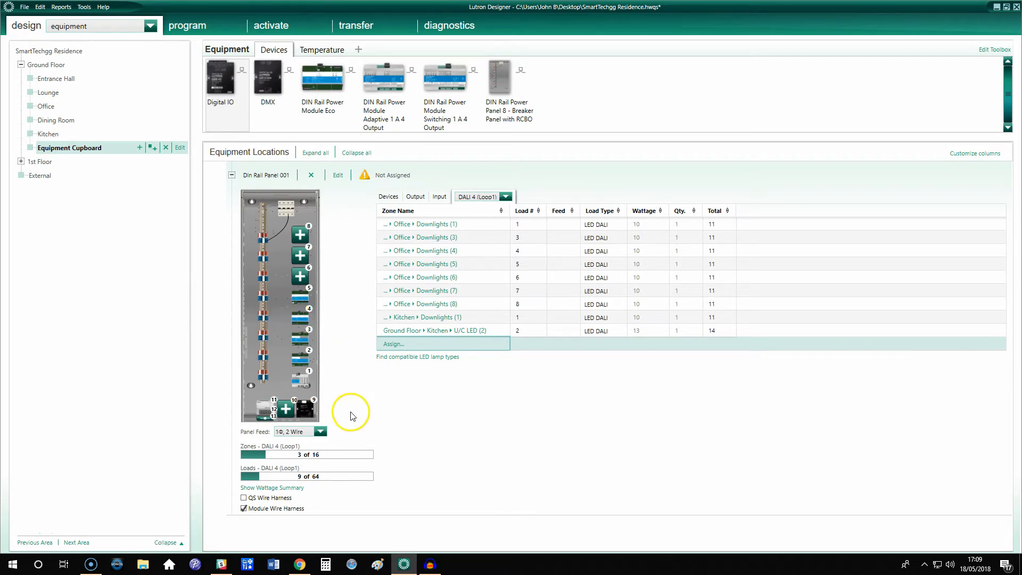
pyautogui.moveTo(513, 431)
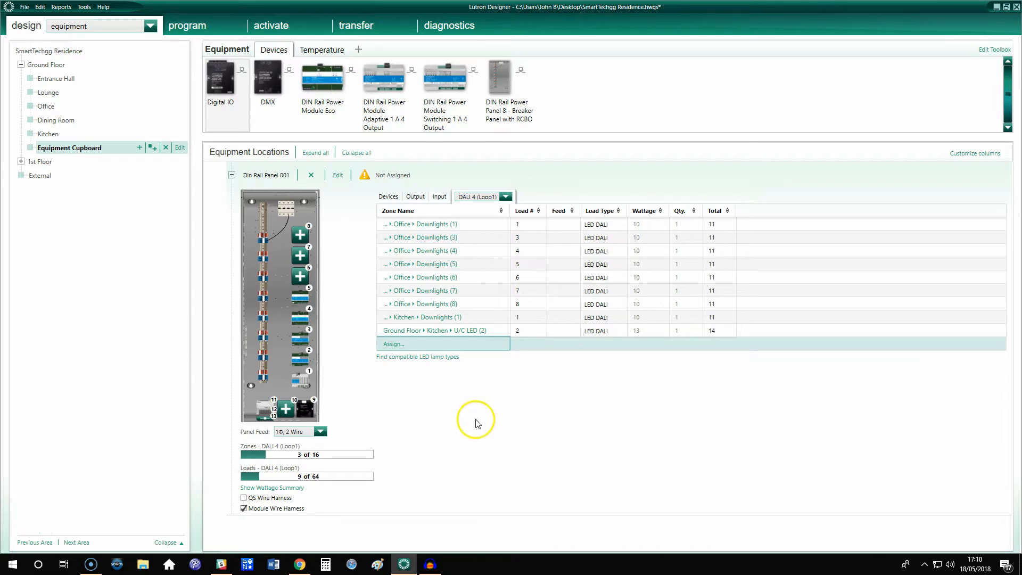
pyautogui.moveTo(484, 427)
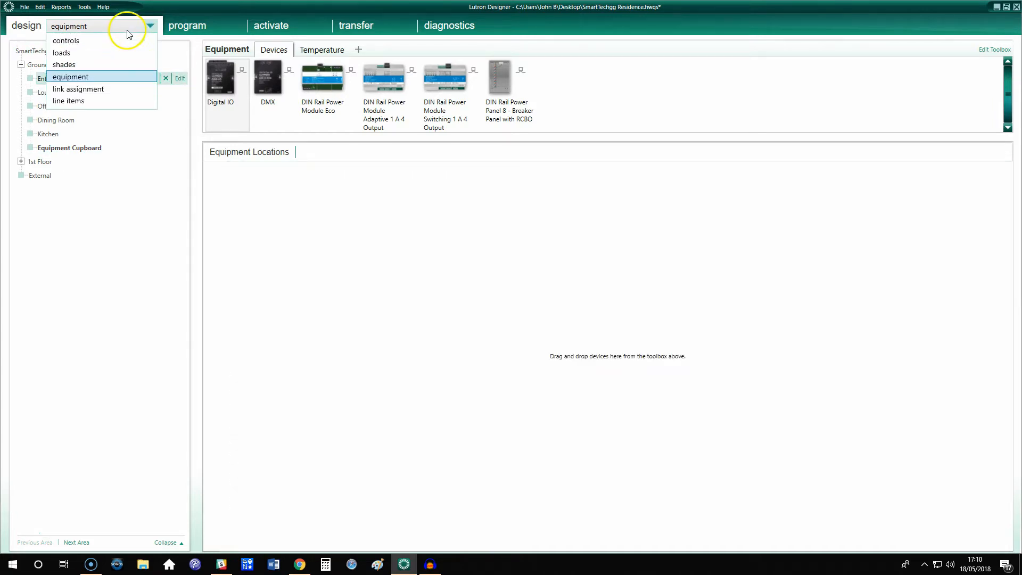
# - Switch the design view to loads and back to equipment, showing Din Rail Panel 001's devices
pyautogui.click(61, 53)
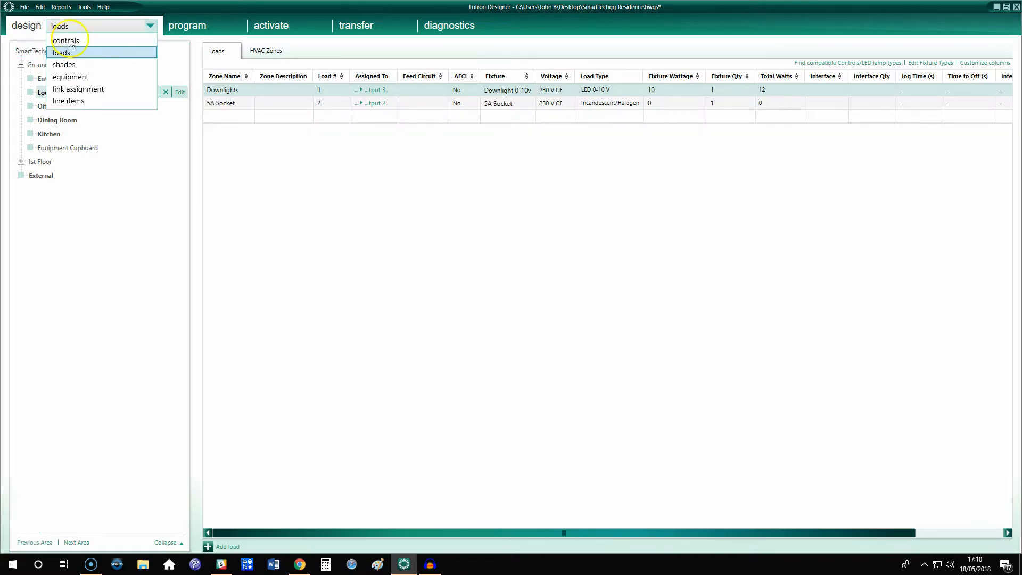
pyautogui.click(70, 77)
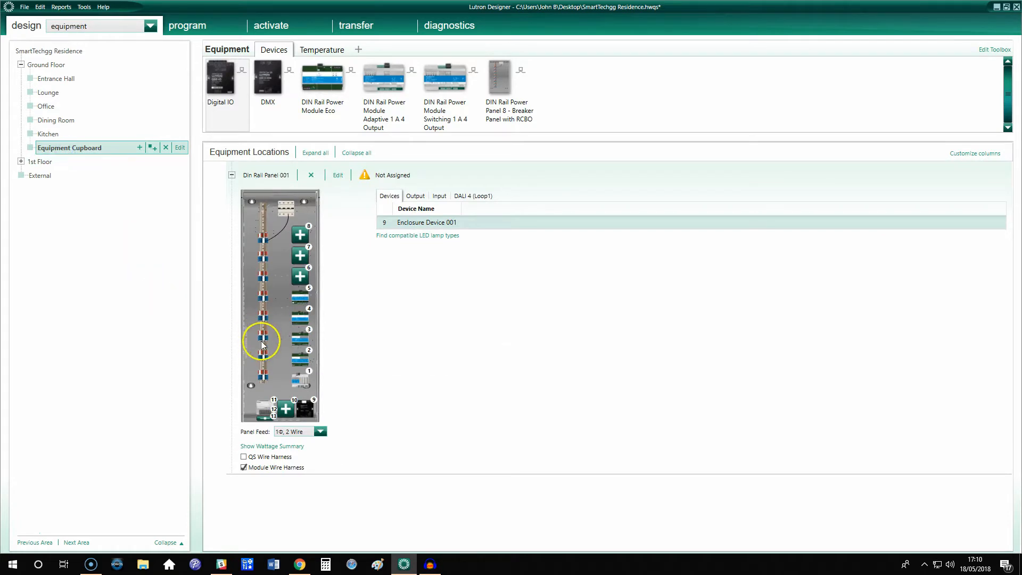
pyautogui.moveTo(358, 351)
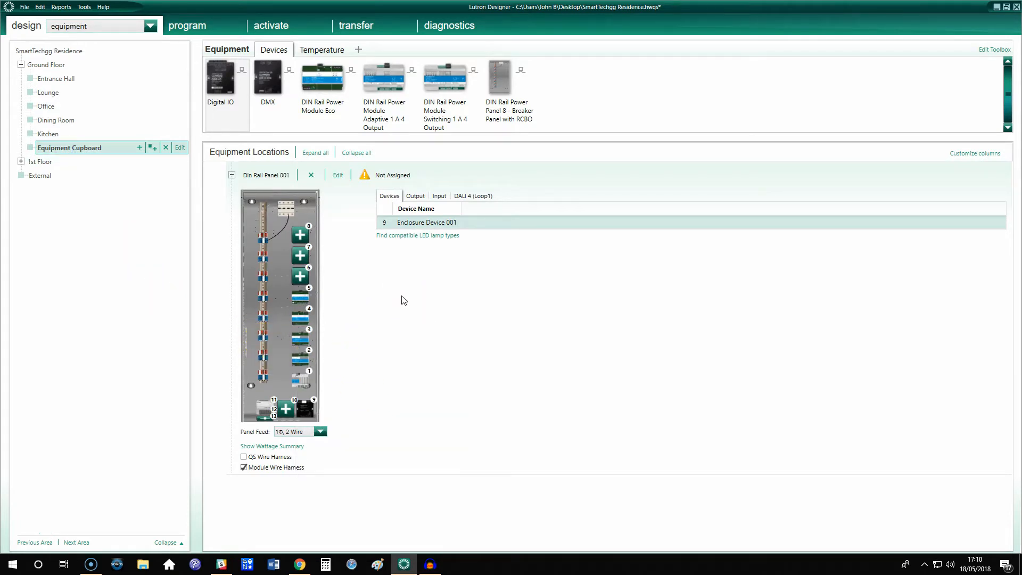
# - Select a module in the panel graphic to show the Output list with each output's assigned zone
pyautogui.click(301, 302)
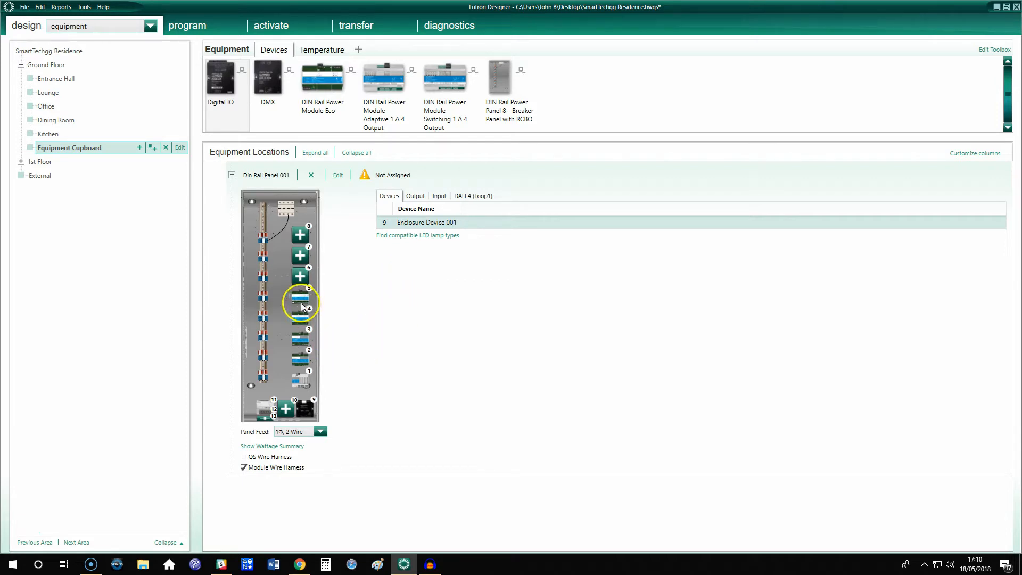
pyautogui.click(416, 196)
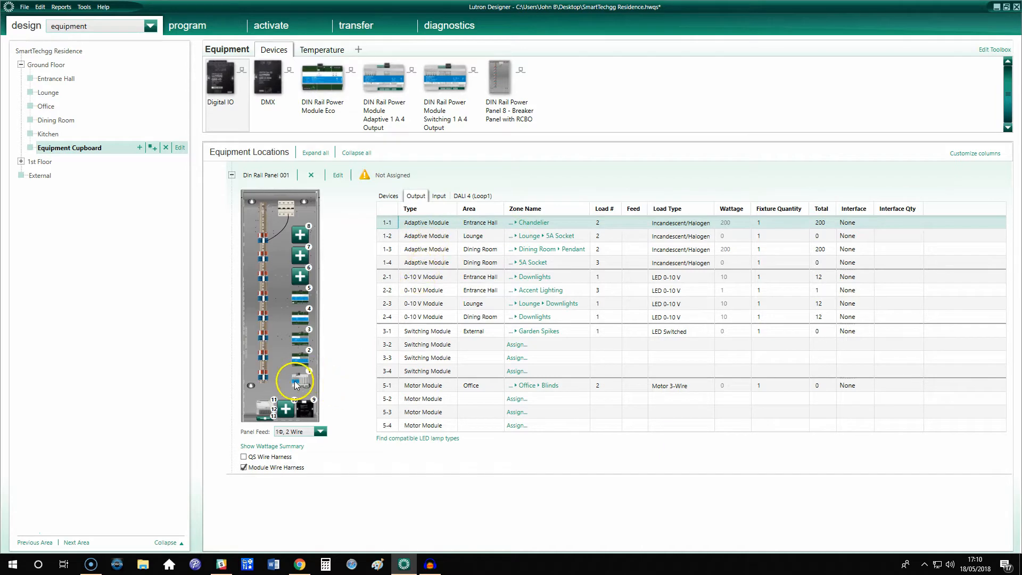
pyautogui.moveTo(304, 380)
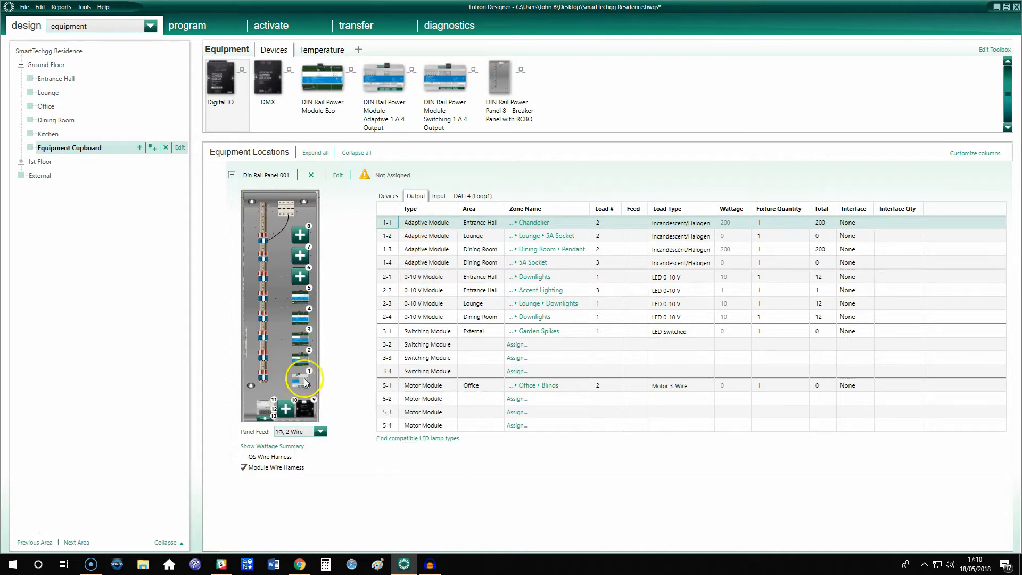
pyautogui.moveTo(538, 243)
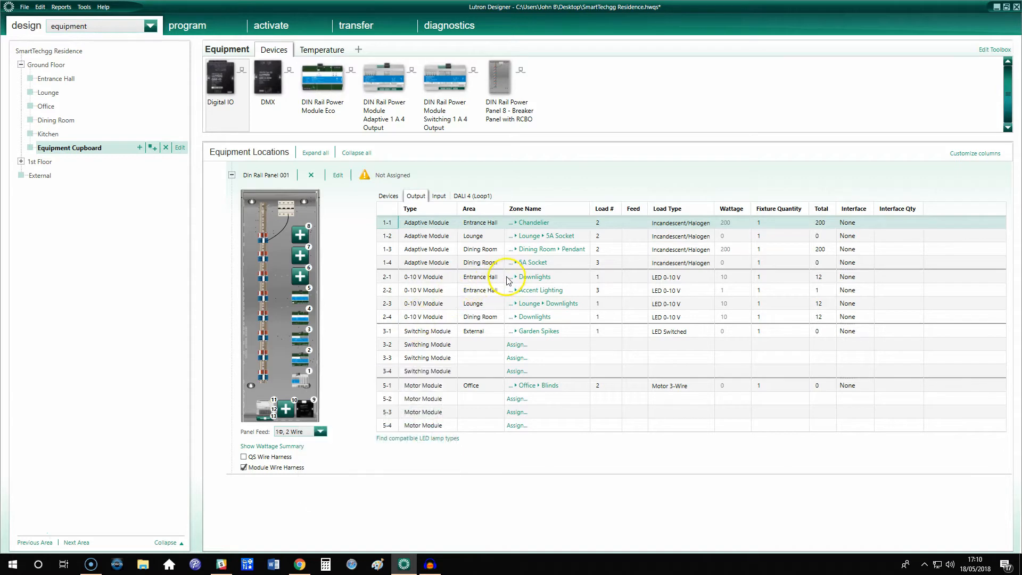
pyautogui.moveTo(541, 299)
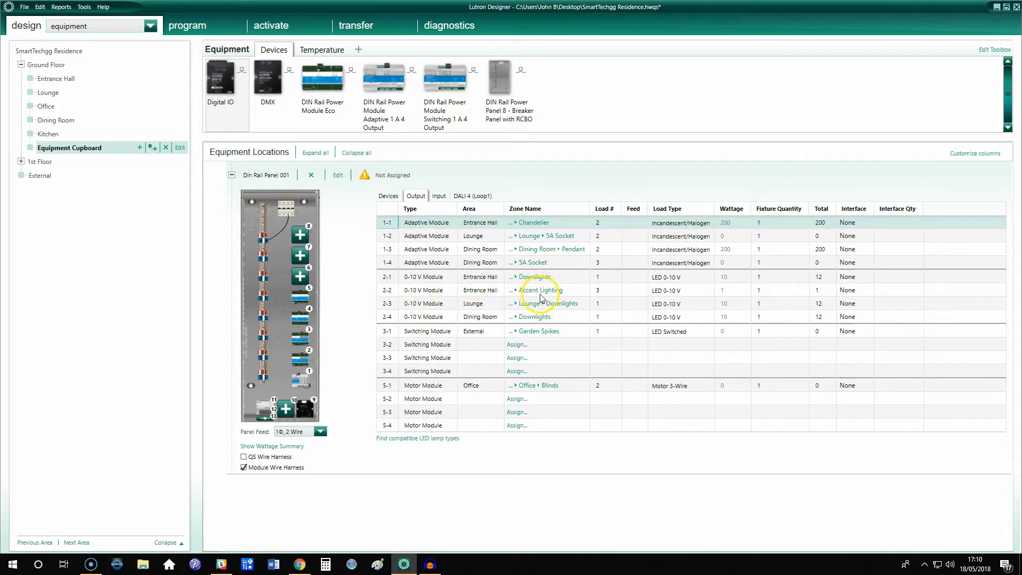
pyautogui.moveTo(302, 319)
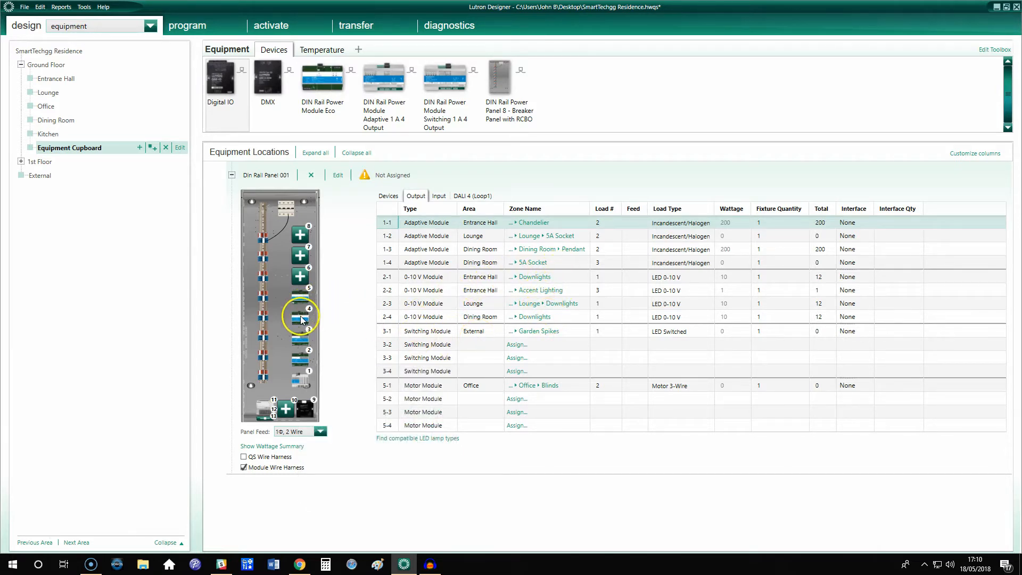
pyautogui.moveTo(300, 319)
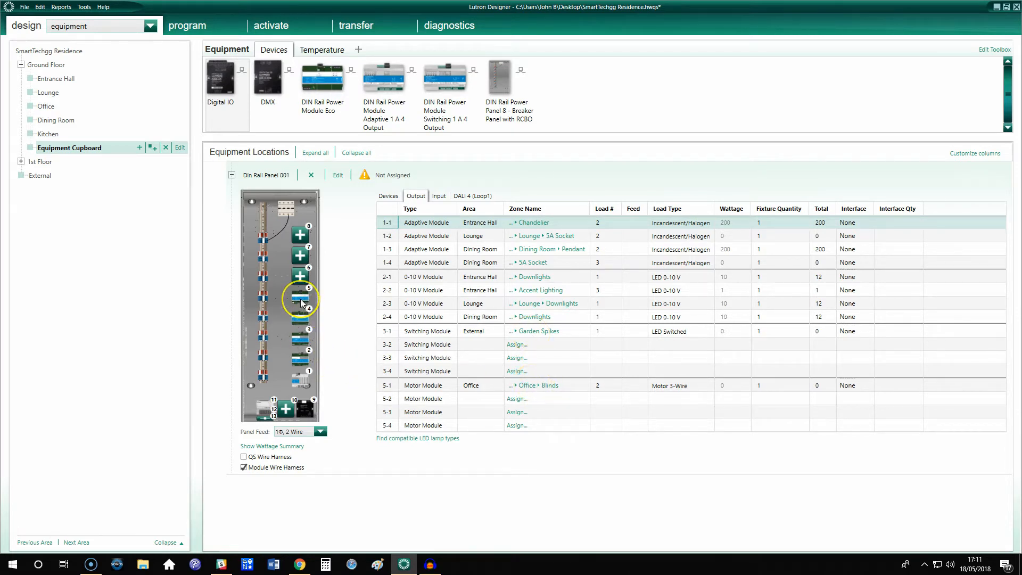
pyautogui.moveTo(300, 302)
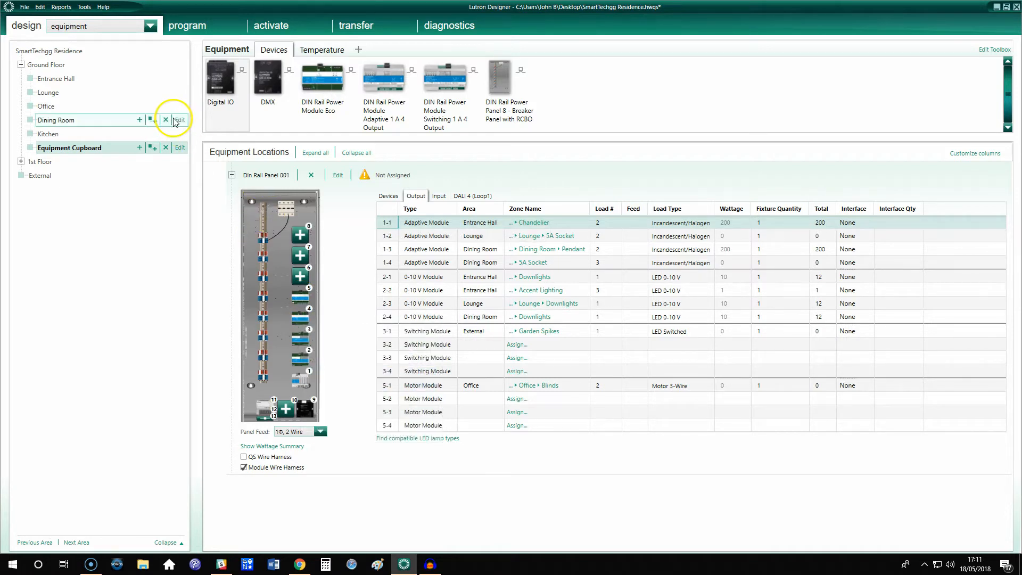
# - Switch the design view to link assignment and select Link 1 (HWQS RF) under Enclosure Device 001
pyautogui.click(149, 26)
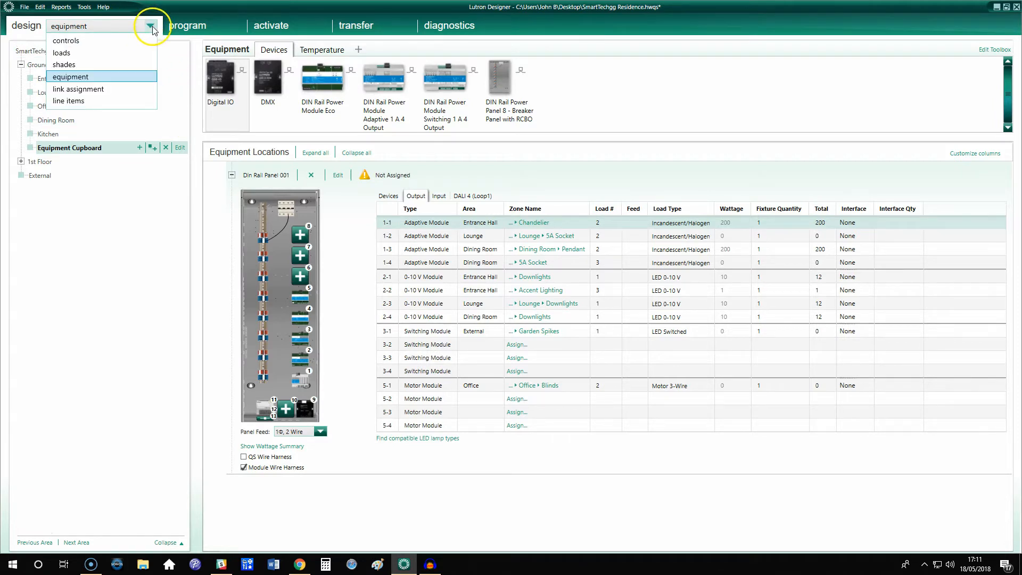
pyautogui.click(151, 26)
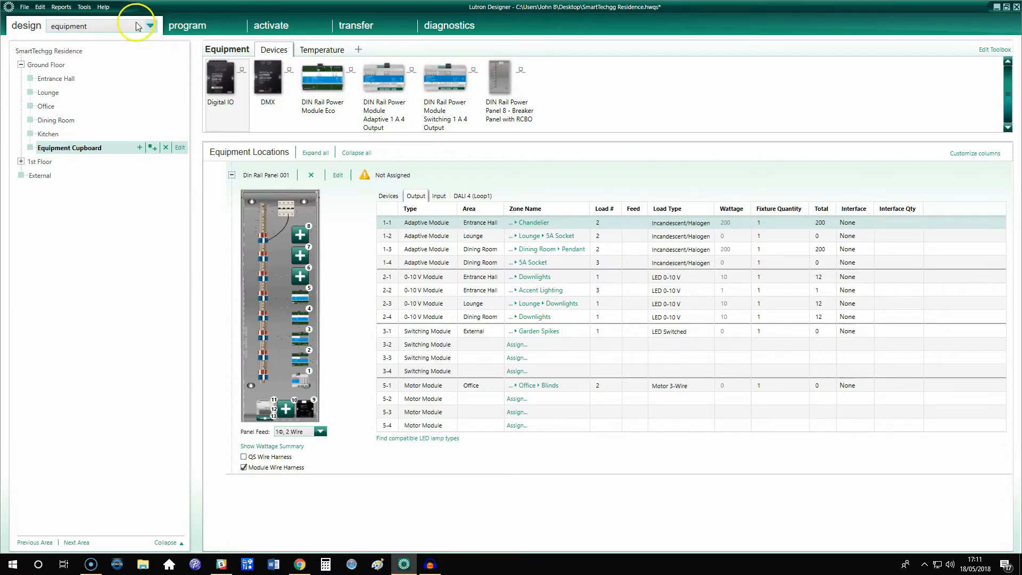
pyautogui.click(150, 26)
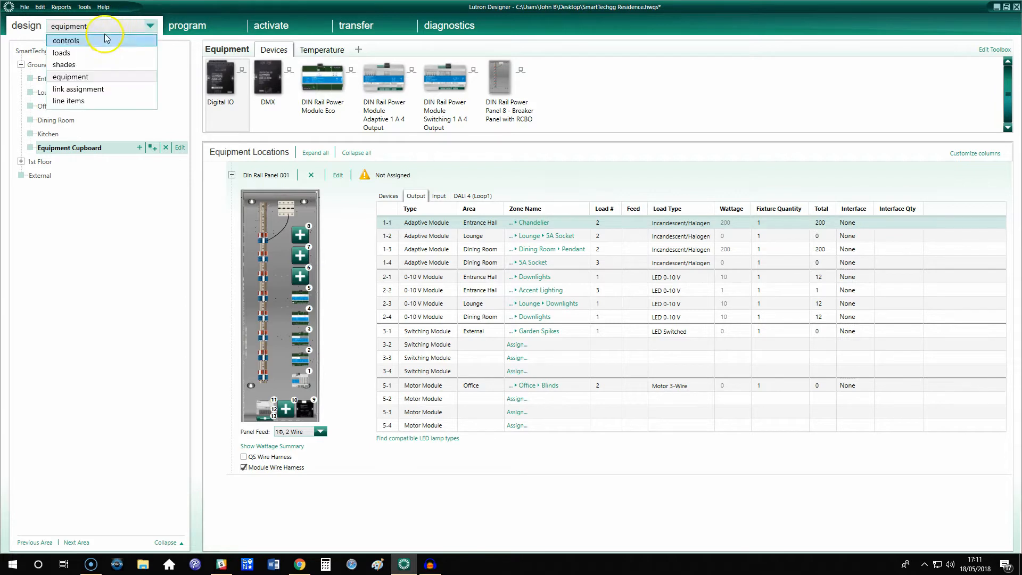
pyautogui.moveTo(128, 27)
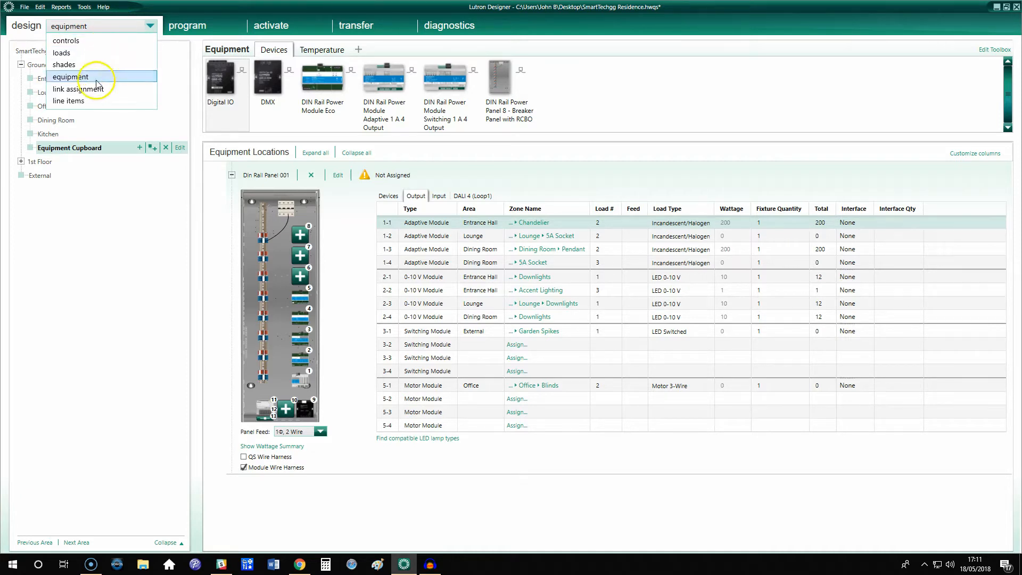
pyautogui.moveTo(98, 90)
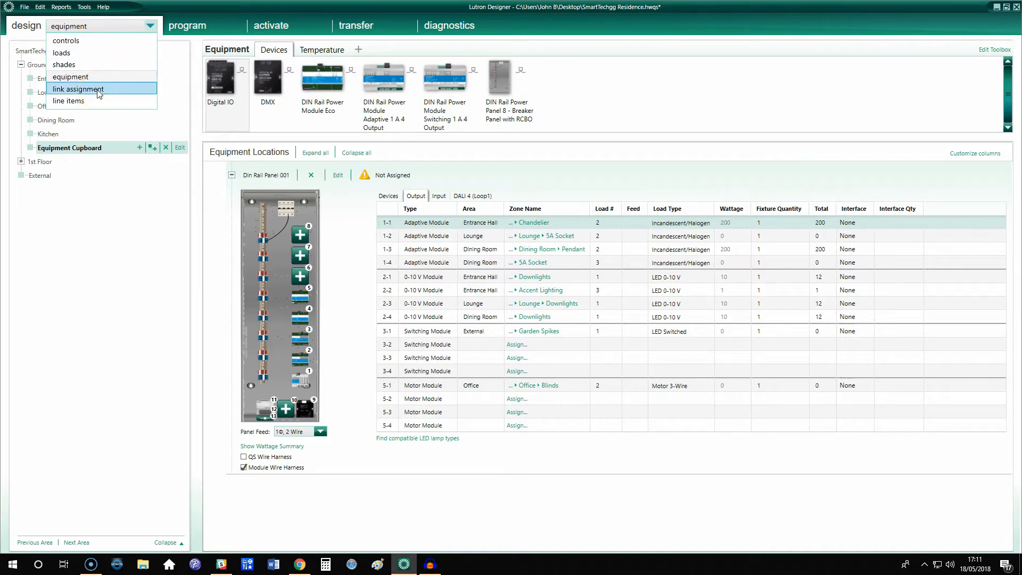
pyautogui.click(78, 88)
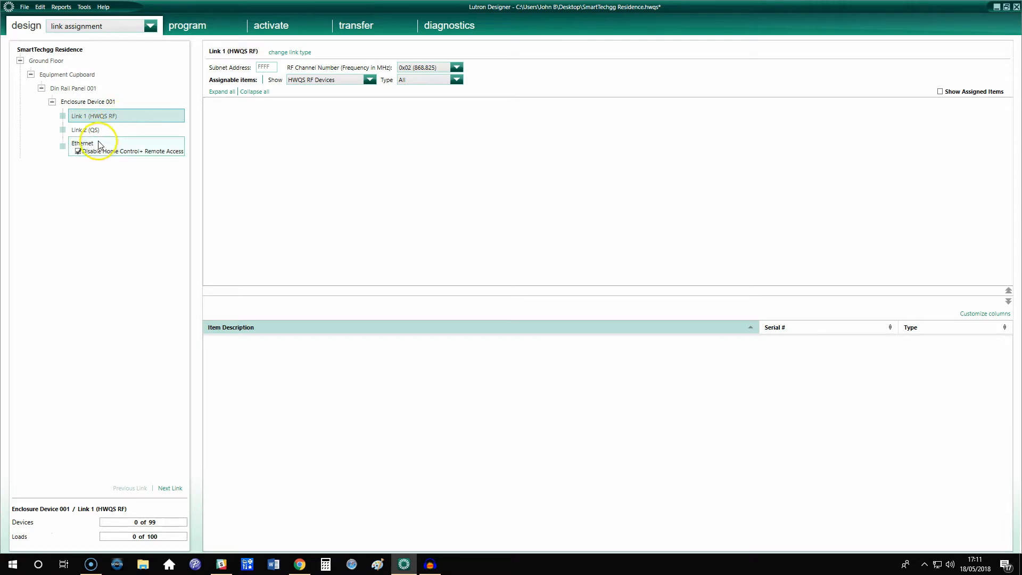
pyautogui.click(91, 101)
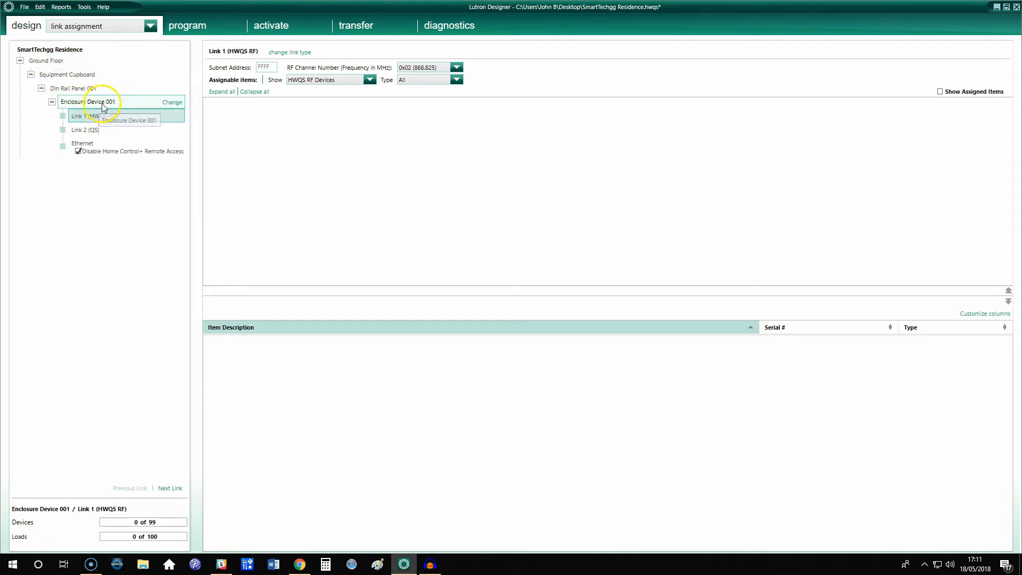
pyautogui.click(75, 116)
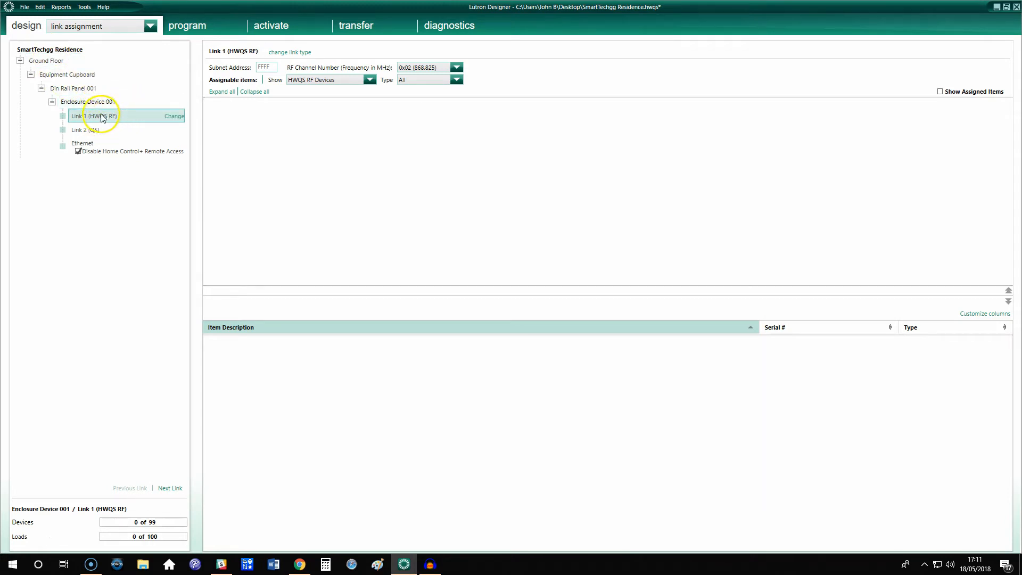
pyautogui.moveTo(121, 117)
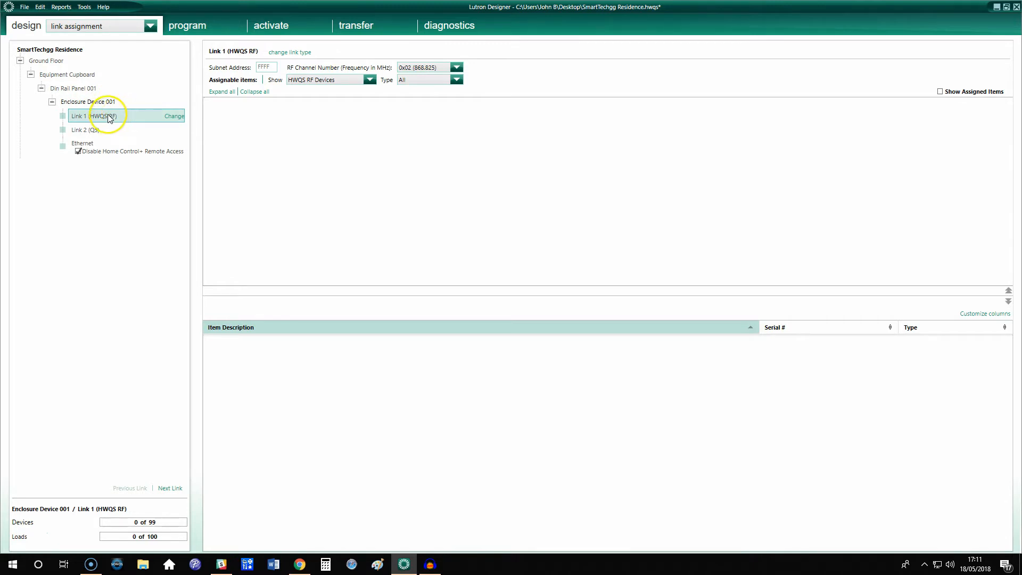
pyautogui.moveTo(133, 123)
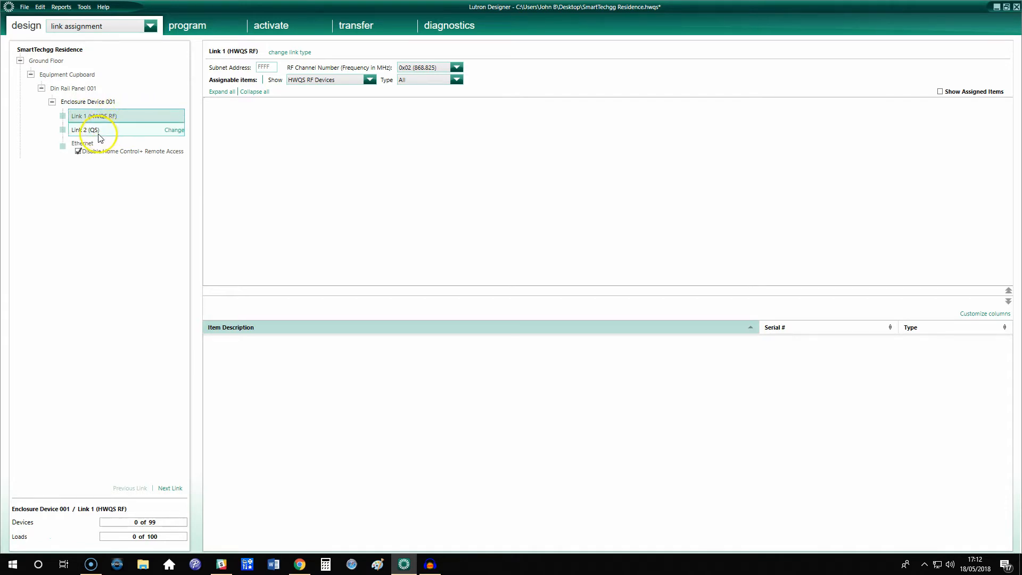
# - On Link 2 (QS), assign the Ground Floor keypads (Front Door, Lounge) and collapse the 1st Floor list
pyautogui.click(82, 130)
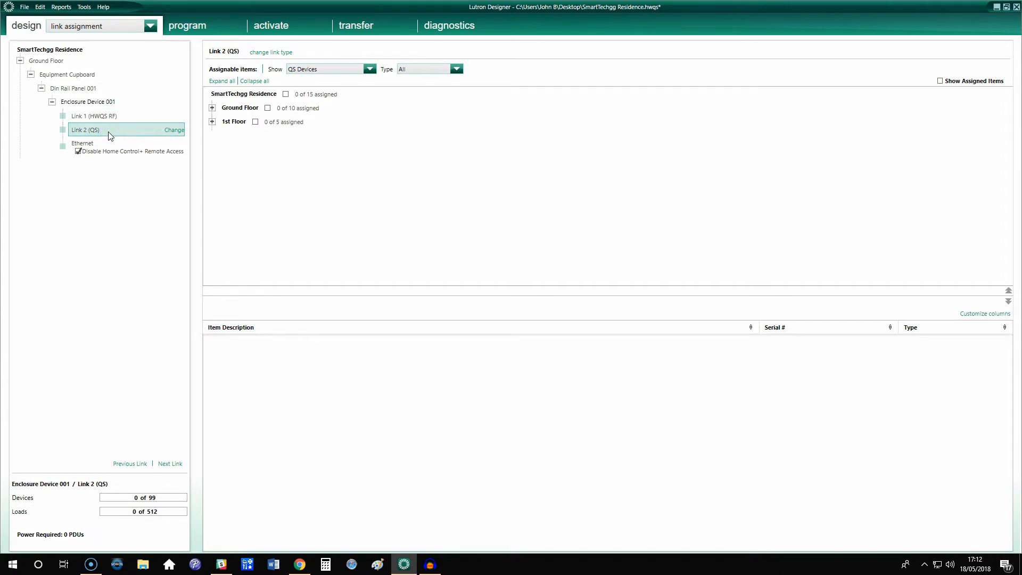
pyautogui.click(109, 128)
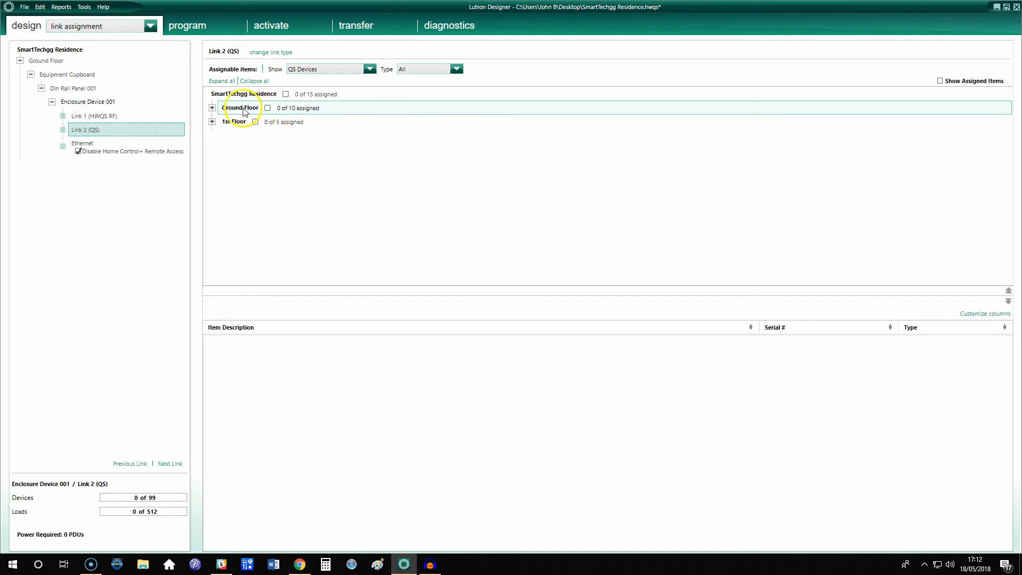
pyautogui.click(212, 108)
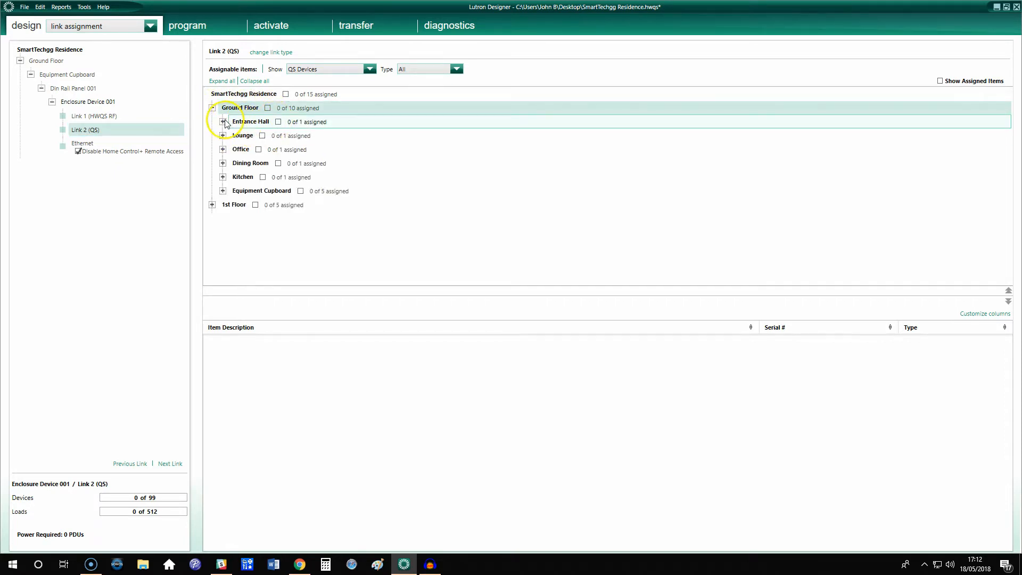
pyautogui.click(222, 121)
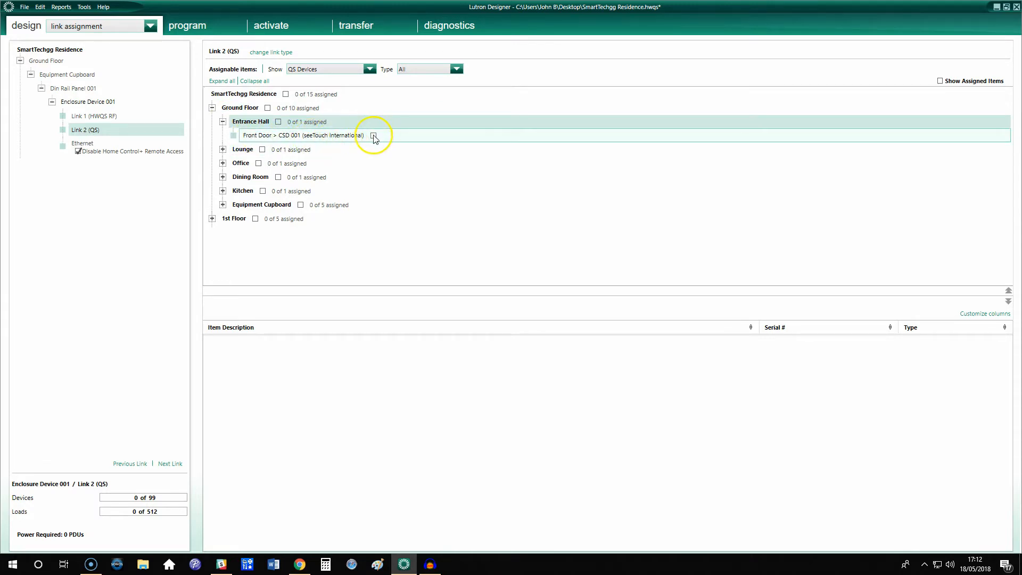
pyautogui.click(373, 135)
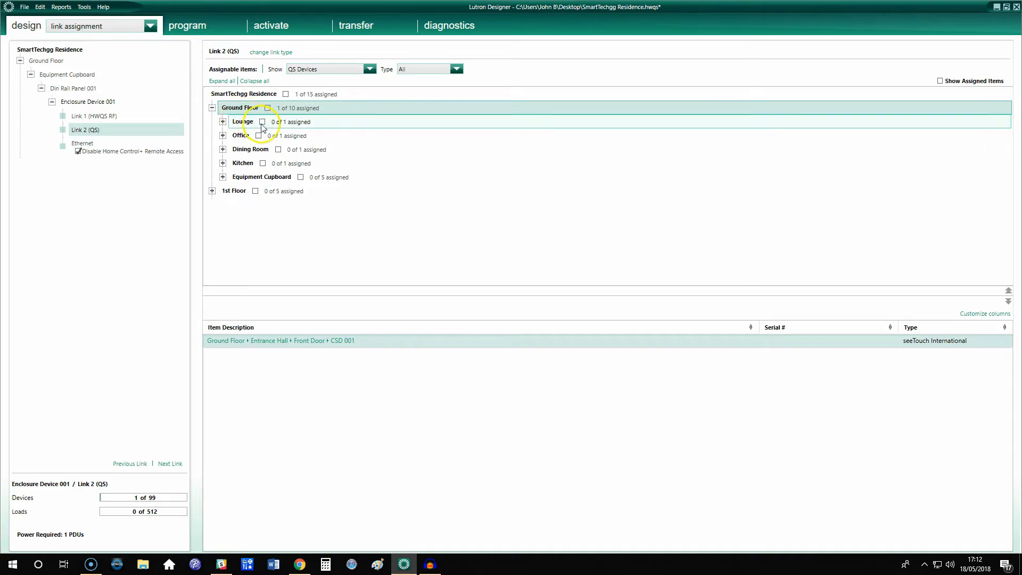
pyautogui.click(259, 121)
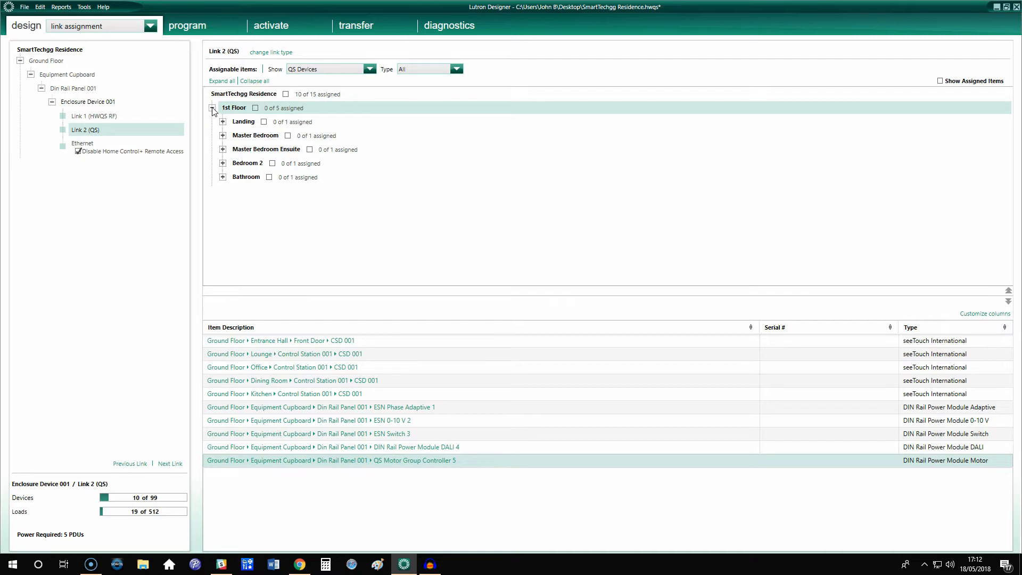
pyautogui.click(211, 109)
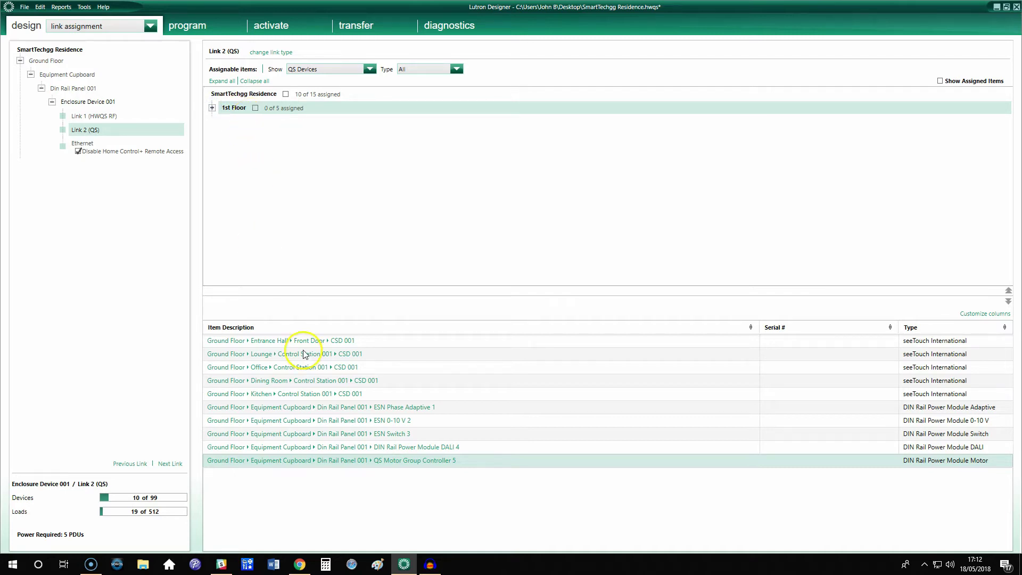
pyautogui.moveTo(339, 356)
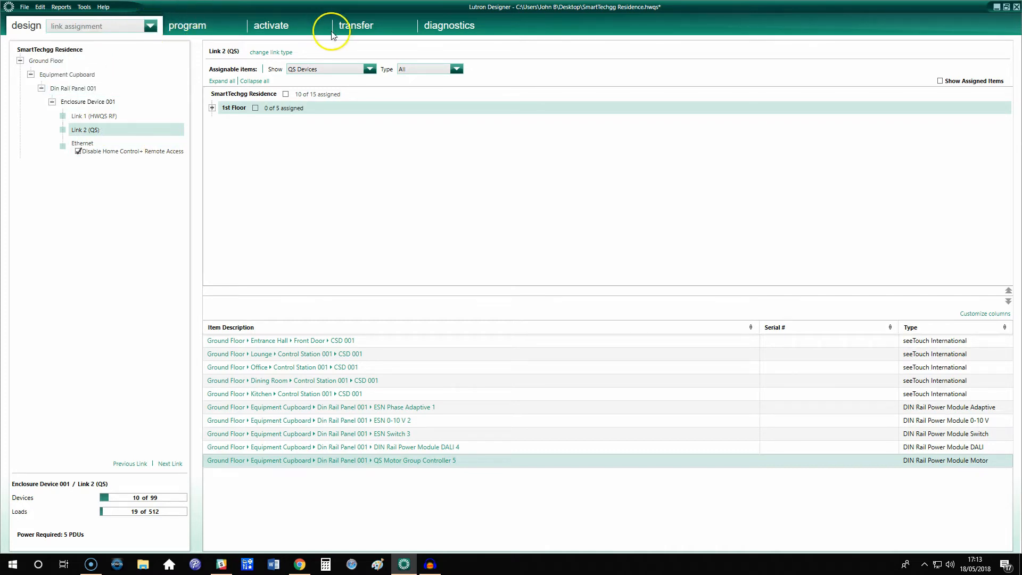
# - Save the project via the transfer view, then return to the Front Door keypad's Welcome button programming
pyautogui.click(356, 25)
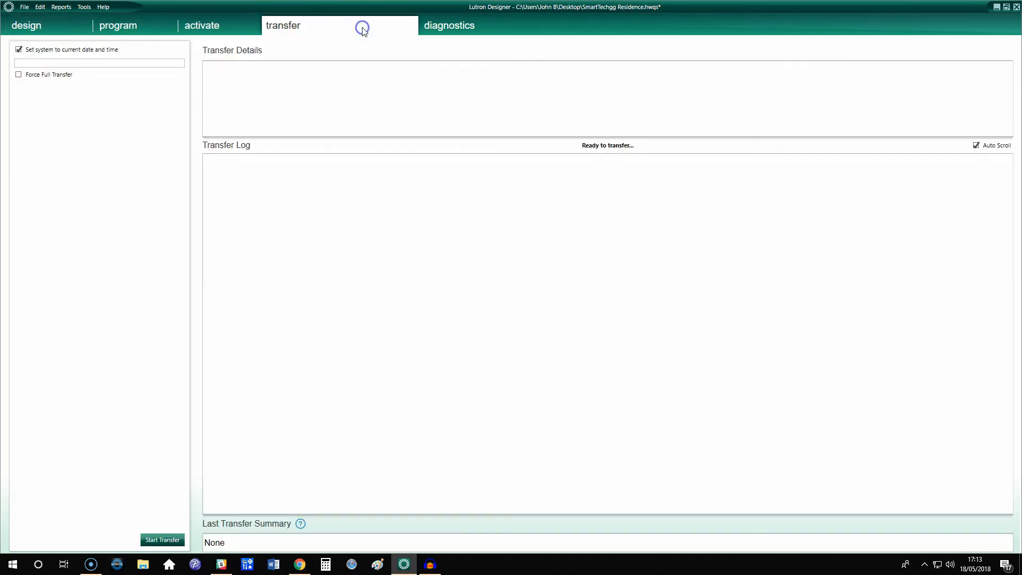
pyautogui.click(162, 539)
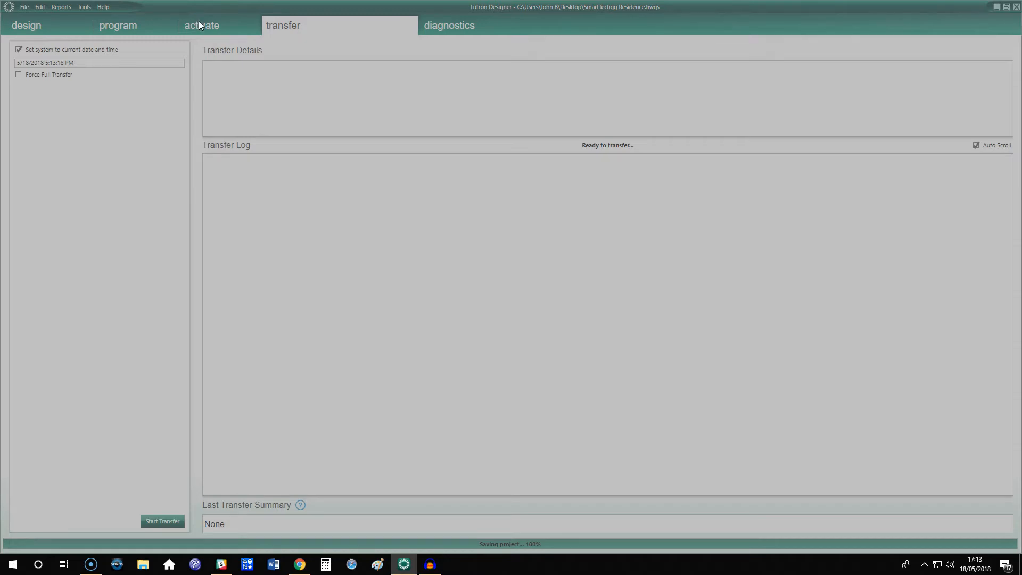
pyautogui.click(198, 26)
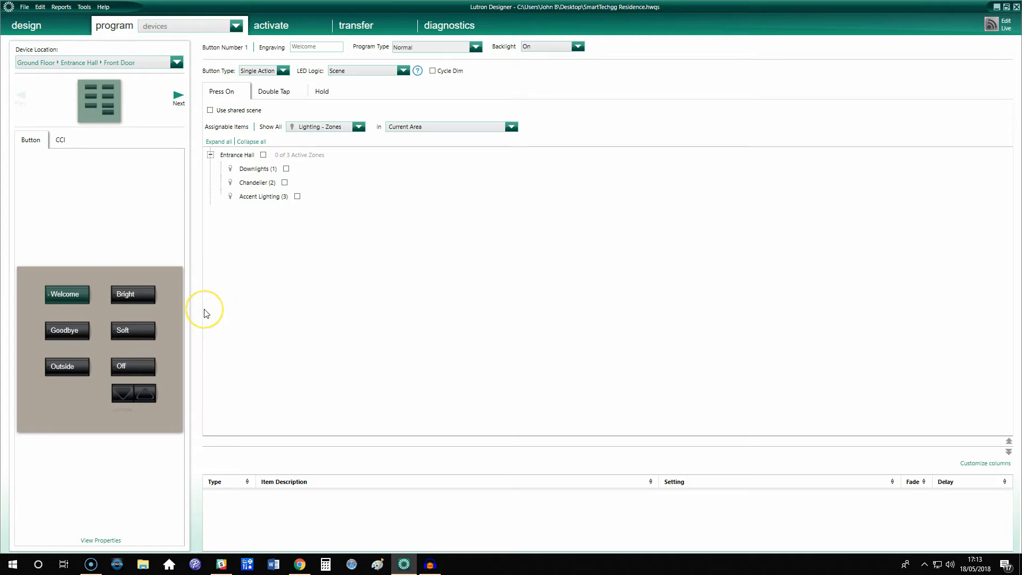
pyautogui.moveTo(196, 272)
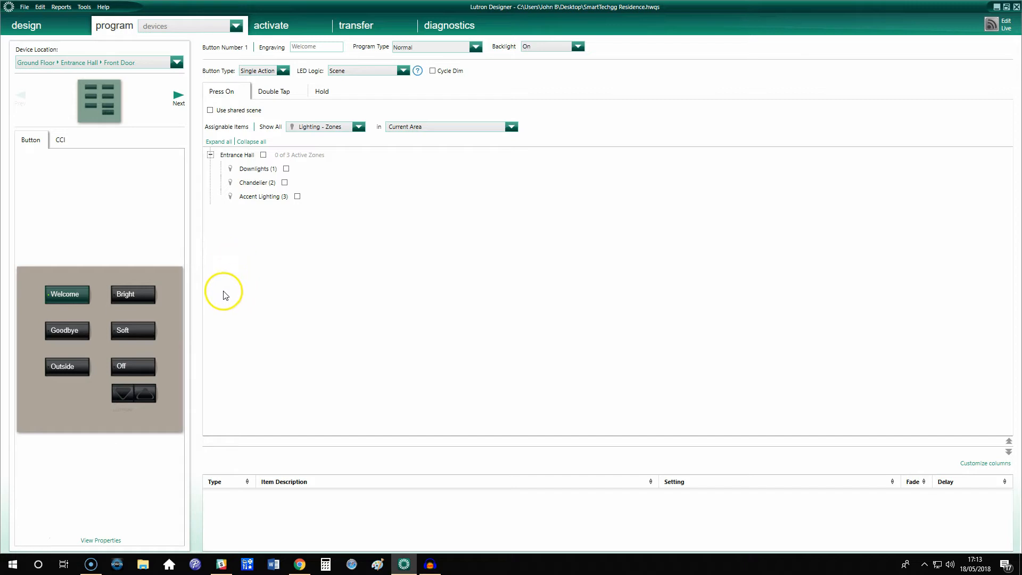
pyautogui.moveTo(176, 303)
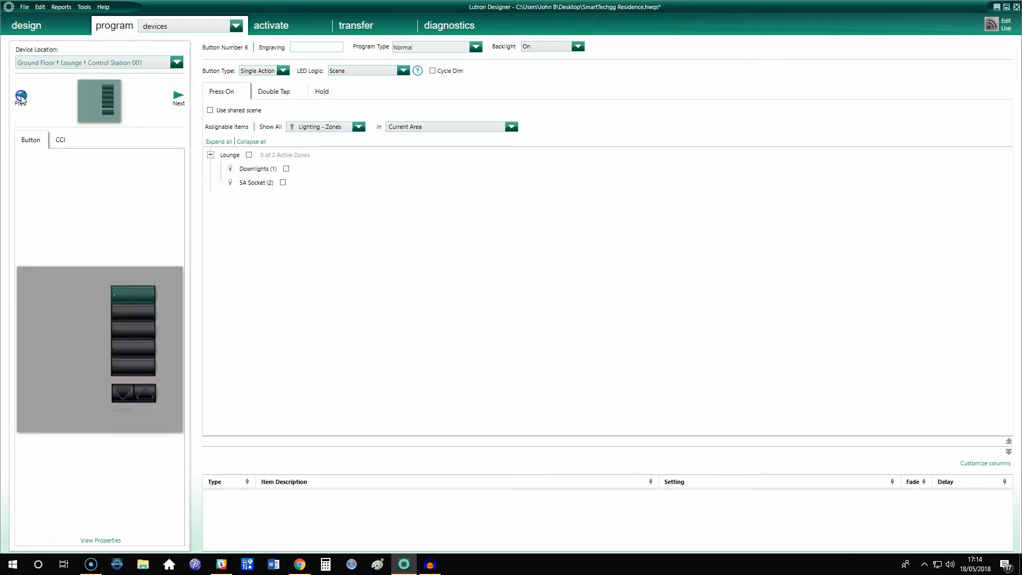
pyautogui.click(179, 62)
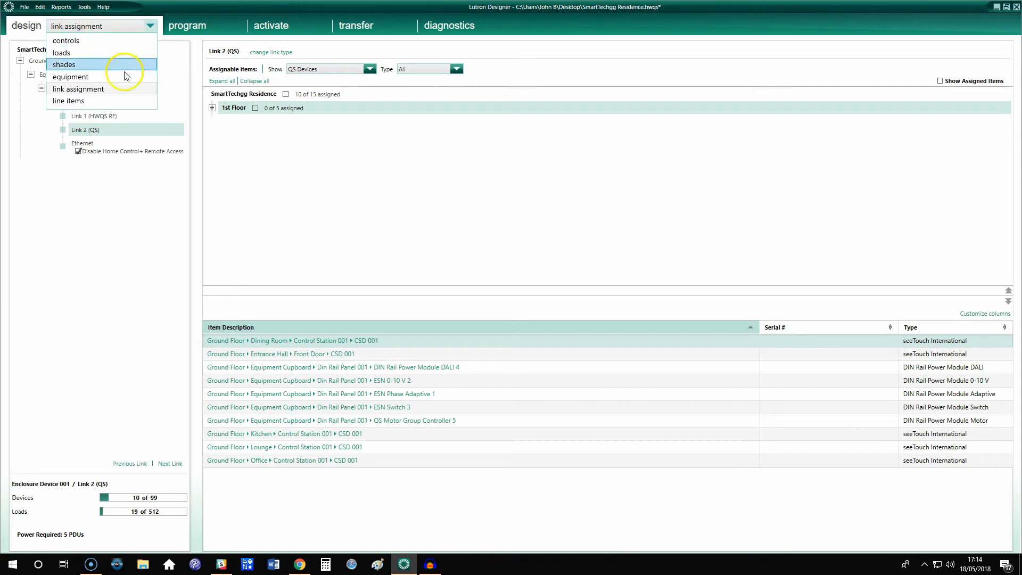
pyautogui.moveTo(94, 42)
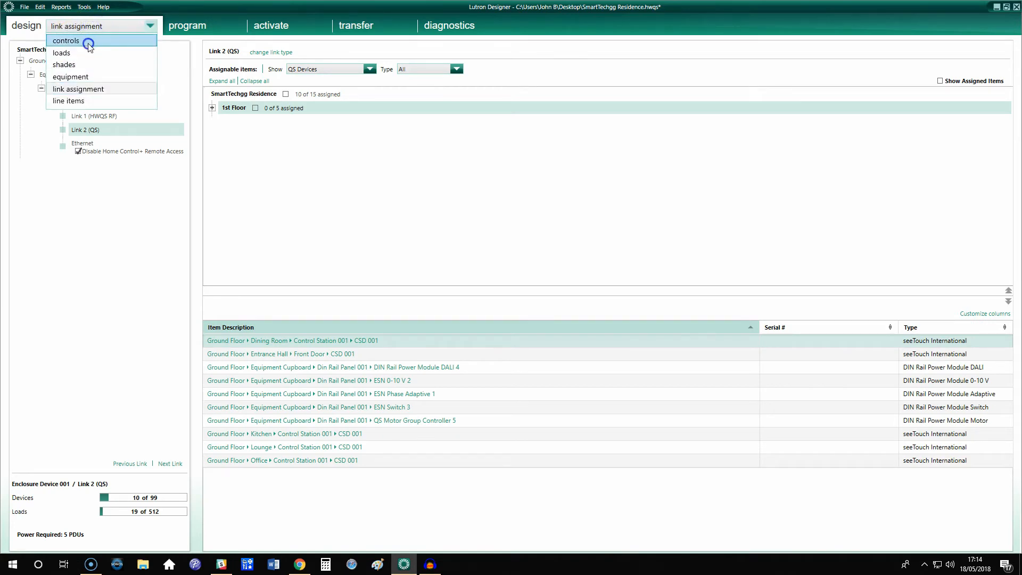
pyautogui.click(66, 41)
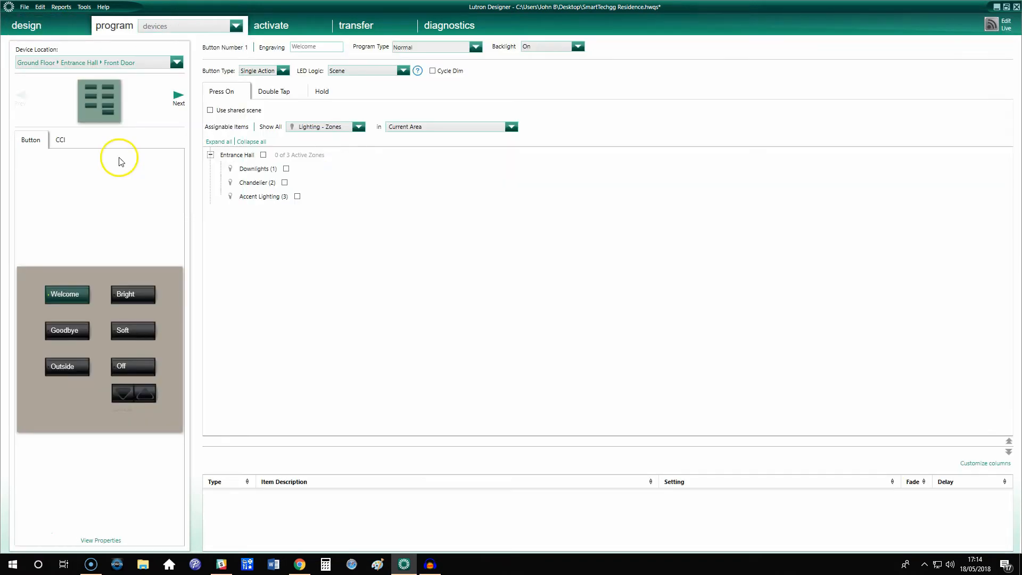
pyautogui.moveTo(153, 66)
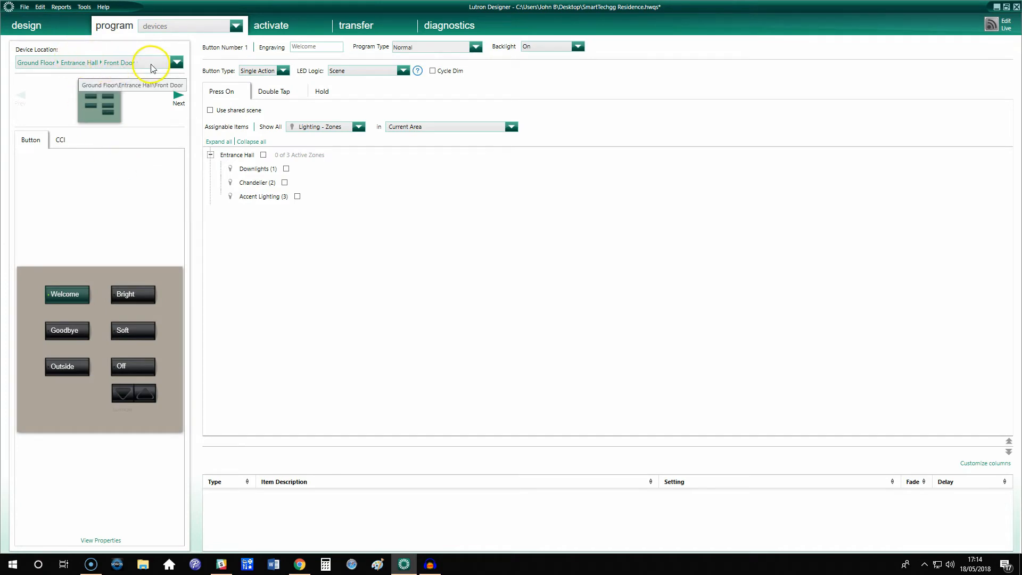
pyautogui.click(133, 294)
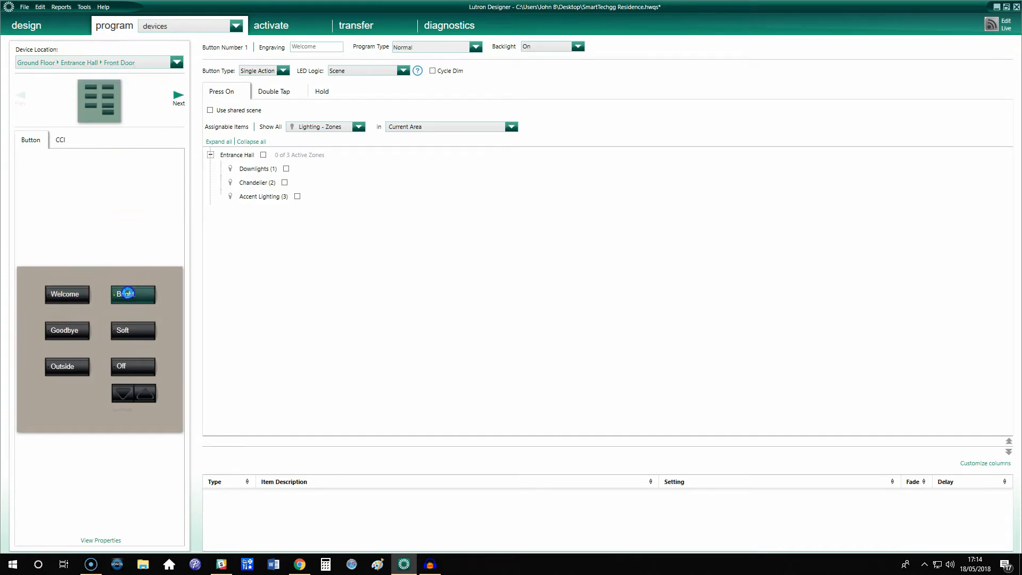
# - Select the Bright button and browse the Office area's zones before returning to Current Area
pyautogui.click(132, 294)
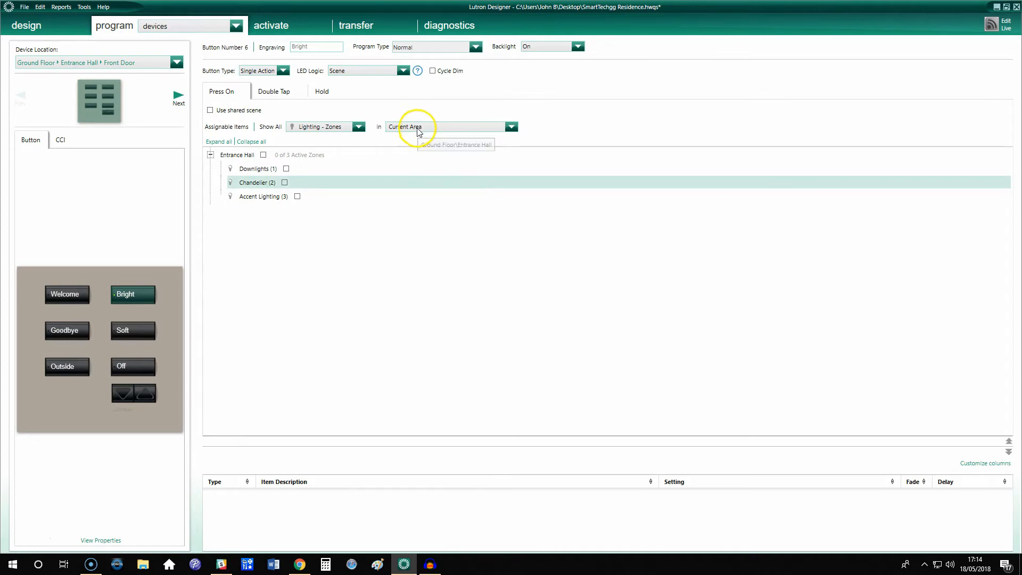
pyautogui.moveTo(500, 129)
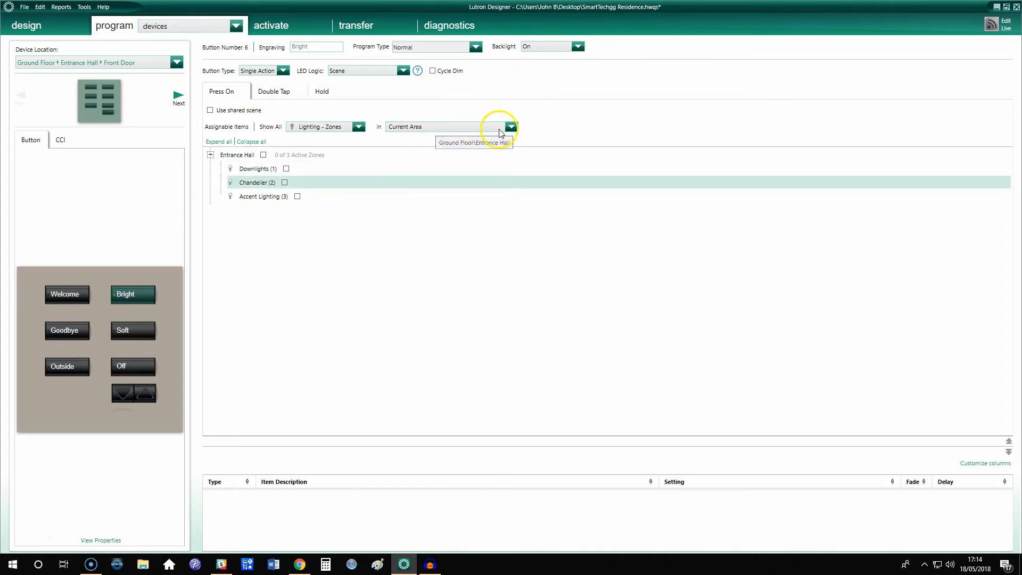
pyautogui.click(510, 126)
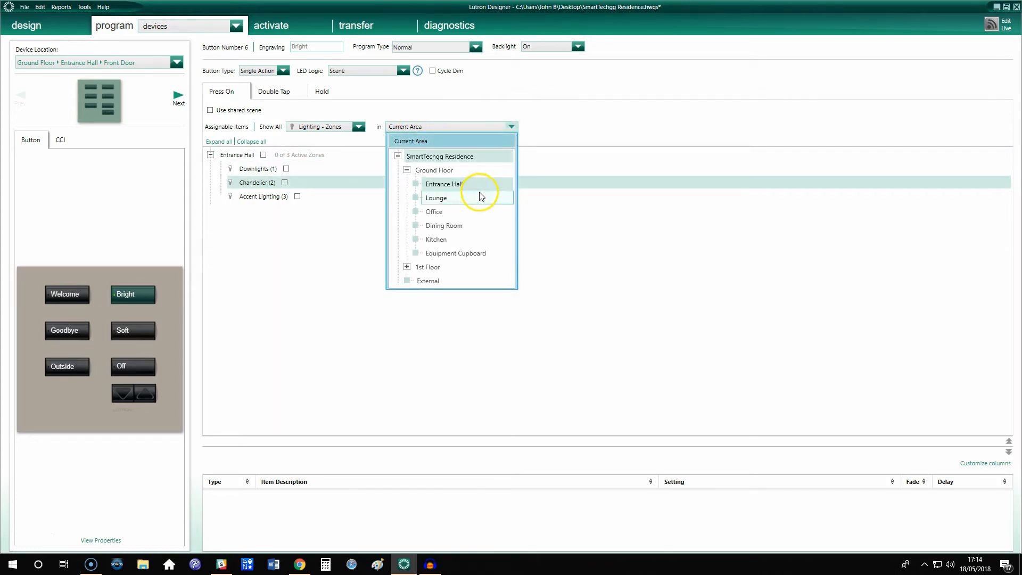
pyautogui.moveTo(489, 191)
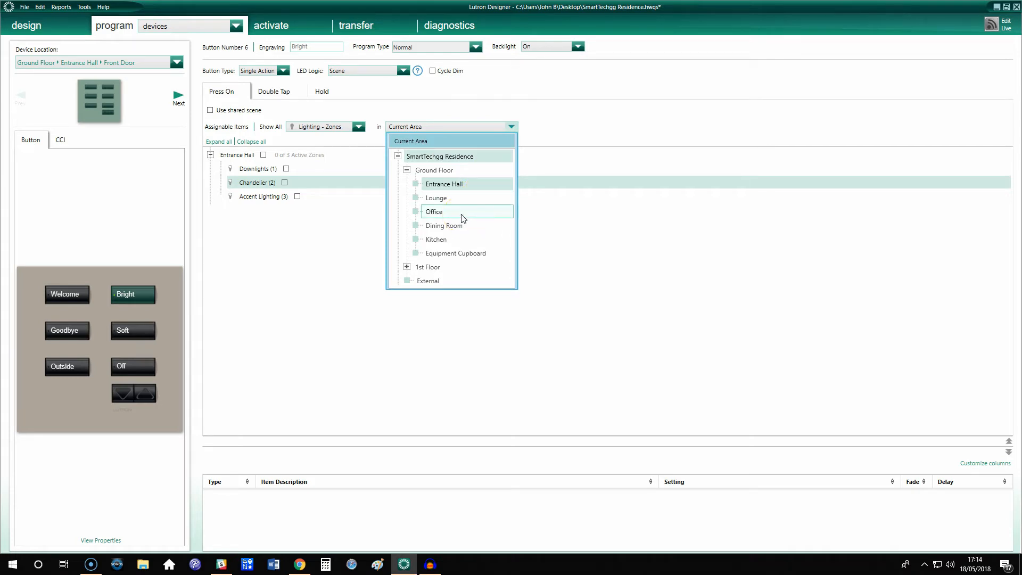
pyautogui.click(435, 211)
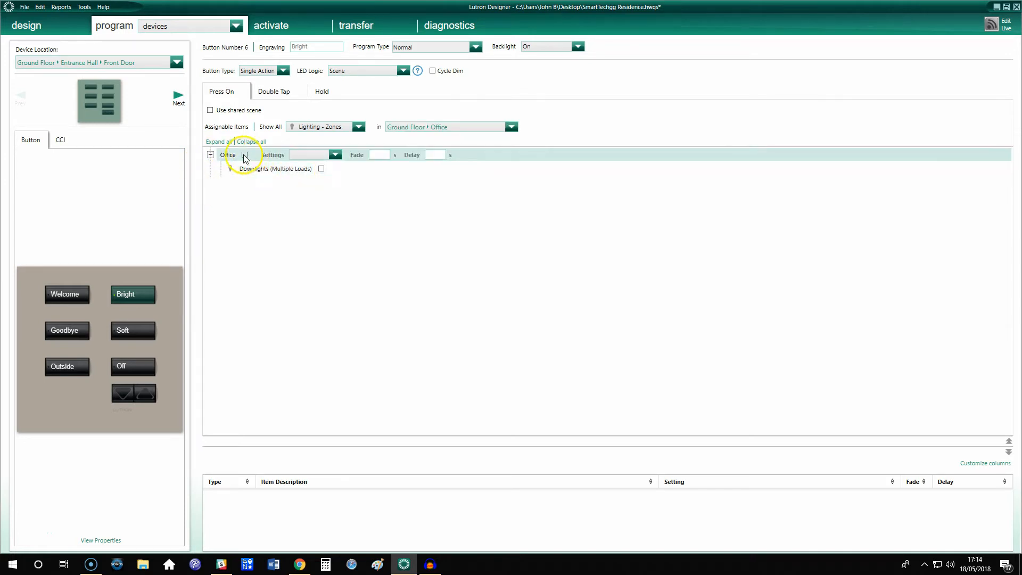
pyautogui.click(511, 127)
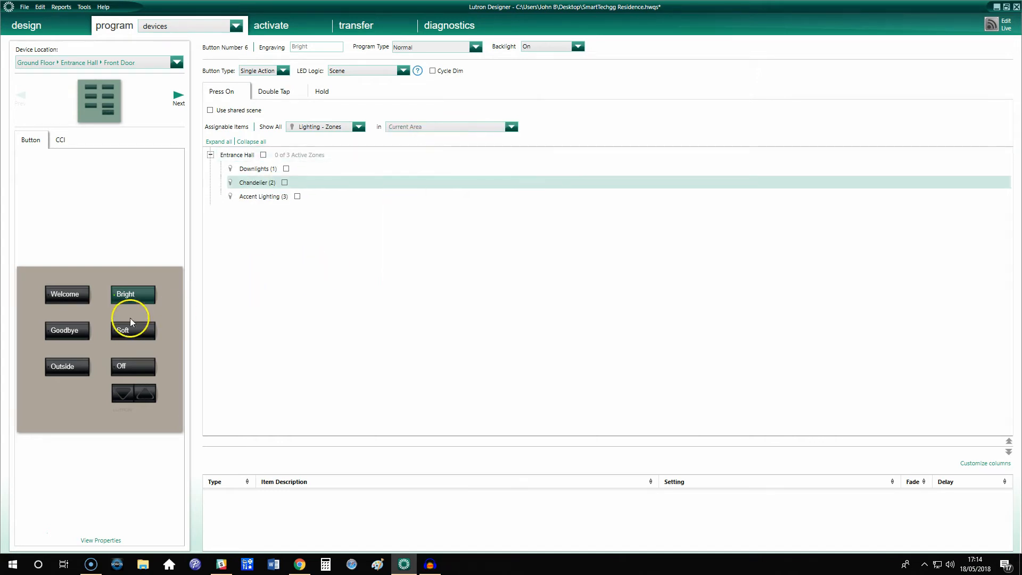
pyautogui.moveTo(188, 293)
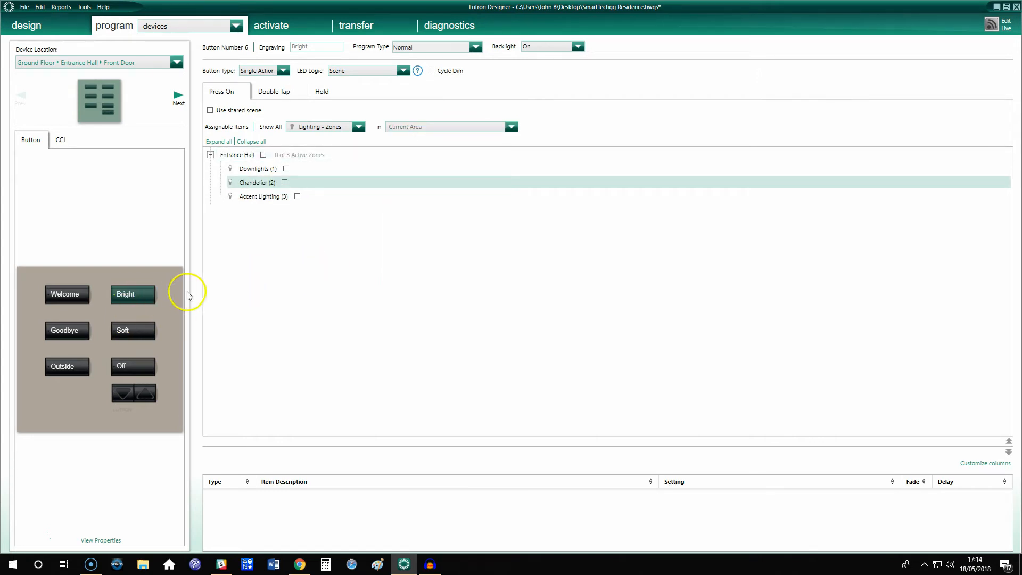
# - Tick Entrance Hall so Downlights, Chandelier and Accent Lighting are all added to Bright at 100%
pyautogui.click(355, 154)
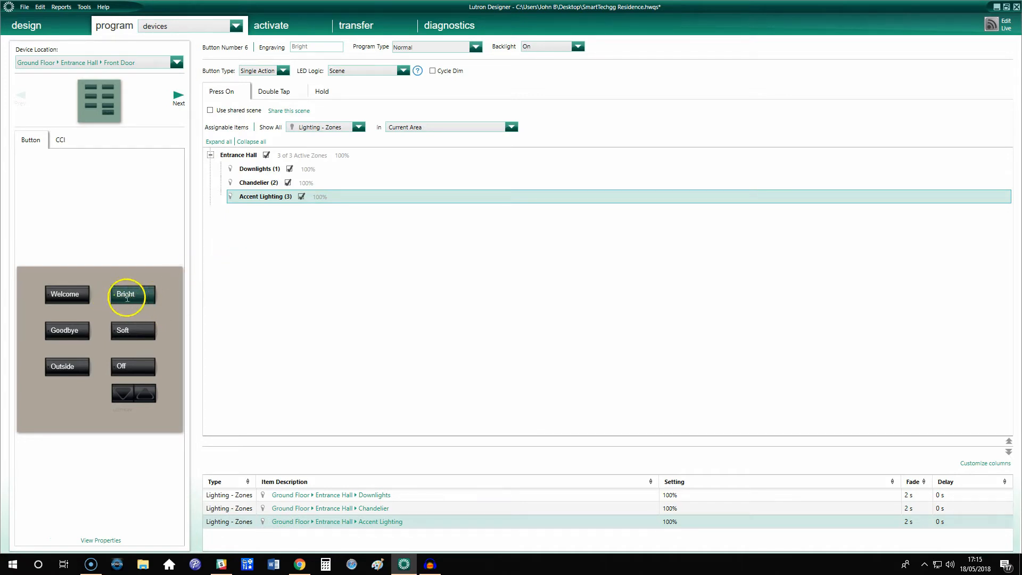
pyautogui.moveTo(260, 283)
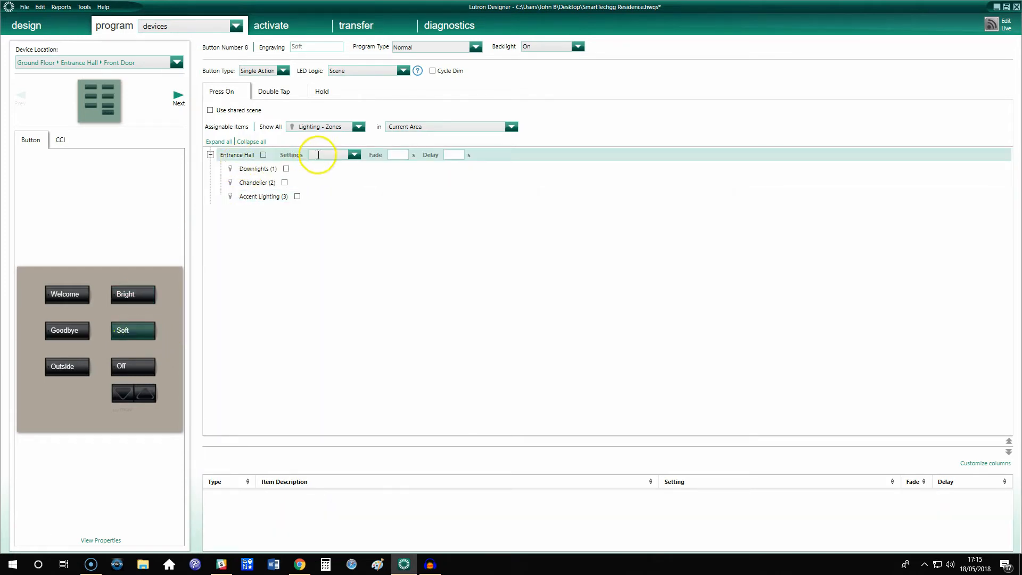
pyautogui.click(263, 156)
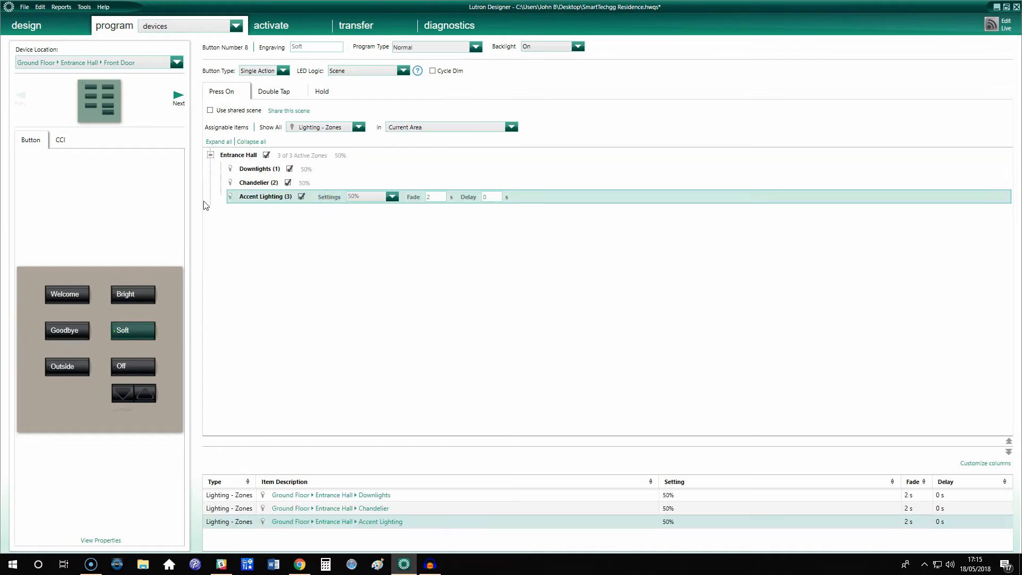
pyautogui.click(378, 183)
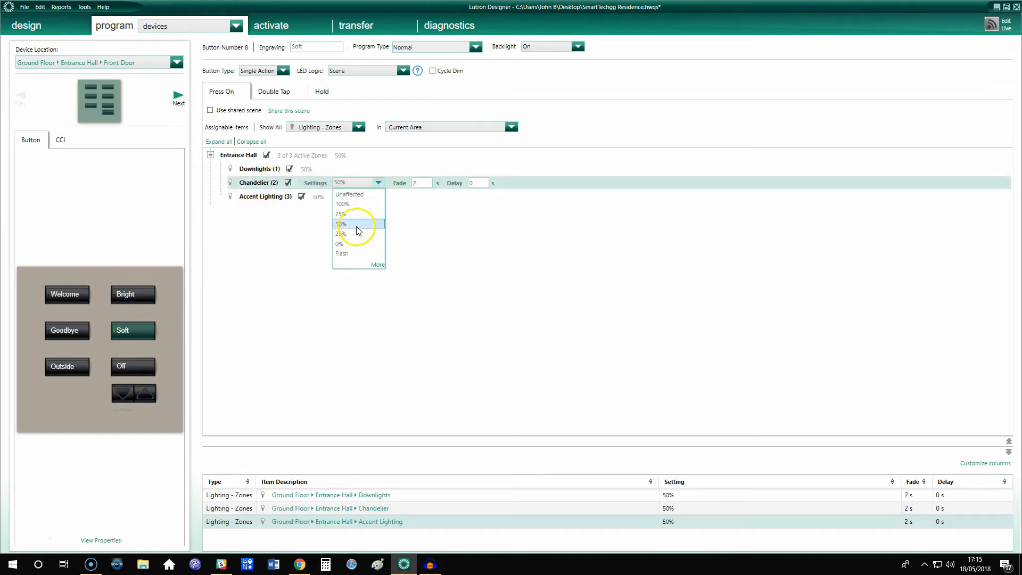
pyautogui.click(343, 233)
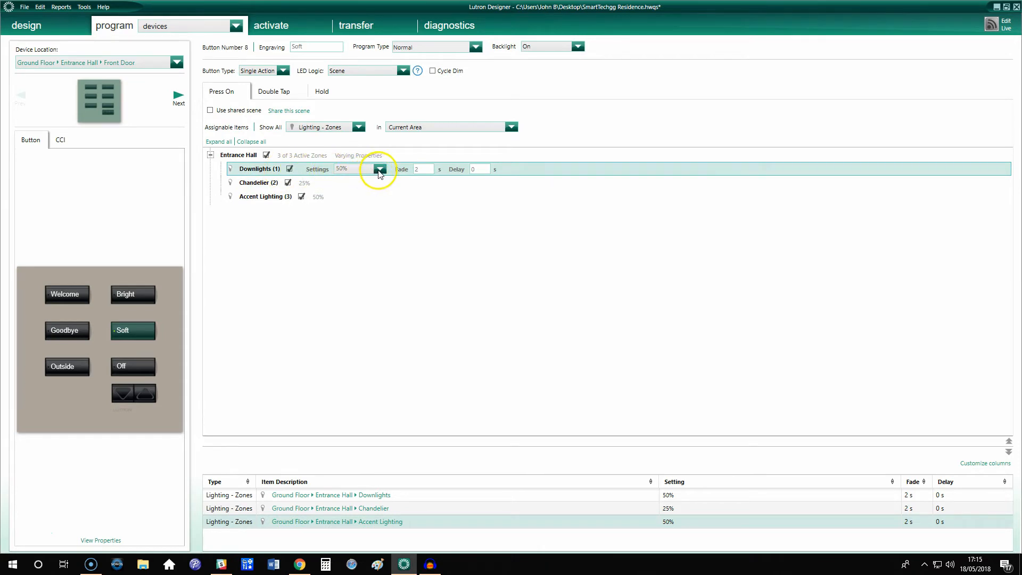
pyautogui.click(379, 168)
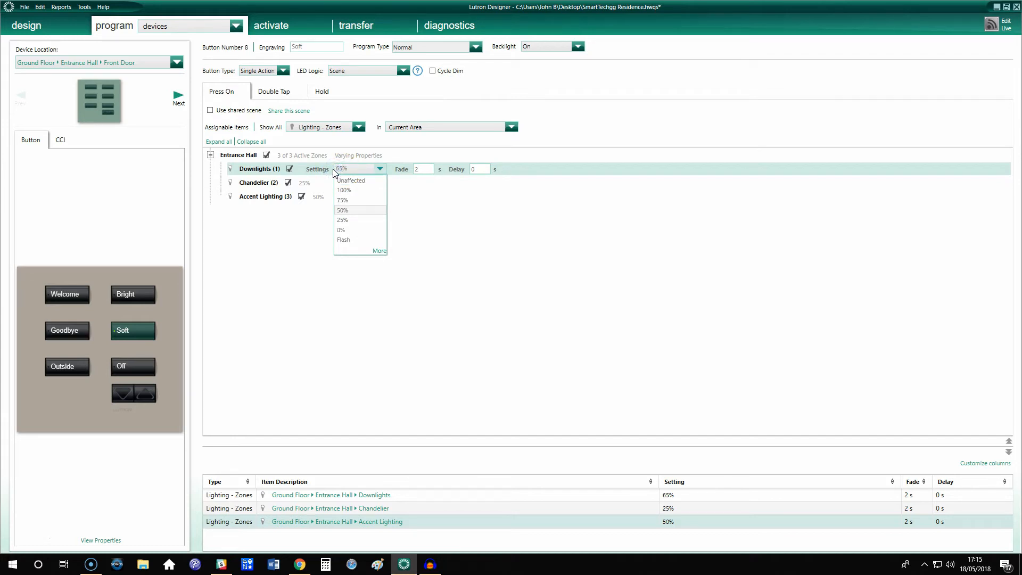
pyautogui.click(341, 168)
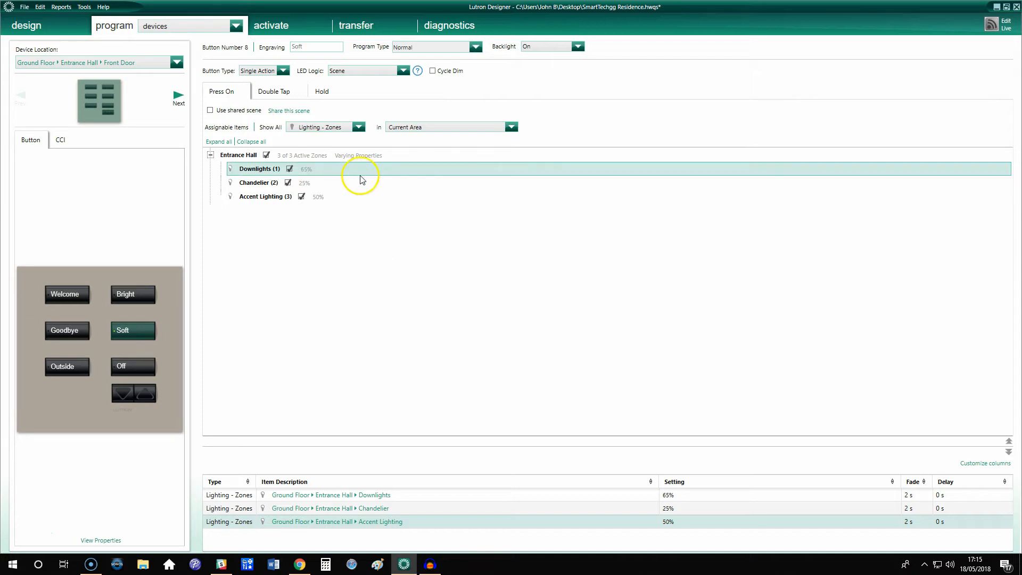
pyautogui.click(374, 168)
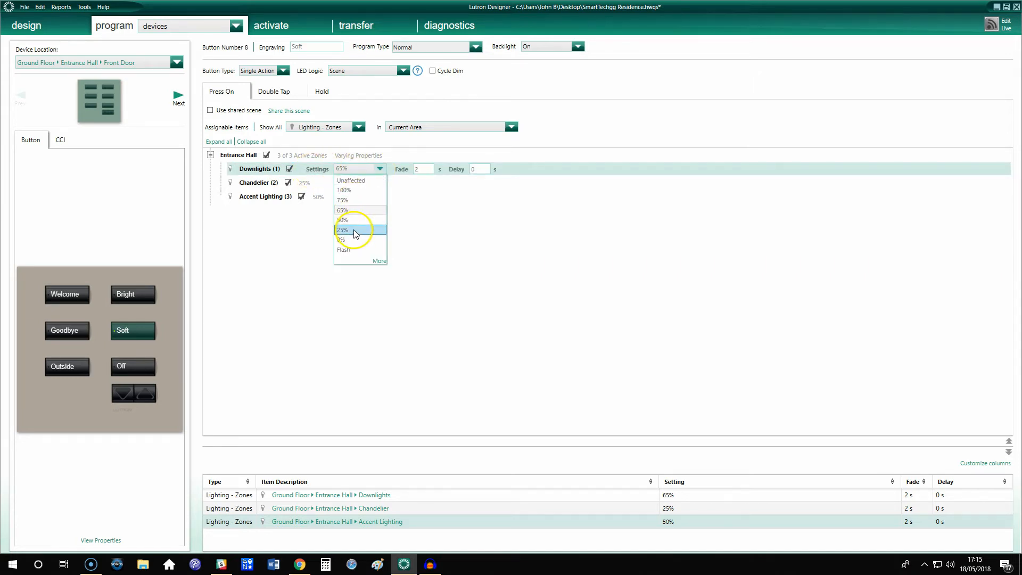
pyautogui.moveTo(351, 210)
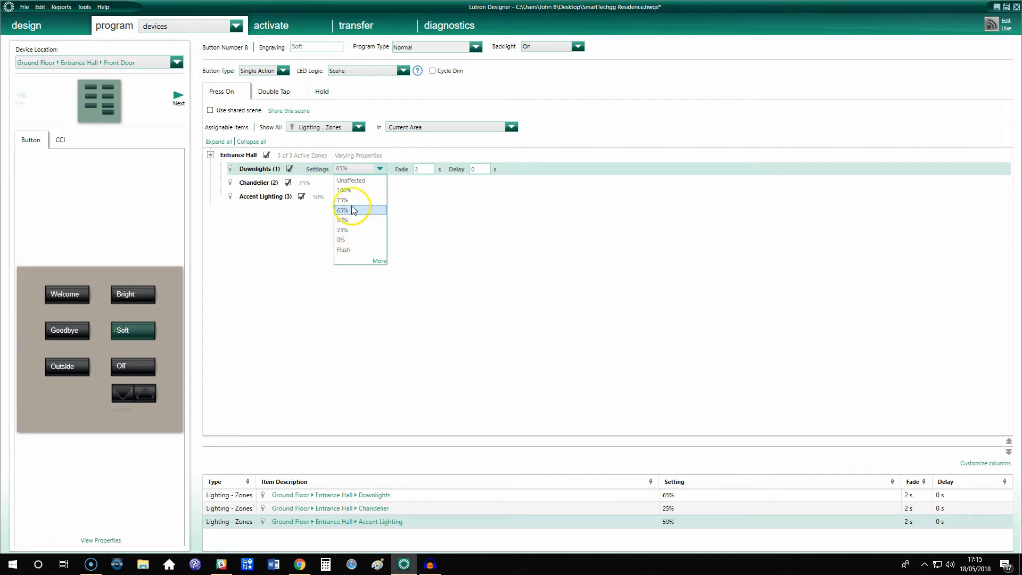
pyautogui.moveTo(355, 180)
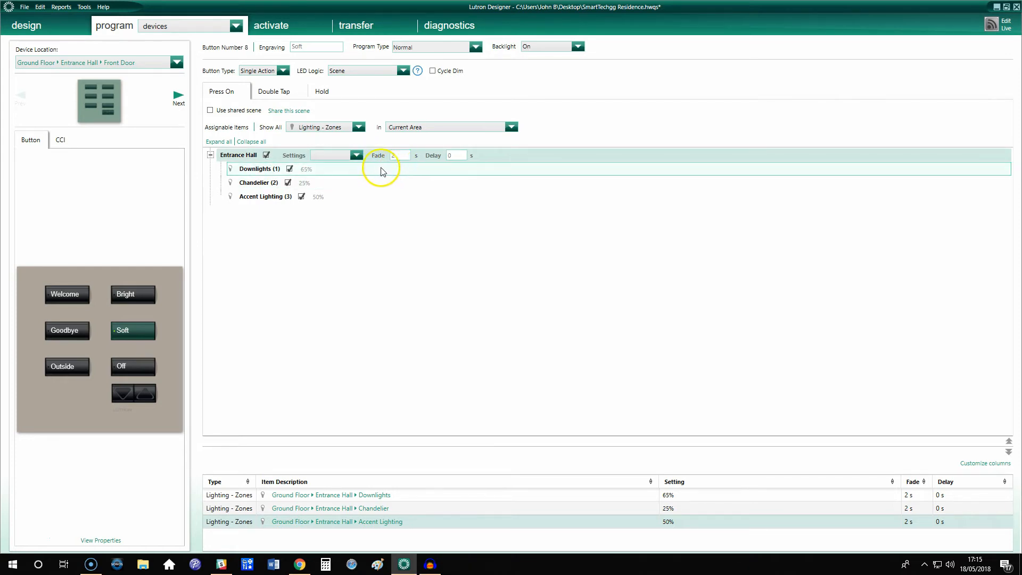
# - Try Downlights fade times of 160, 200 and 240 on Soft, reset it to 2 s, then select the Off button
pyautogui.click(255, 168)
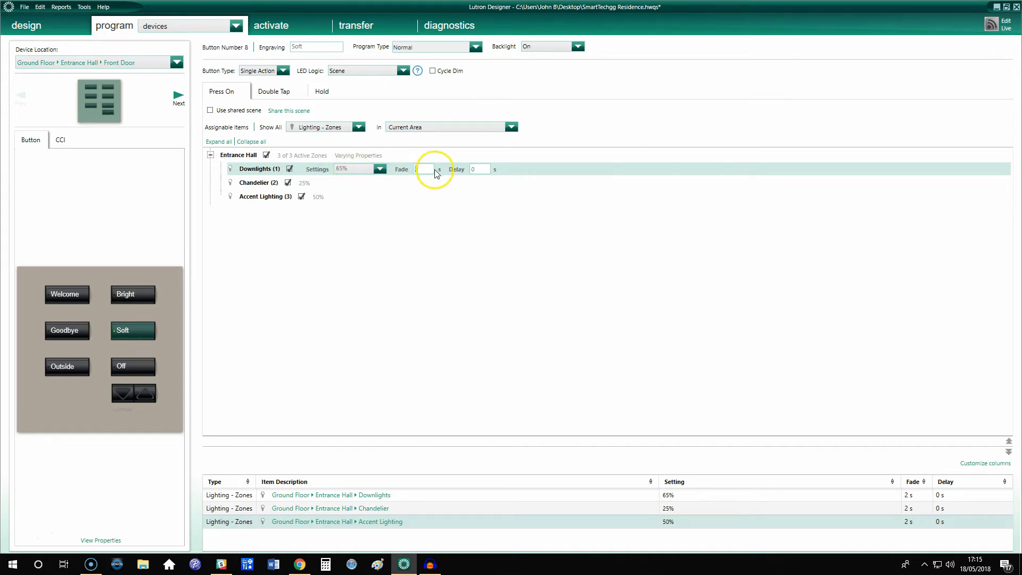
pyautogui.click(423, 168)
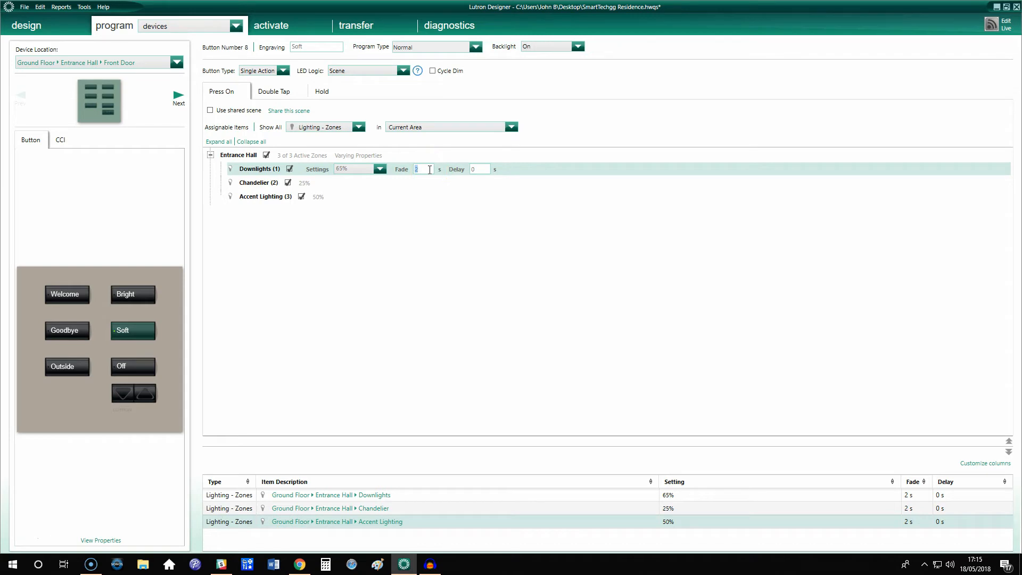
pyautogui.write('1')
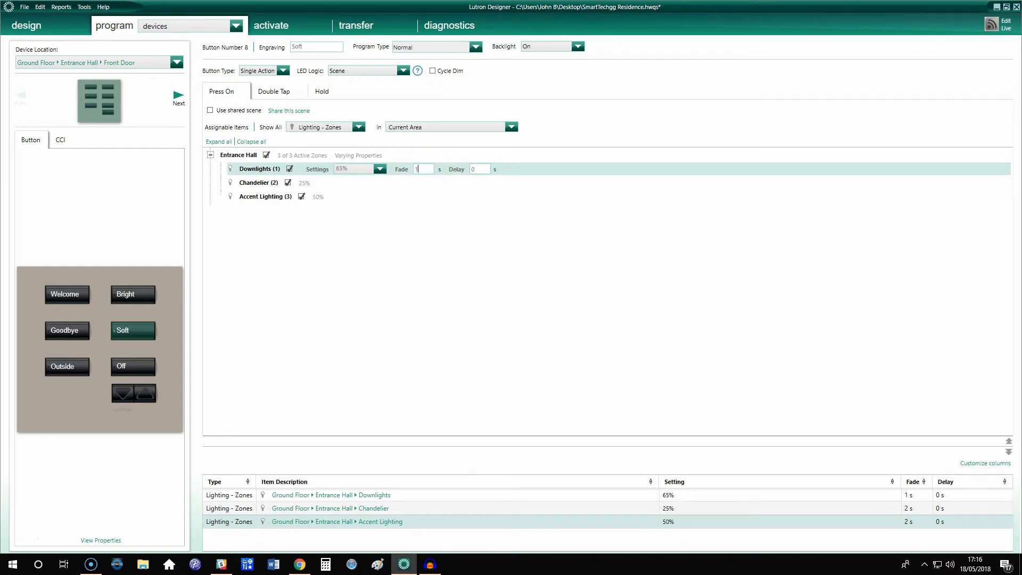
pyautogui.write('160')
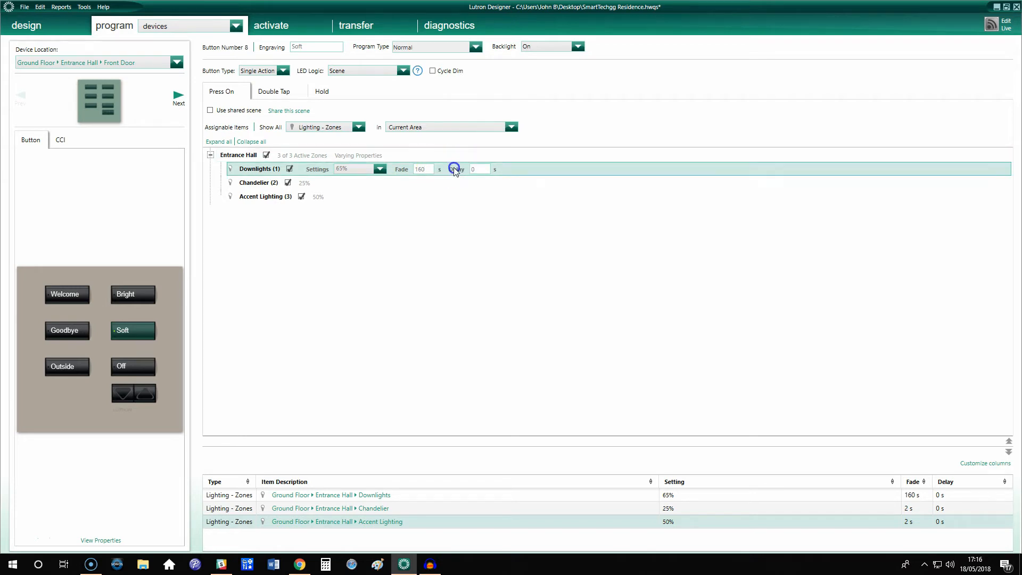
pyautogui.click(424, 169)
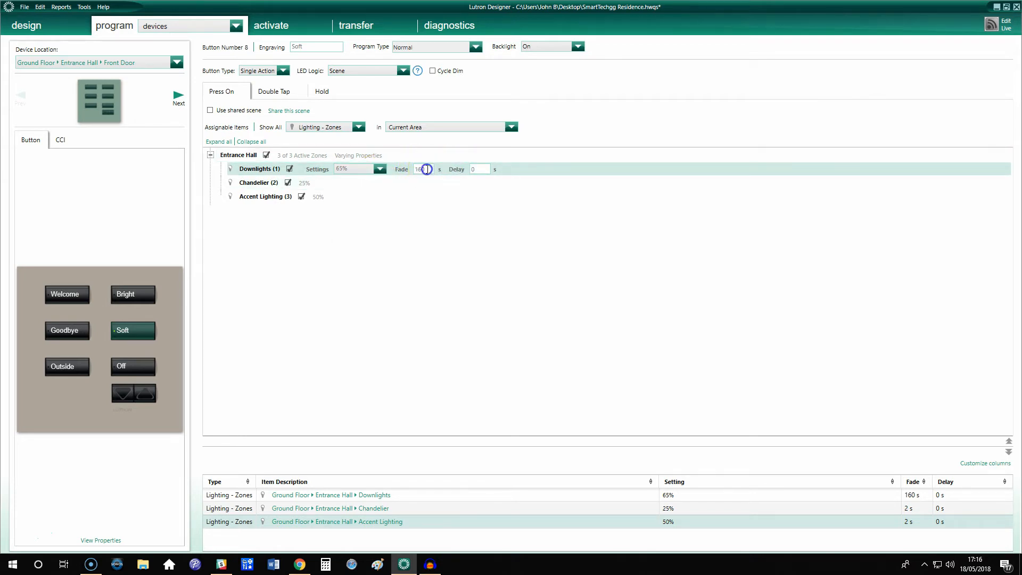
pyautogui.write('200')
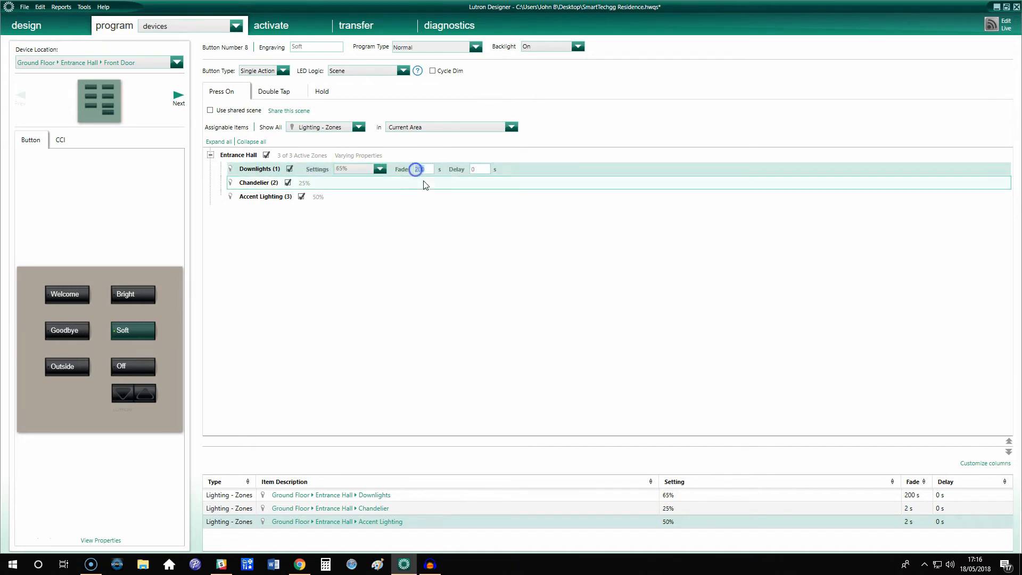
pyautogui.write('2')
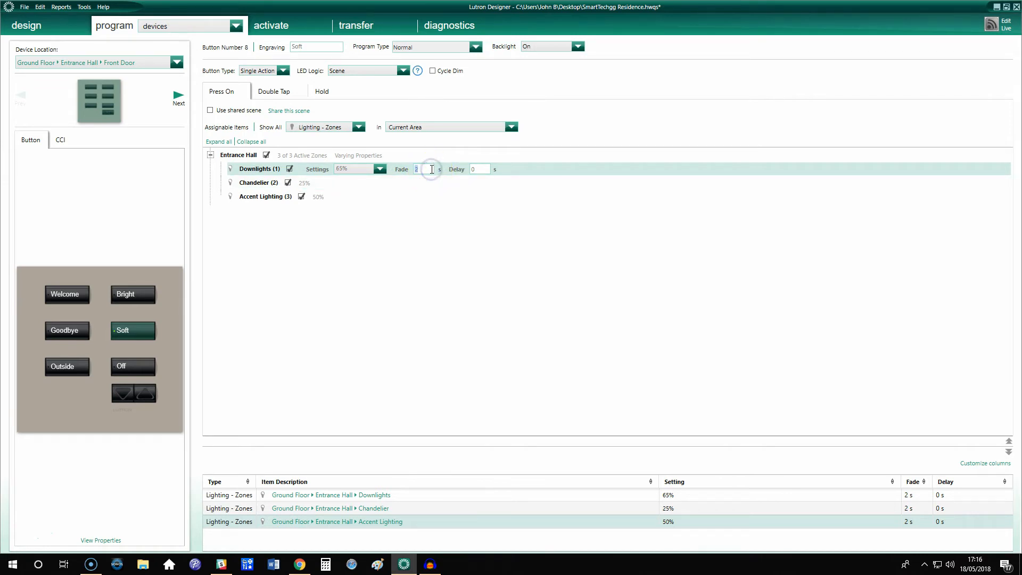
pyautogui.write('240')
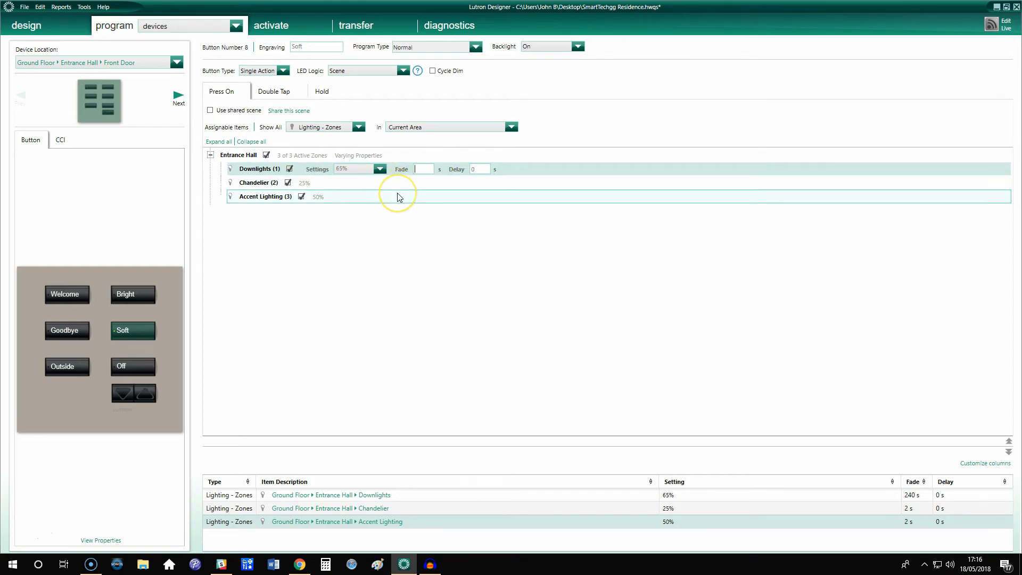
pyautogui.write('2')
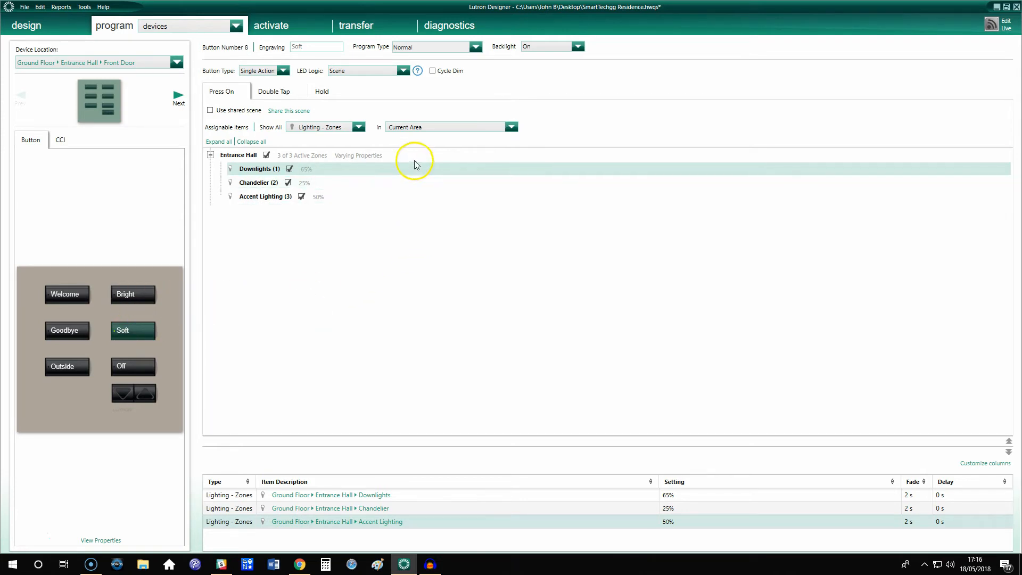
pyautogui.click(255, 168)
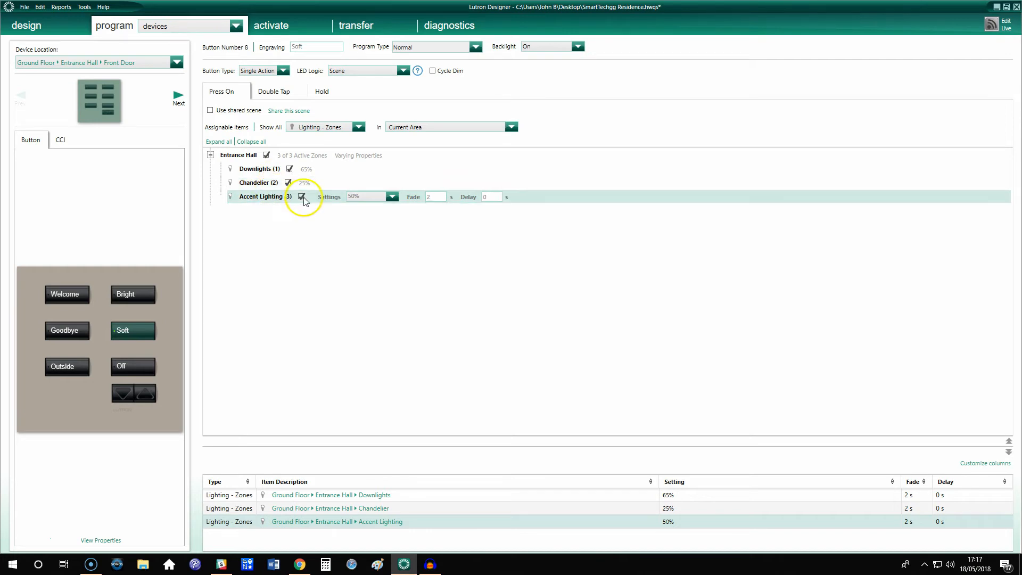
pyautogui.click(132, 366)
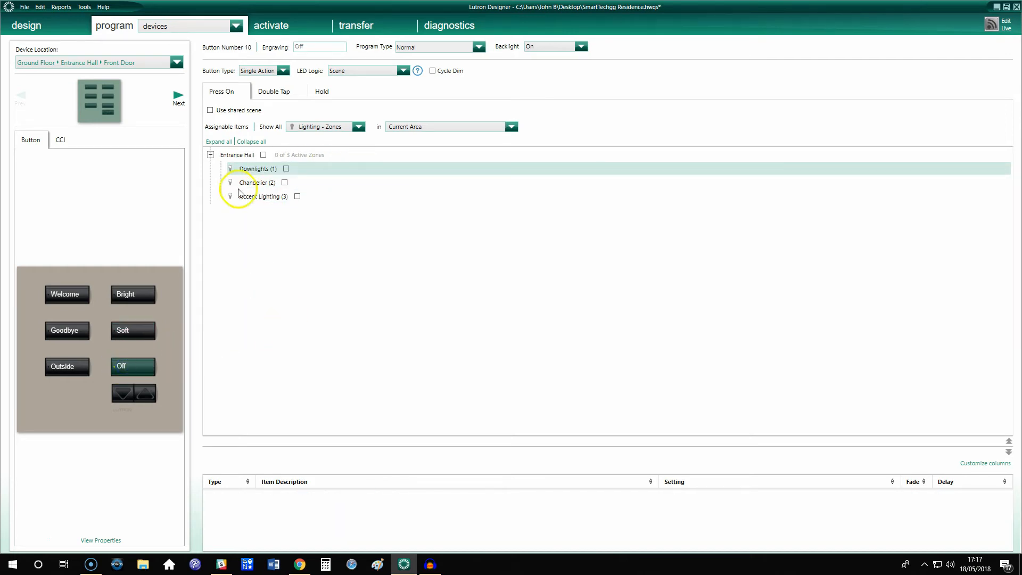
# - Return to the Bright button's Press On scene with all zones at 100% and list its button types
pyautogui.click(358, 155)
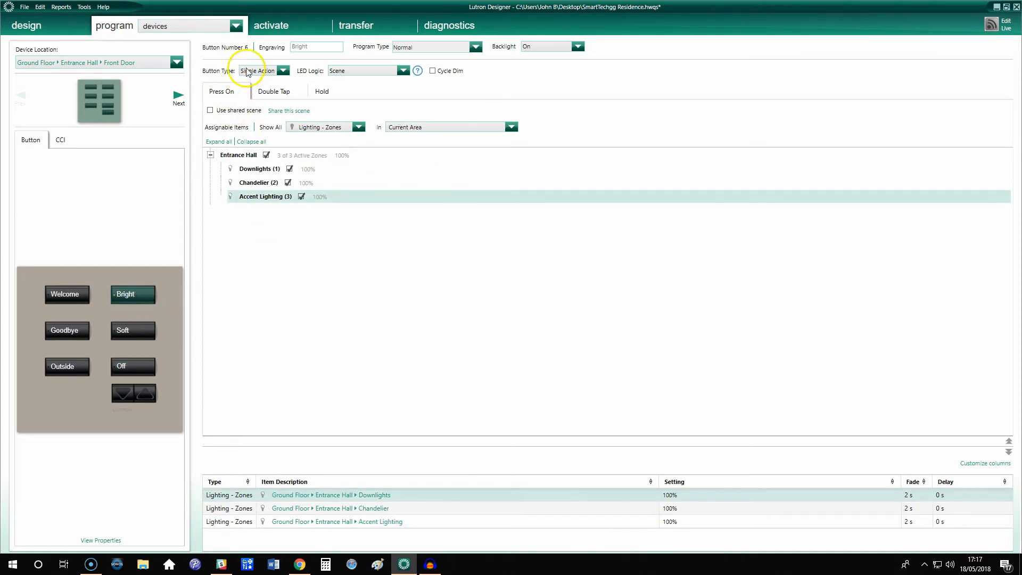
pyautogui.moveTo(301, 70)
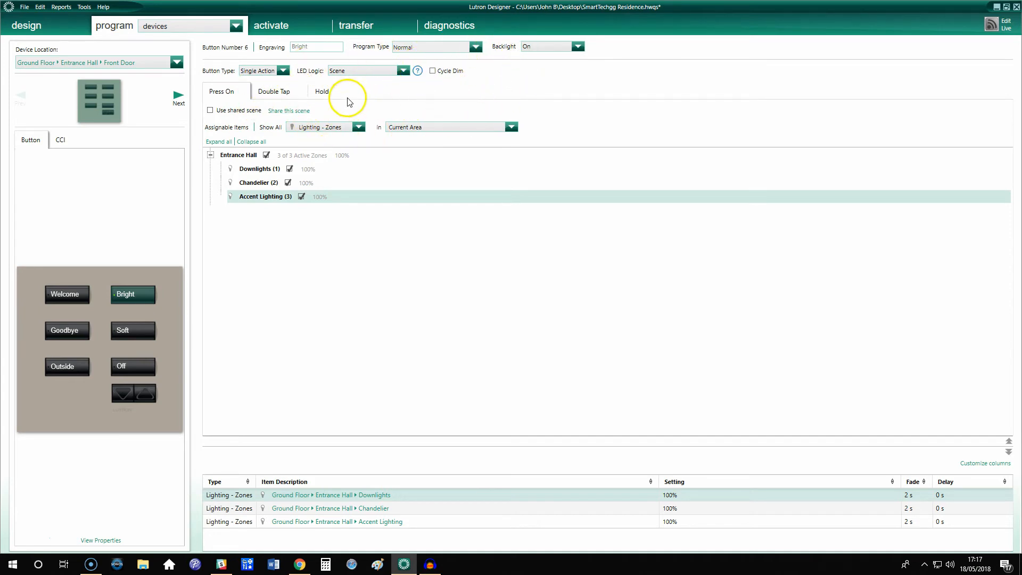
pyautogui.moveTo(356, 96)
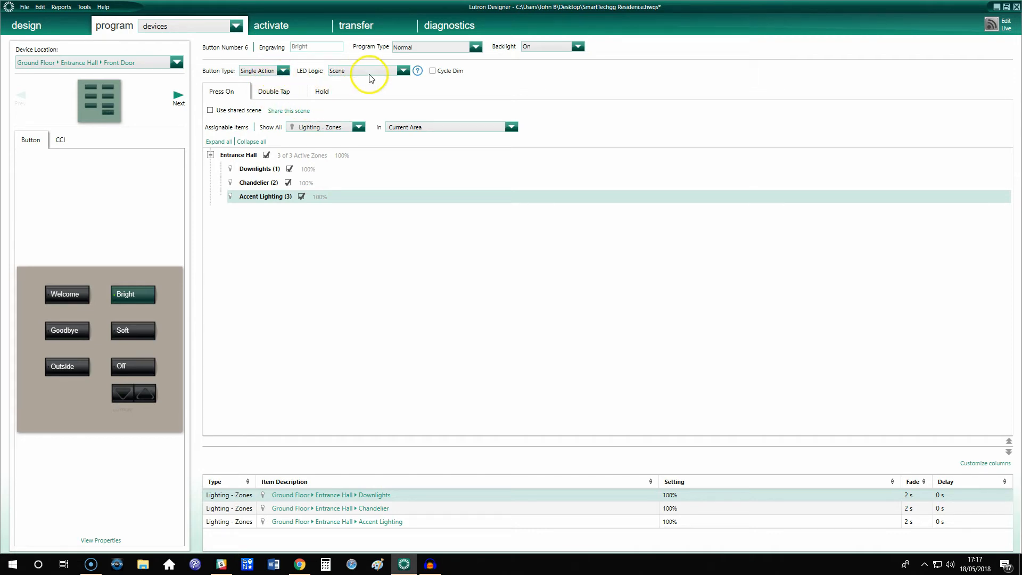
pyautogui.click(284, 70)
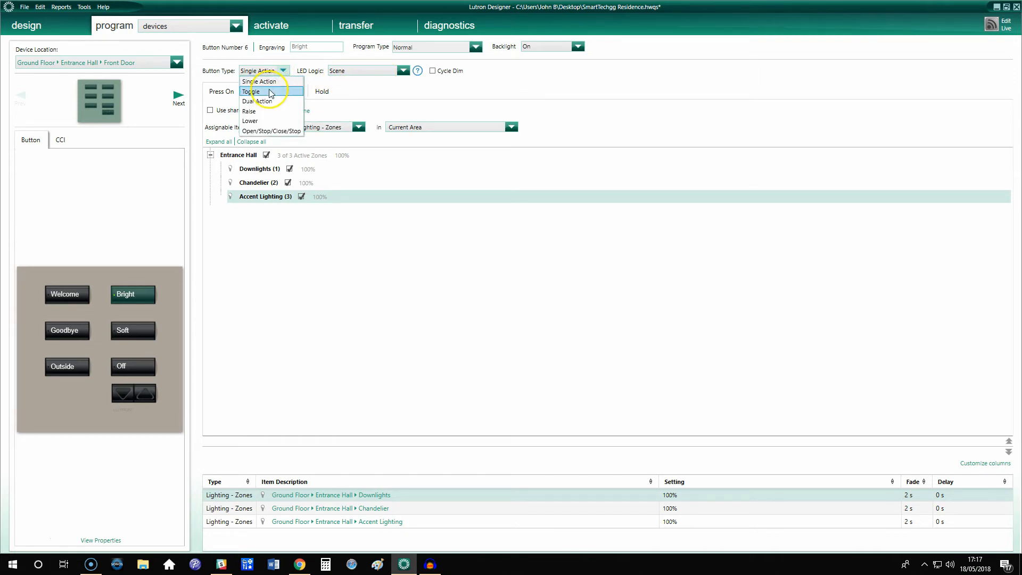
# - Review the Bright button's double-tap and hold actions as dual action and as a toggle
pyautogui.click(251, 91)
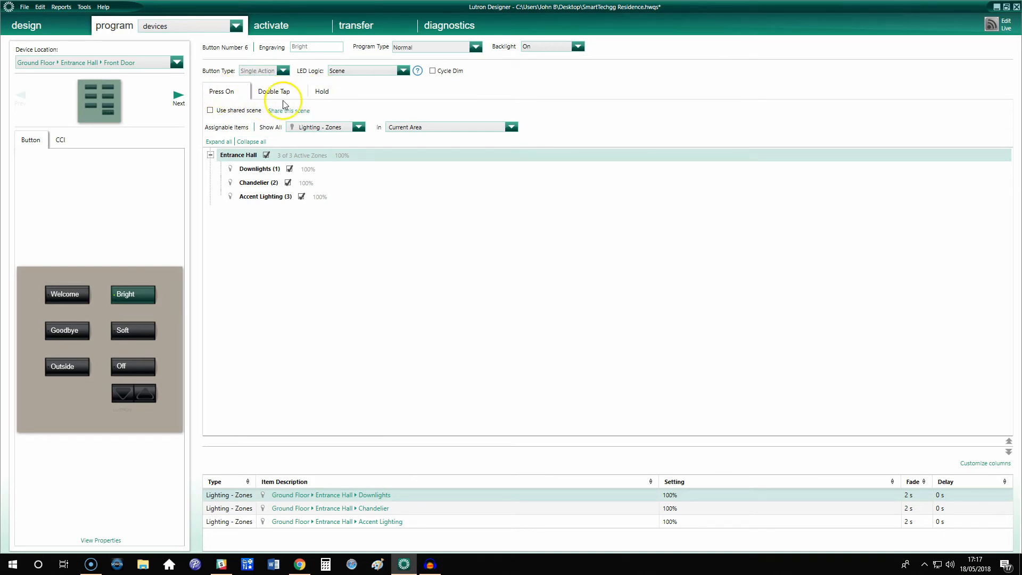
pyautogui.click(279, 91)
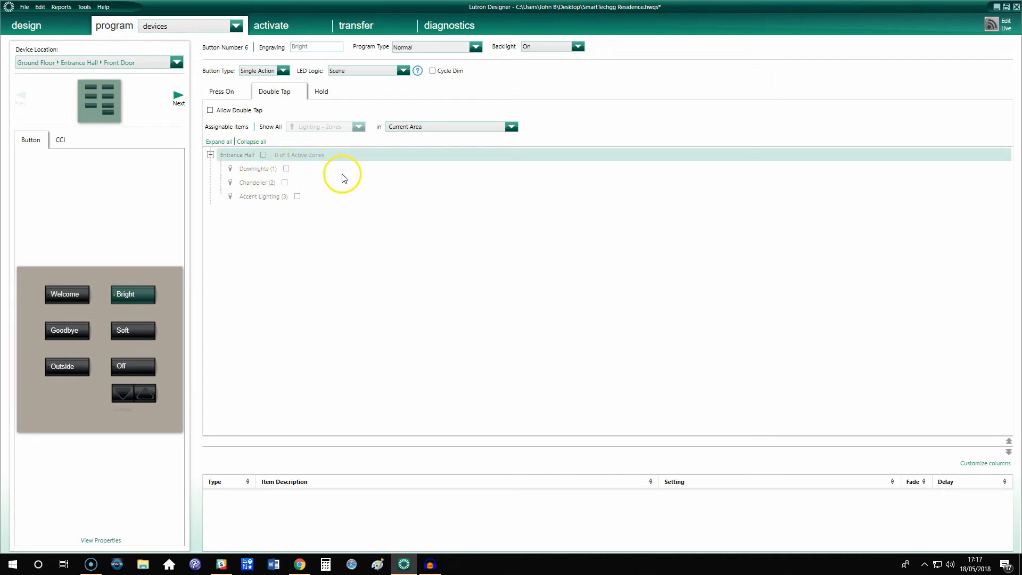
pyautogui.click(321, 92)
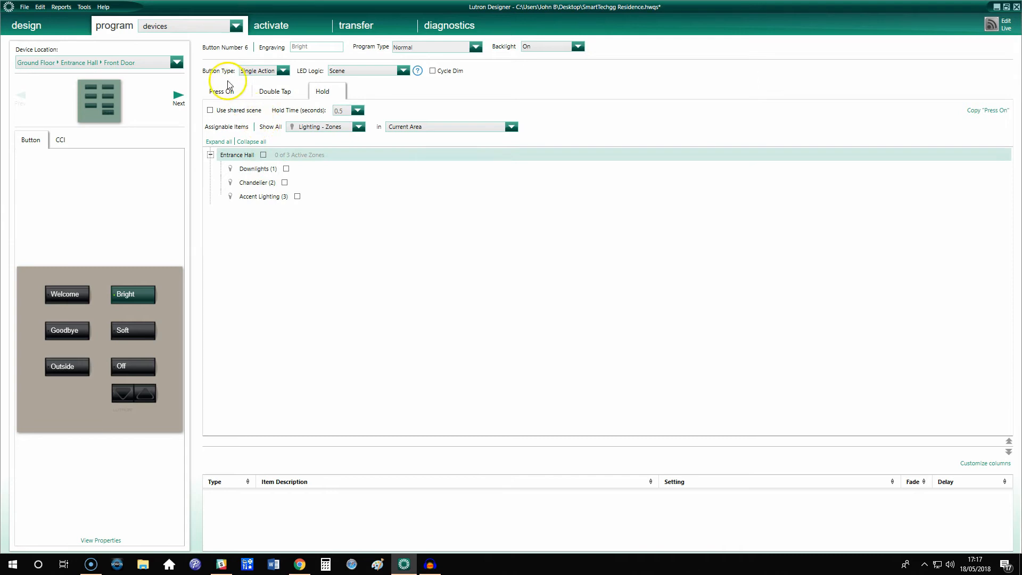
pyautogui.click(275, 70)
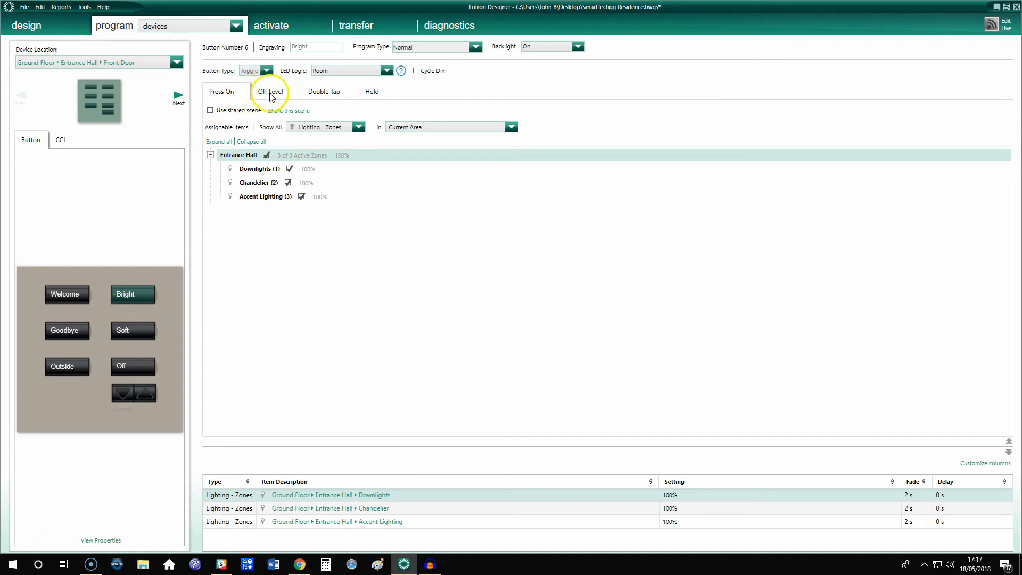
pyautogui.click(270, 91)
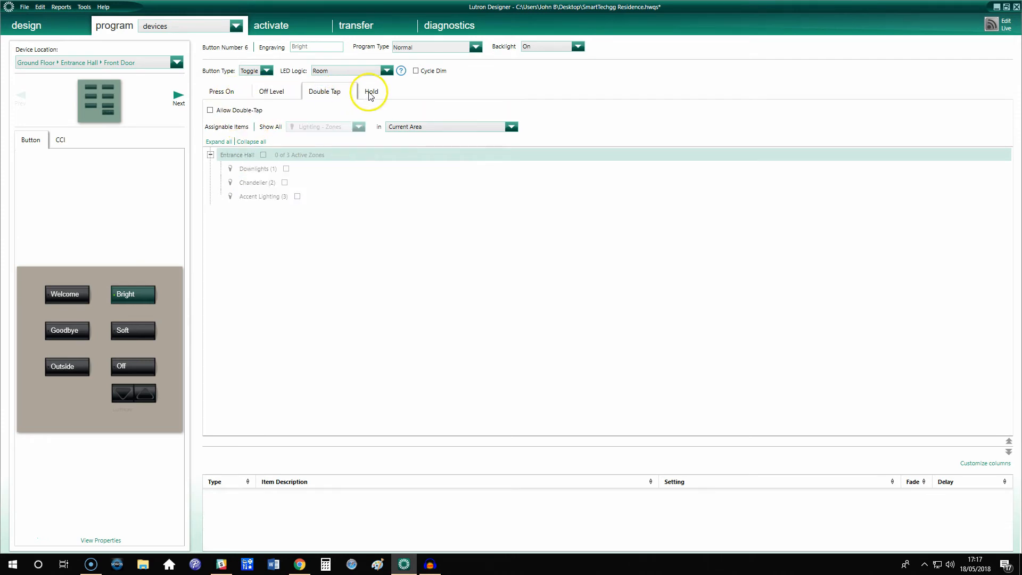
pyautogui.click(373, 92)
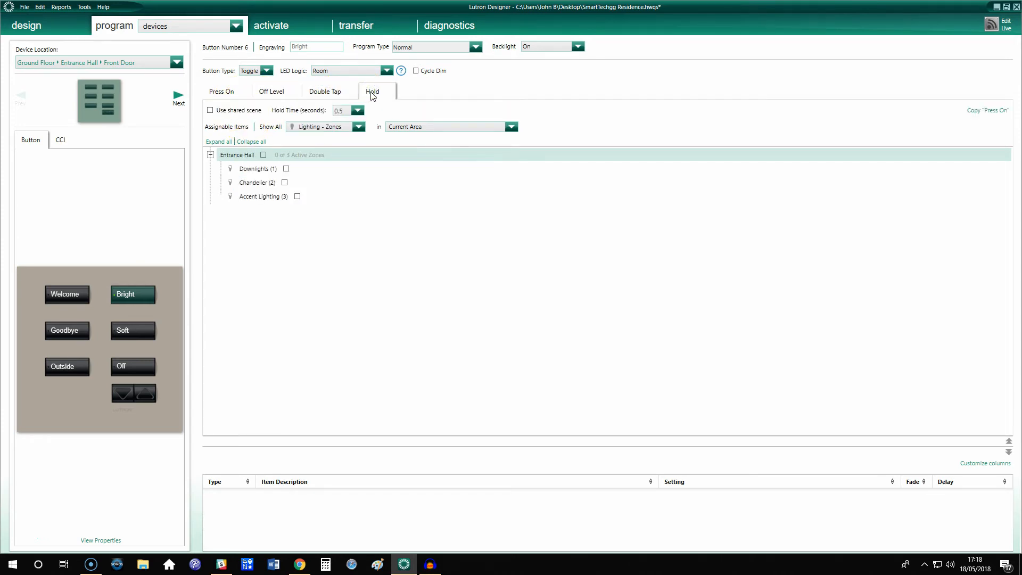
# - Set the Bright button's type back to dual action, then to Raise, confirming the clear-presets prompt
pyautogui.click(271, 70)
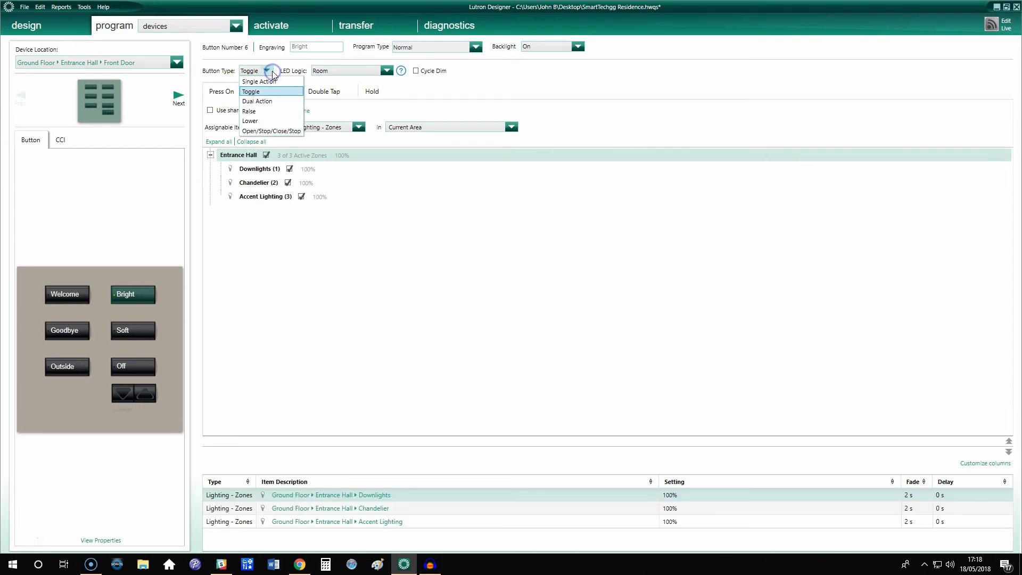
pyautogui.click(256, 100)
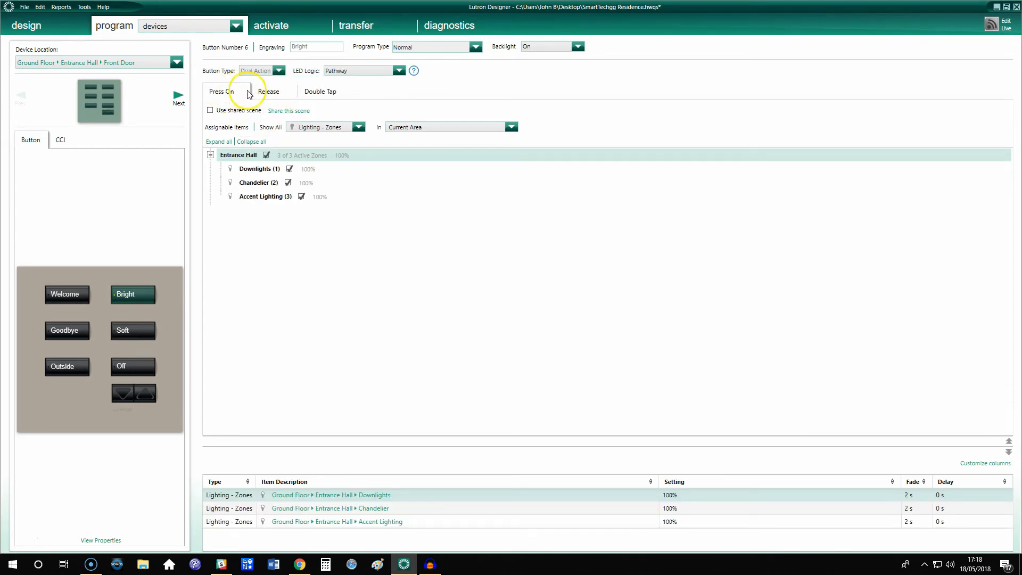
pyautogui.click(281, 70)
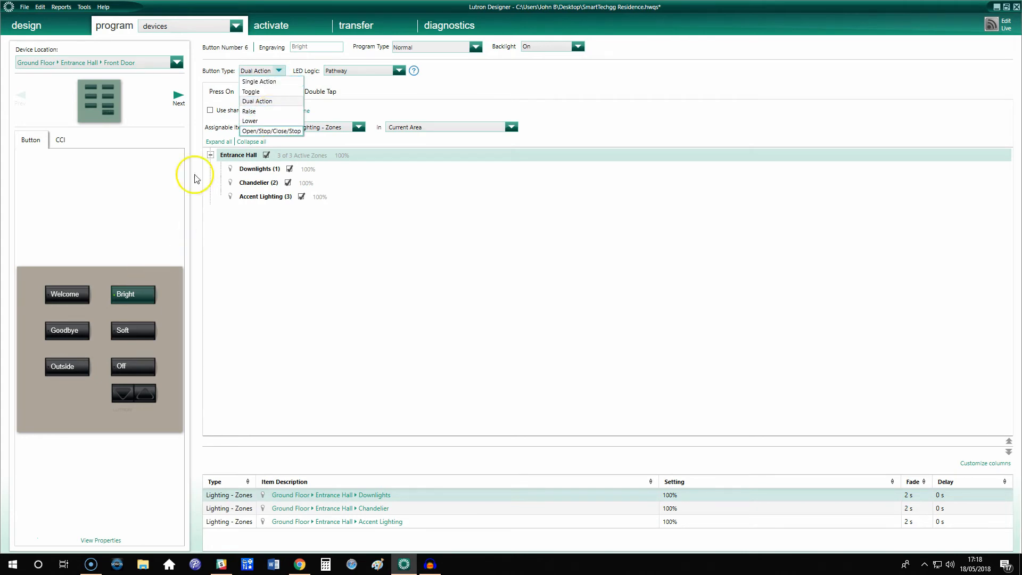
pyautogui.click(250, 110)
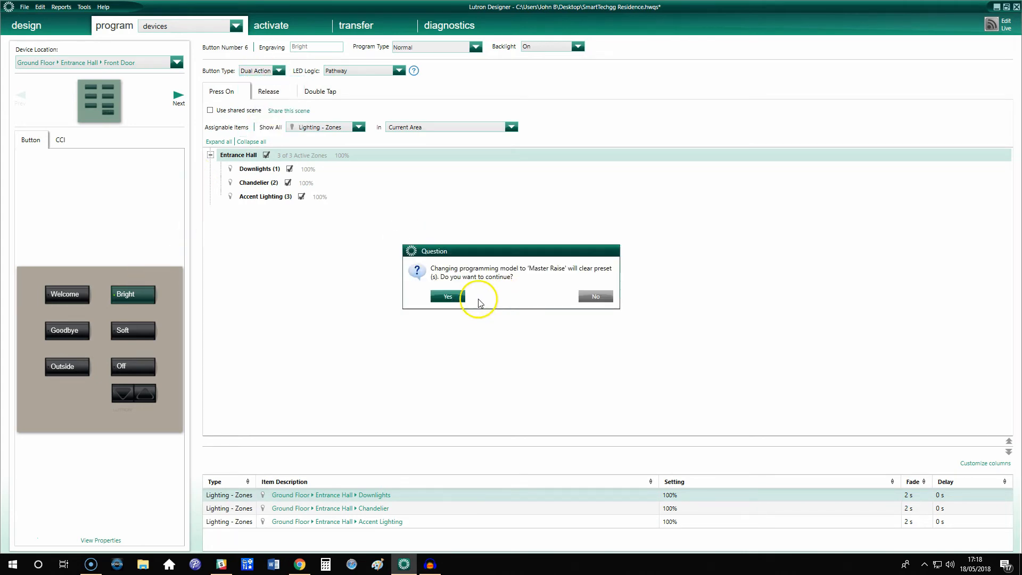
pyautogui.click(447, 296)
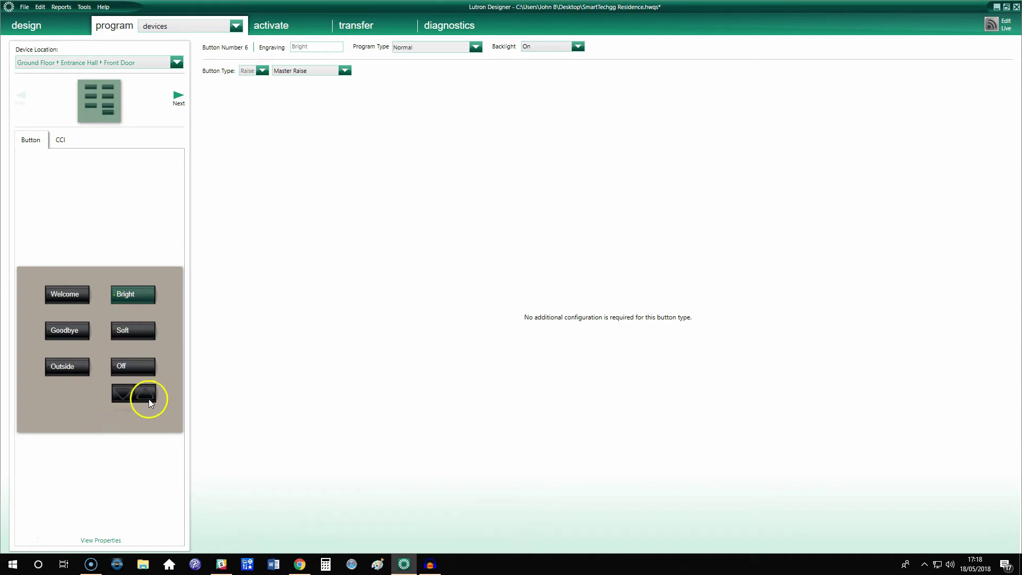
pyautogui.moveTo(156, 398)
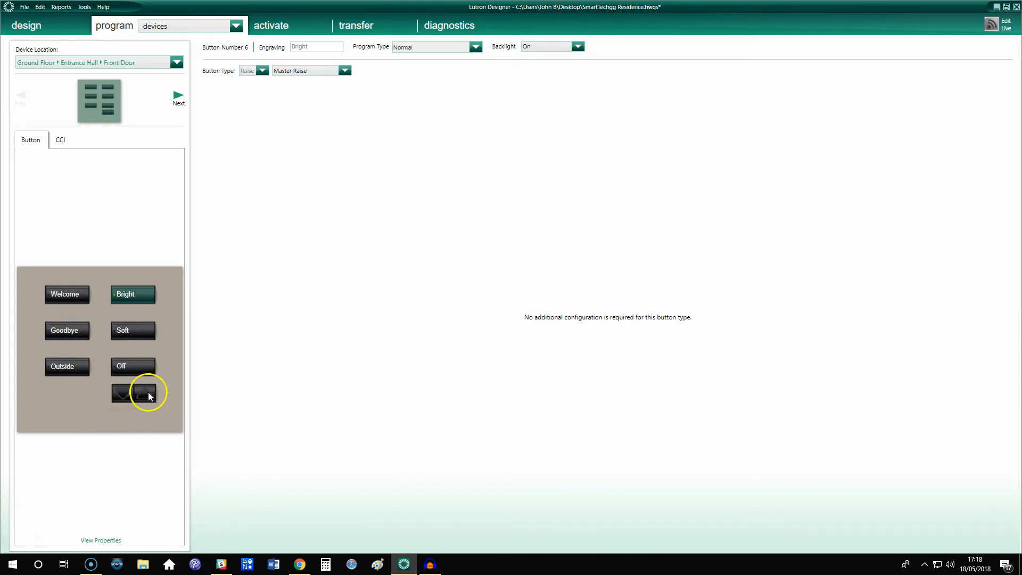
# - Check the raise/lower button's Master Raise options, then return to the Bright button's type list
pyautogui.click(142, 394)
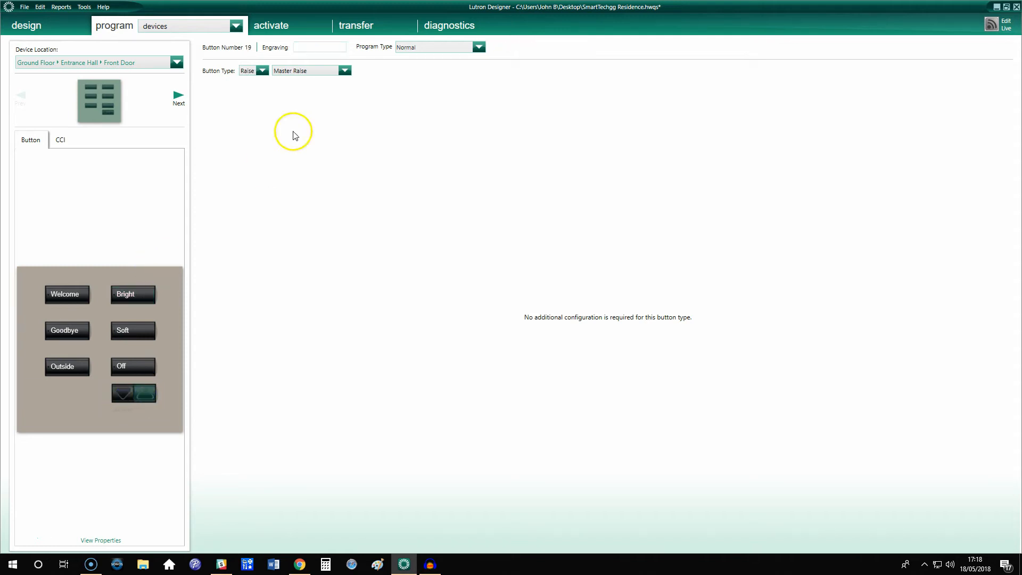
pyautogui.click(345, 70)
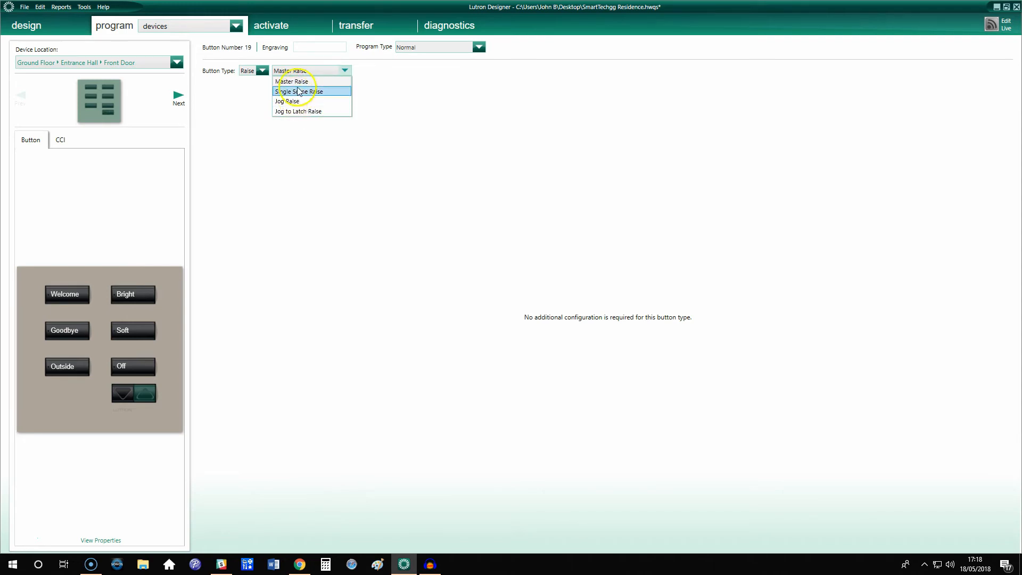
pyautogui.click(132, 294)
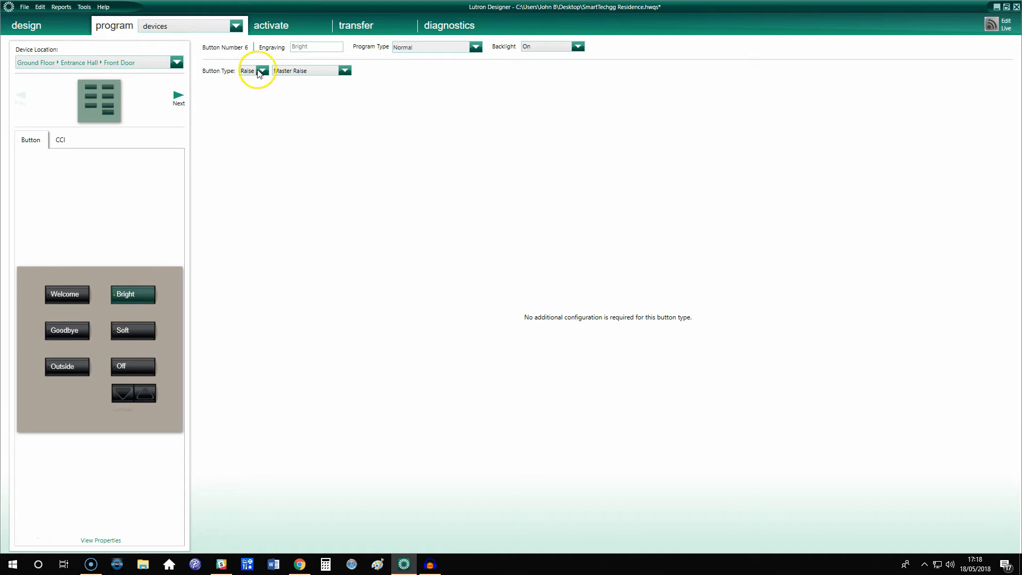
pyautogui.click(263, 70)
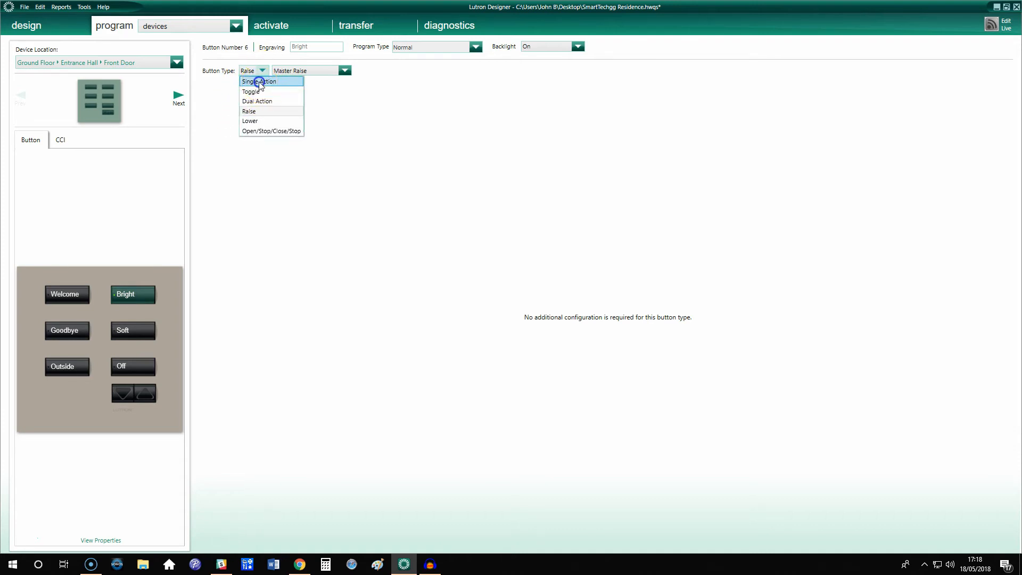
# - Make Bright a single-action button with all Entrance Hall zones at 100%
pyautogui.click(263, 81)
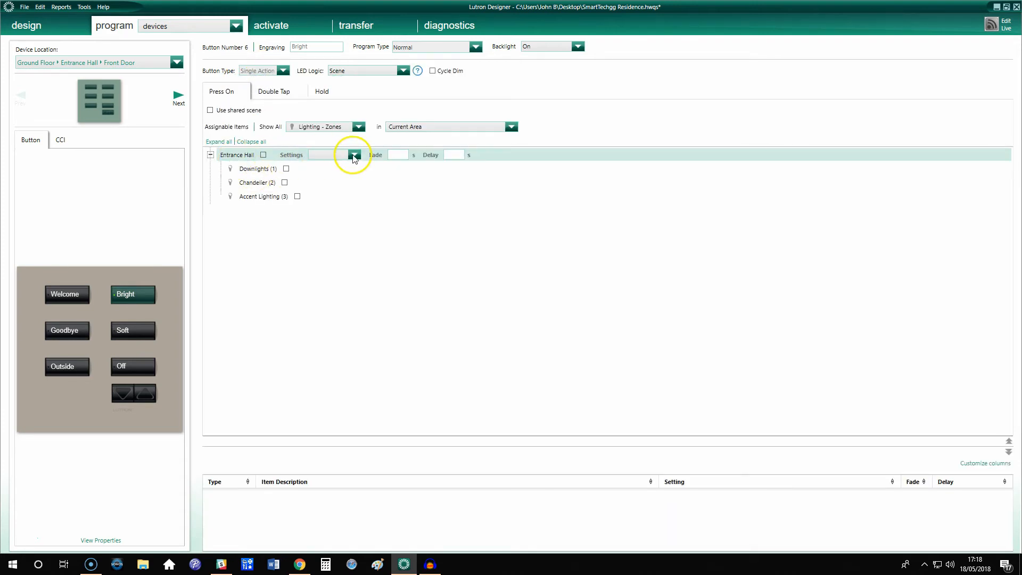
pyautogui.click(264, 155)
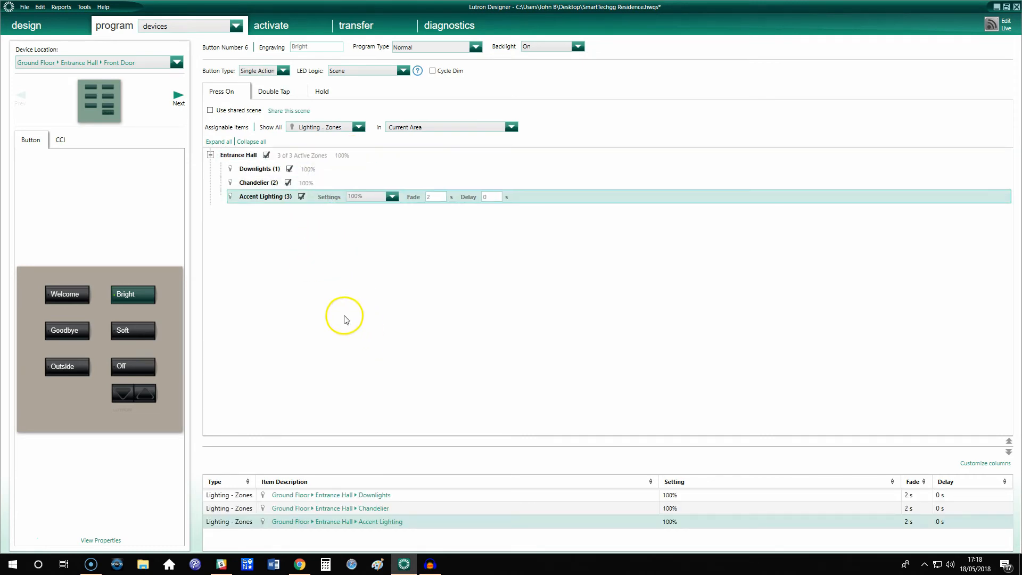
# - Review the Soft and Off button scenes, then move on to the Welcome button
pyautogui.click(132, 367)
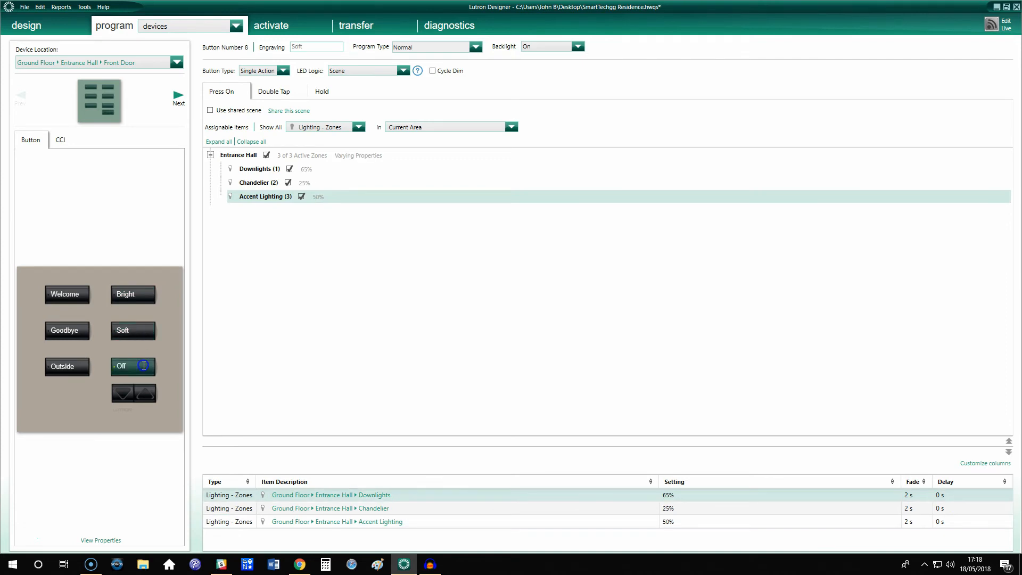
pyautogui.click(132, 366)
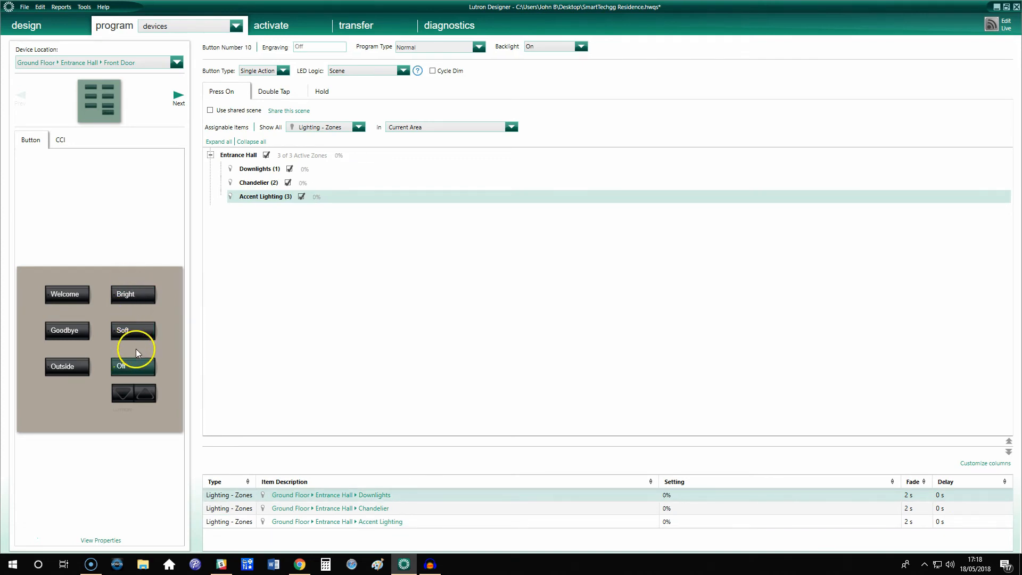
pyautogui.moveTo(102, 324)
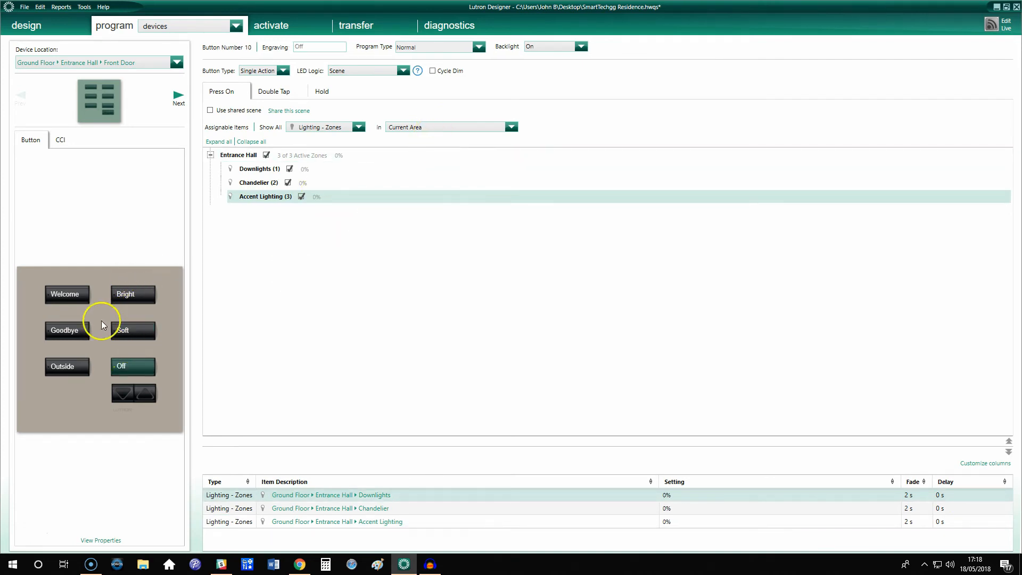
pyautogui.click(66, 294)
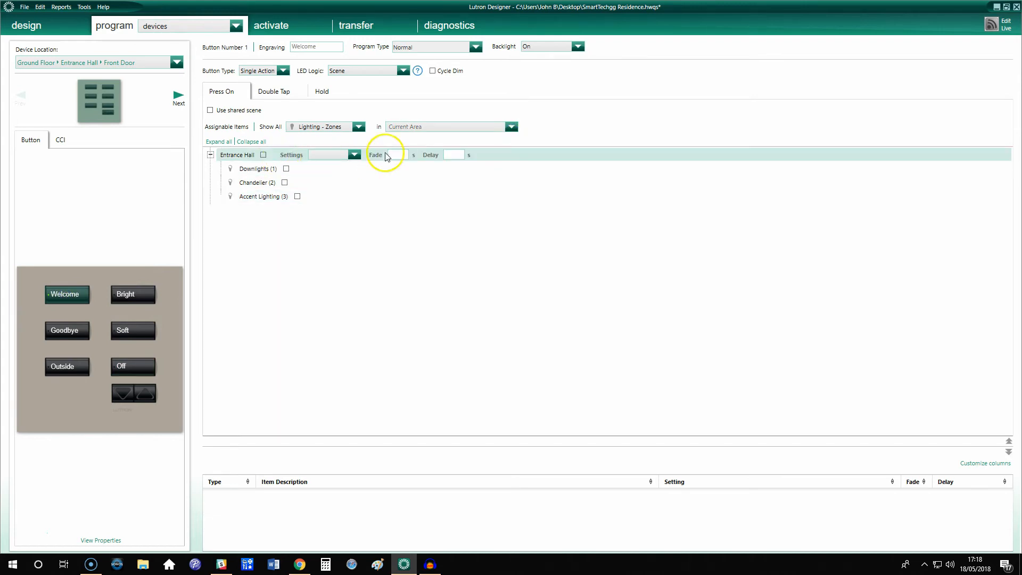
# - Set the Entrance Hall zones to 100% and both Kitchen zones to 100% for Welcome
pyautogui.click(266, 155)
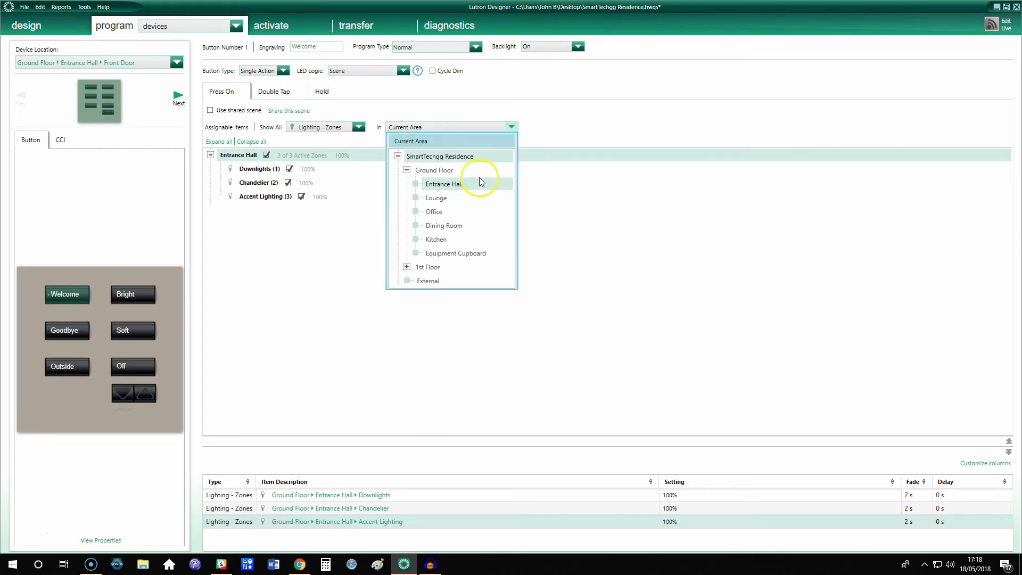
pyautogui.click(436, 239)
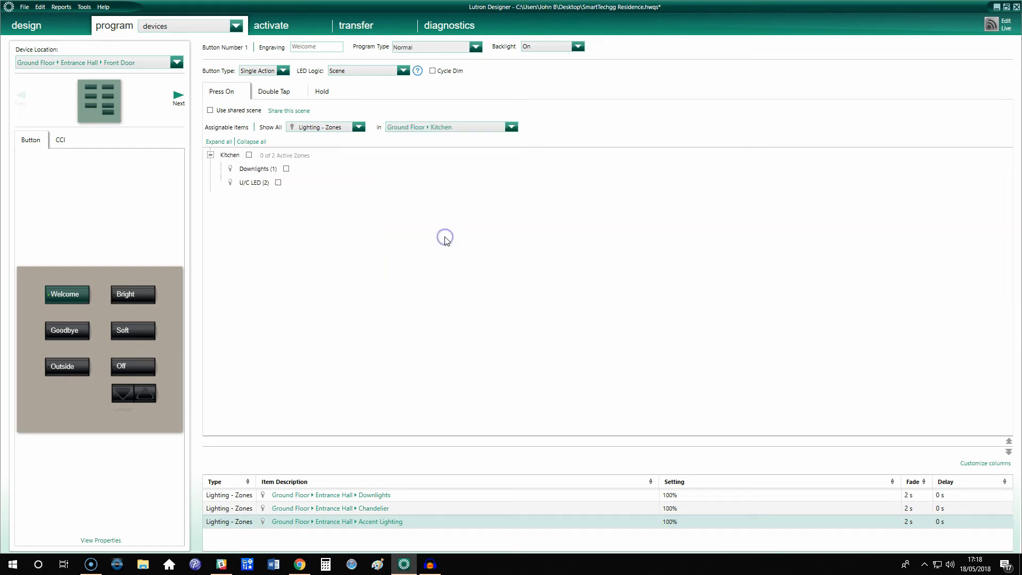
pyautogui.click(340, 156)
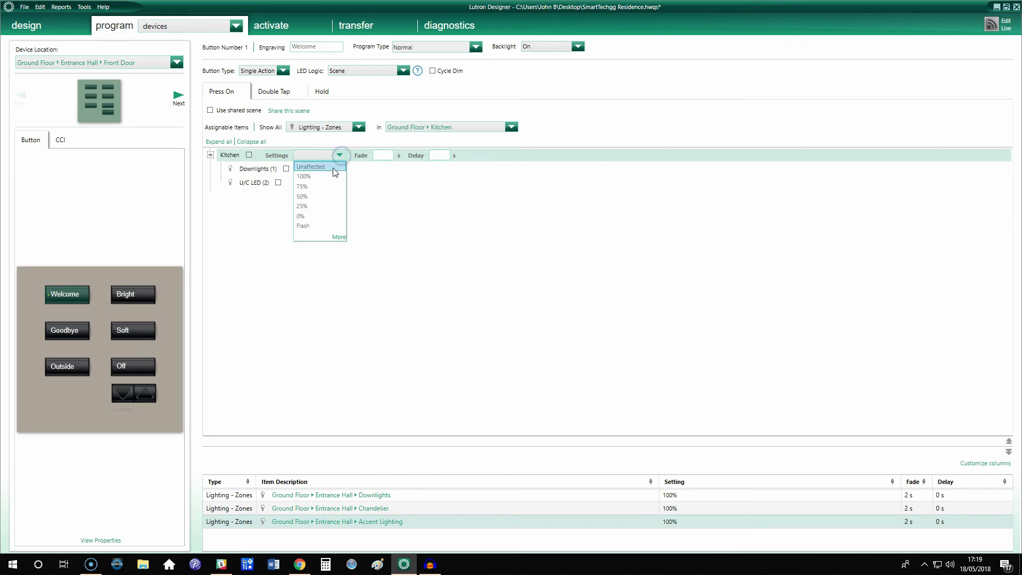
pyautogui.click(303, 177)
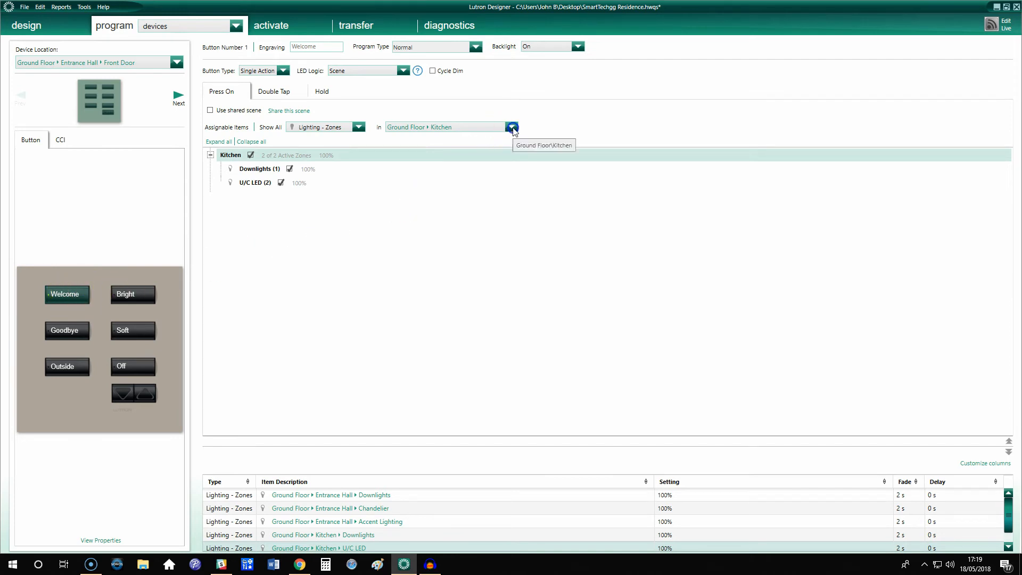
# - Set the Lounge zones to 50% for Welcome, then move on to the Goodbye button
pyautogui.click(511, 126)
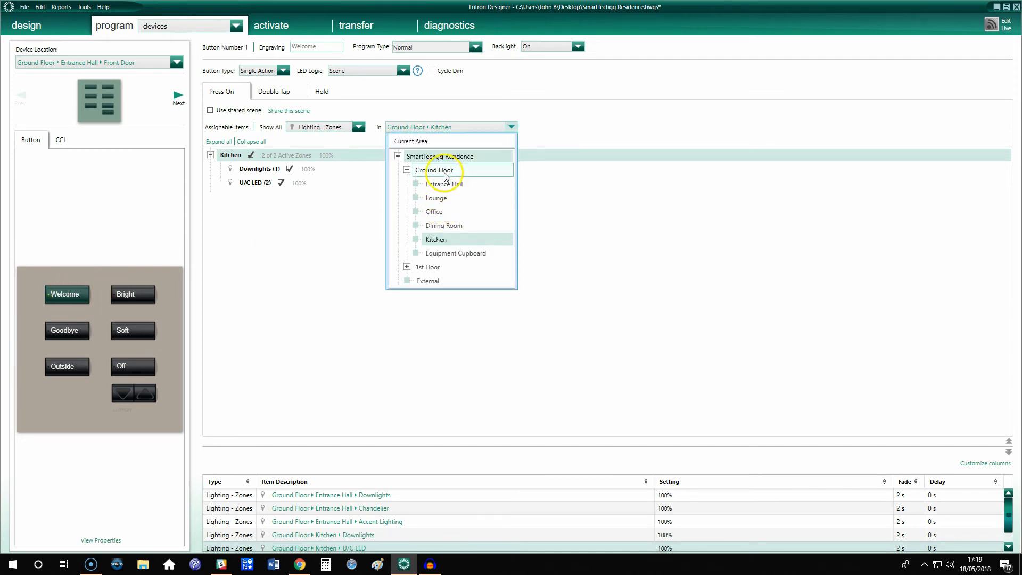
pyautogui.moveTo(441, 198)
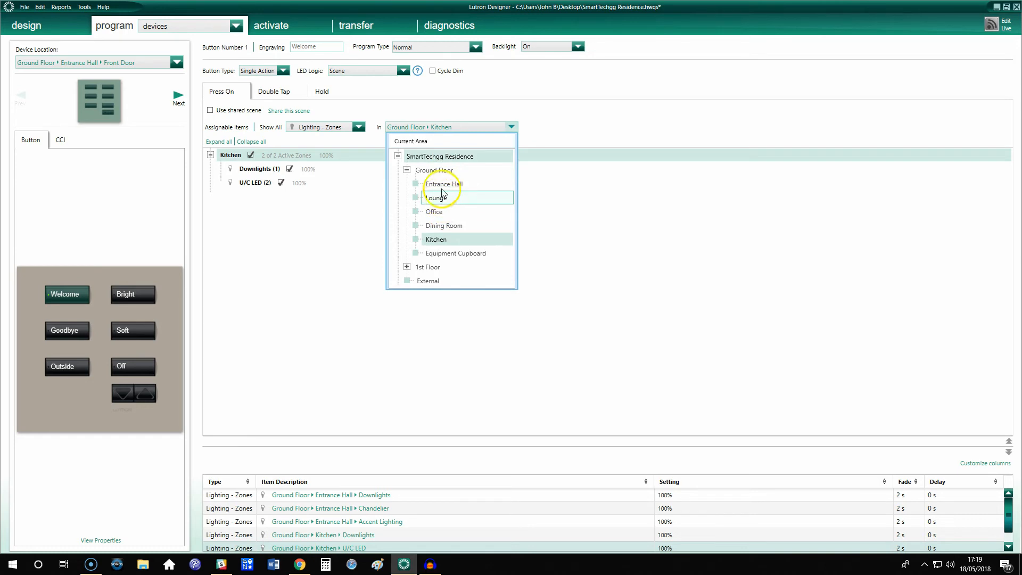
pyautogui.click(437, 198)
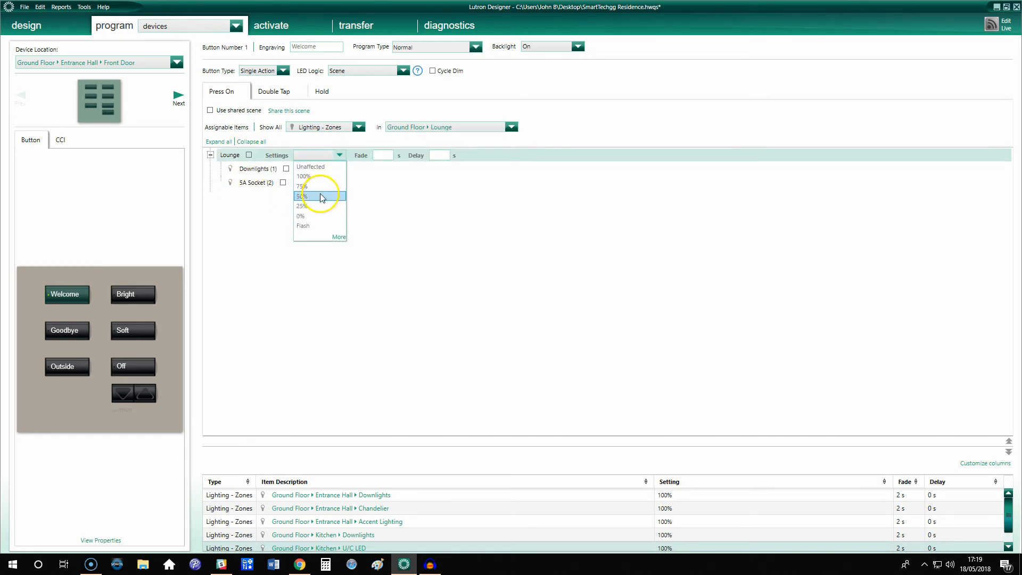
pyautogui.click(314, 196)
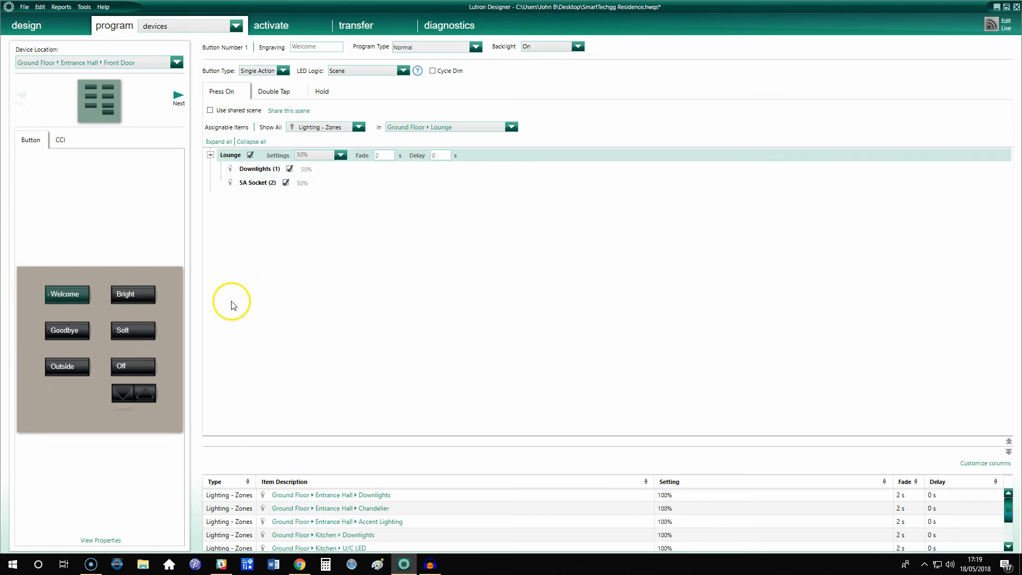
pyautogui.click(65, 330)
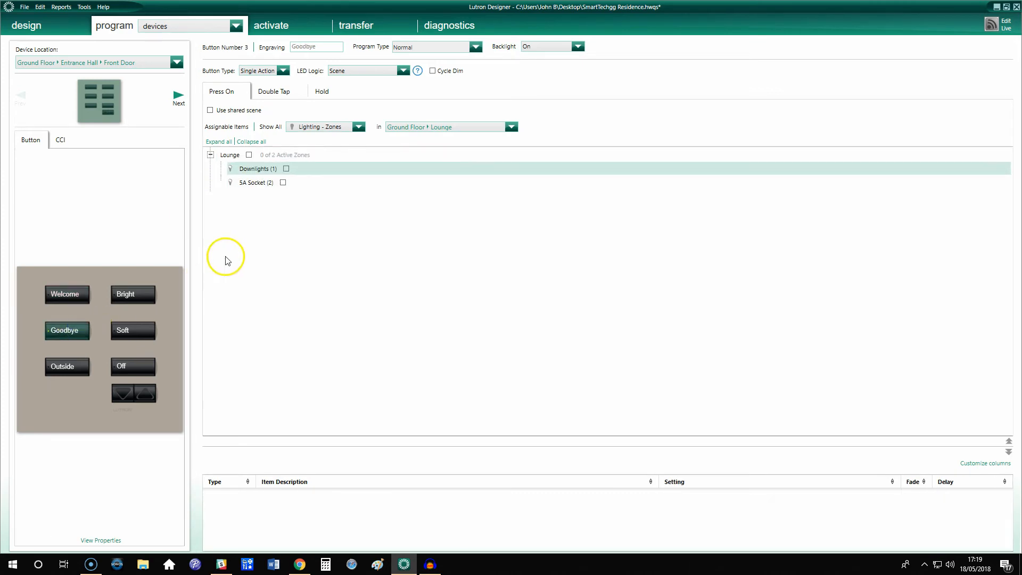
# - Set the whole SmartTechgg Residence (all 12 zones) to 0% for Goodbye, then move to Outside
pyautogui.click(511, 127)
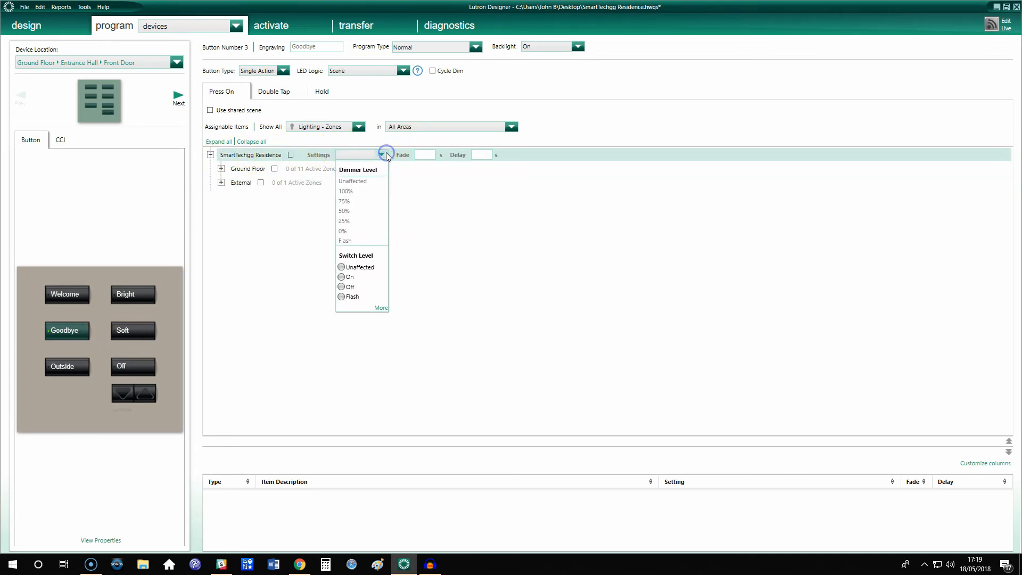
pyautogui.click(343, 231)
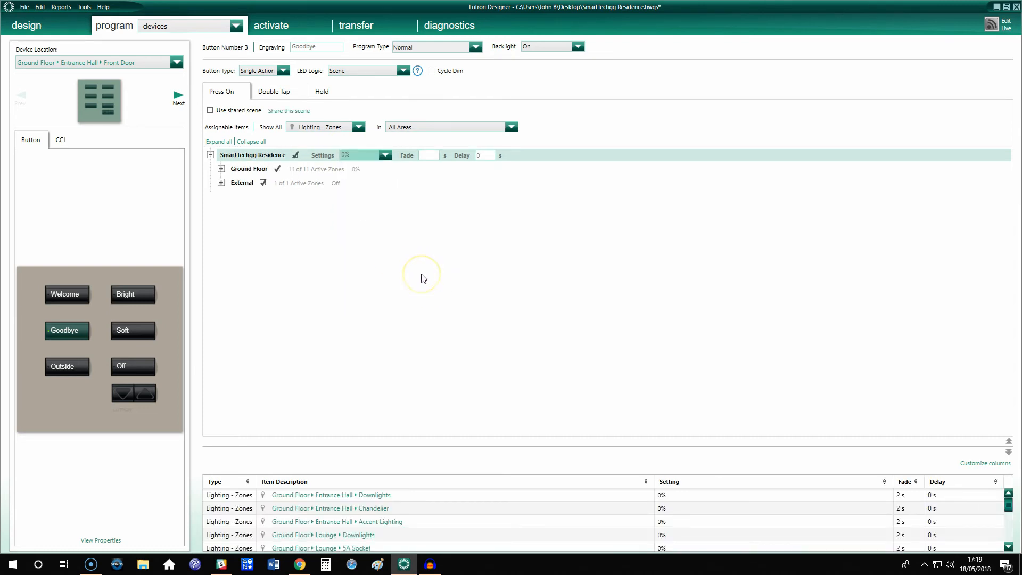
pyautogui.moveTo(424, 278)
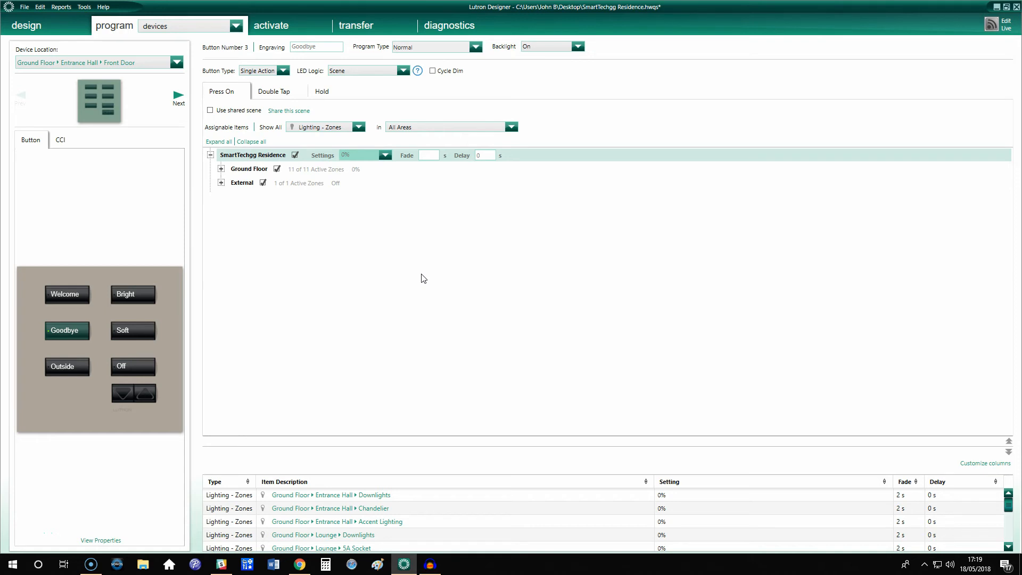
pyautogui.click(62, 367)
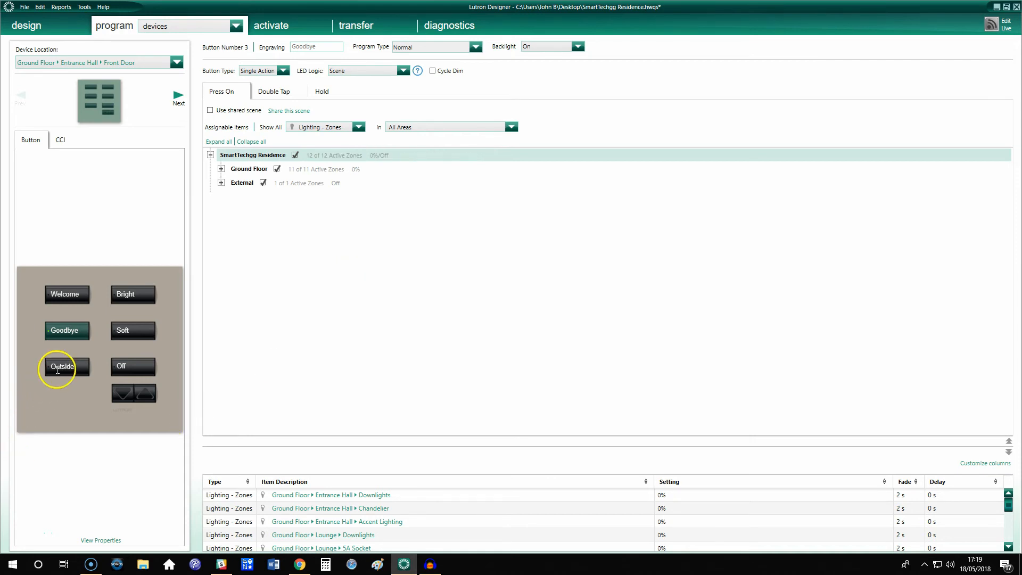
pyautogui.click(62, 367)
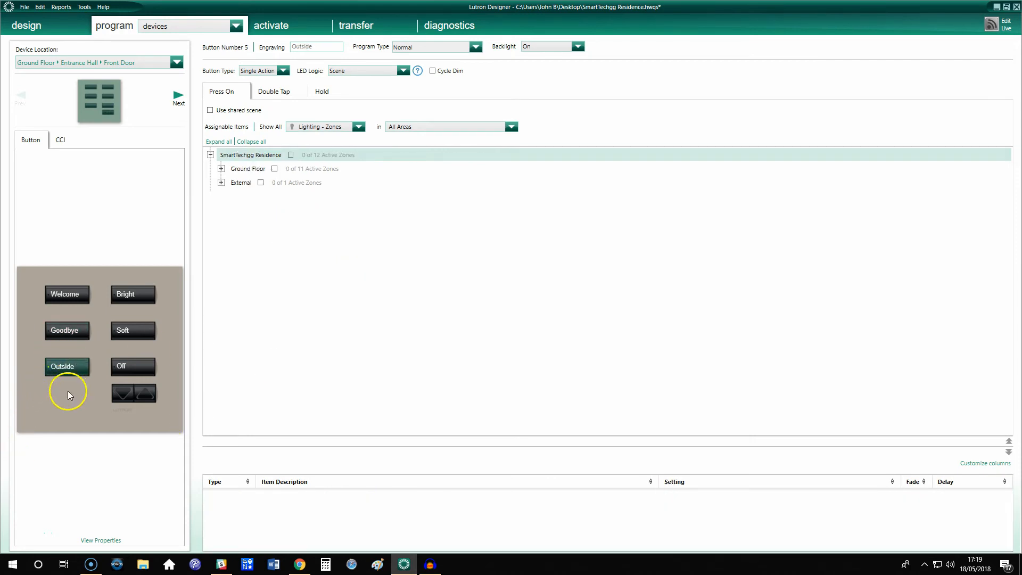
# - Make Outside a toggle that switches the External Garden Spikes on at press
pyautogui.click(286, 70)
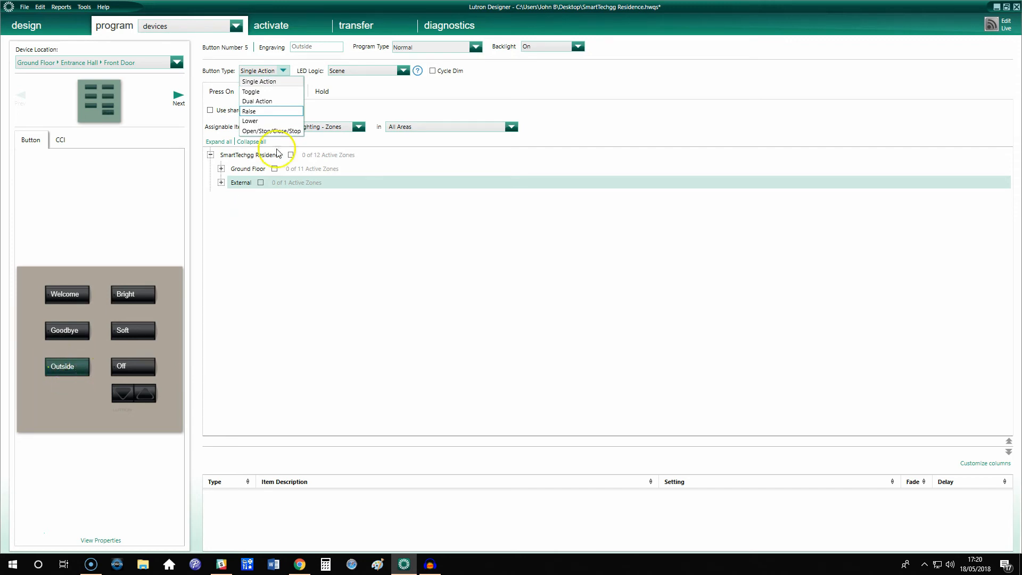
pyautogui.click(250, 92)
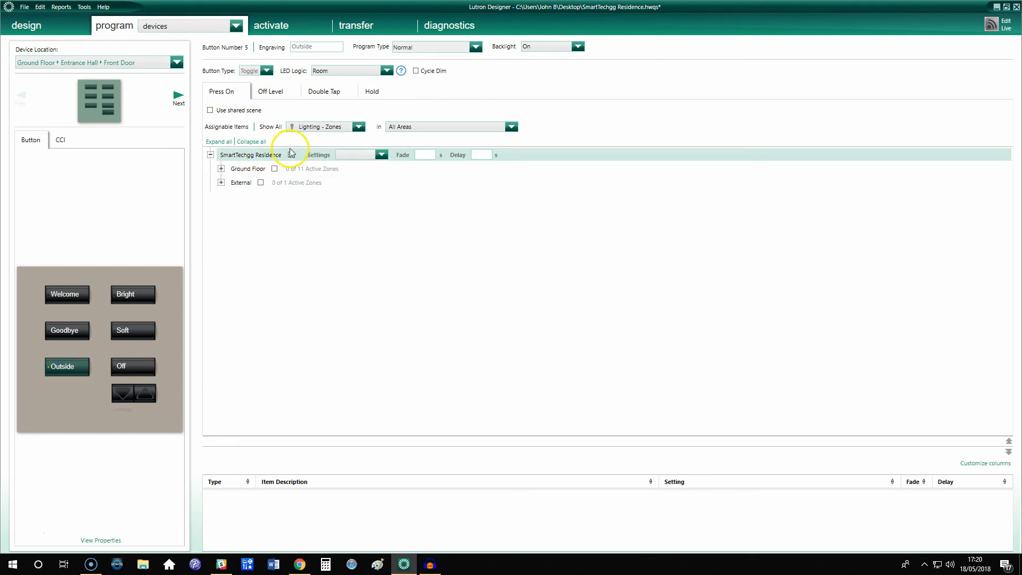
pyautogui.click(511, 127)
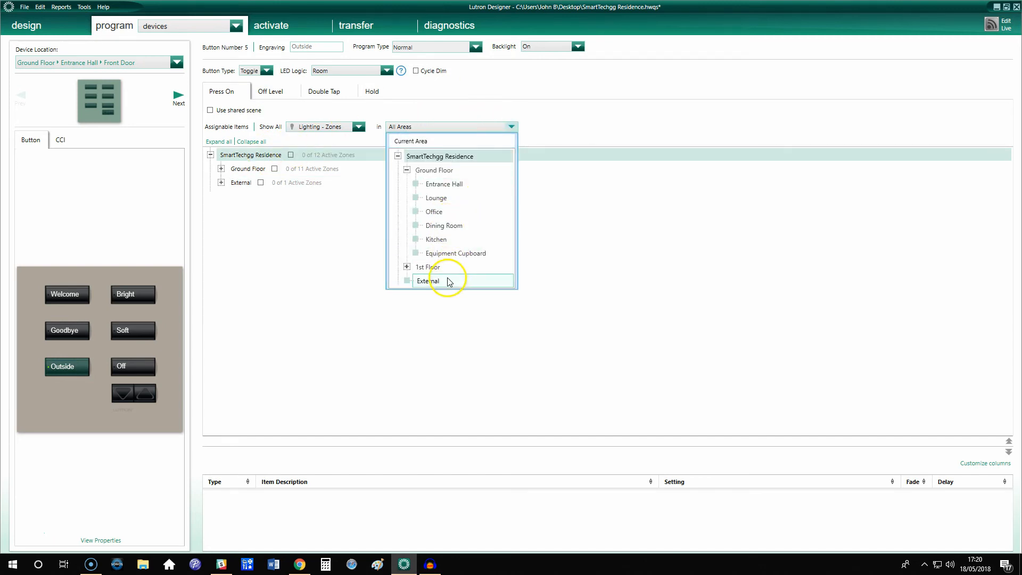
pyautogui.click(427, 281)
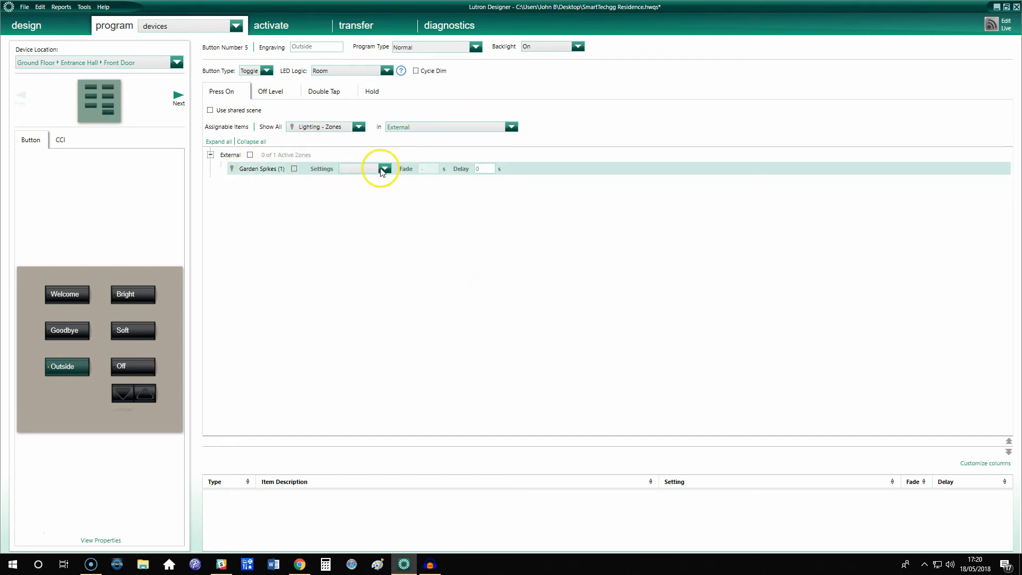
pyautogui.click(385, 168)
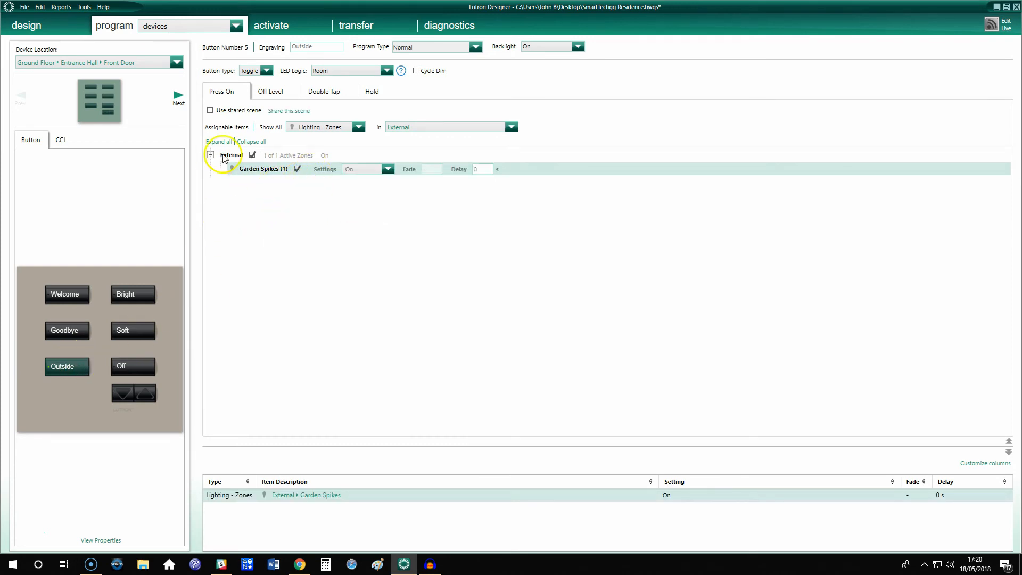
pyautogui.click(268, 91)
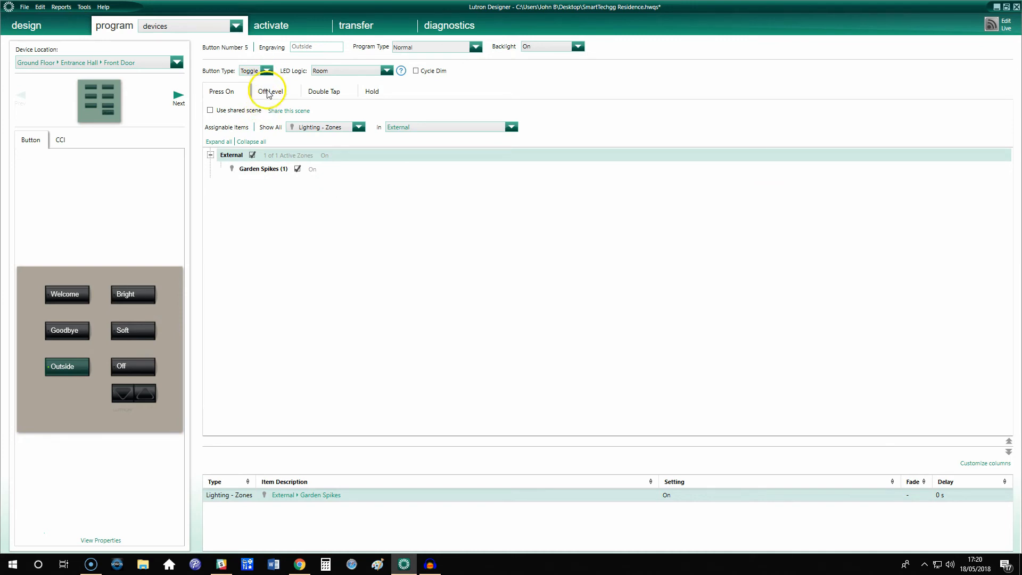
# - Check the off level turns Garden Spikes off, then return to press-on programming
pyautogui.click(272, 91)
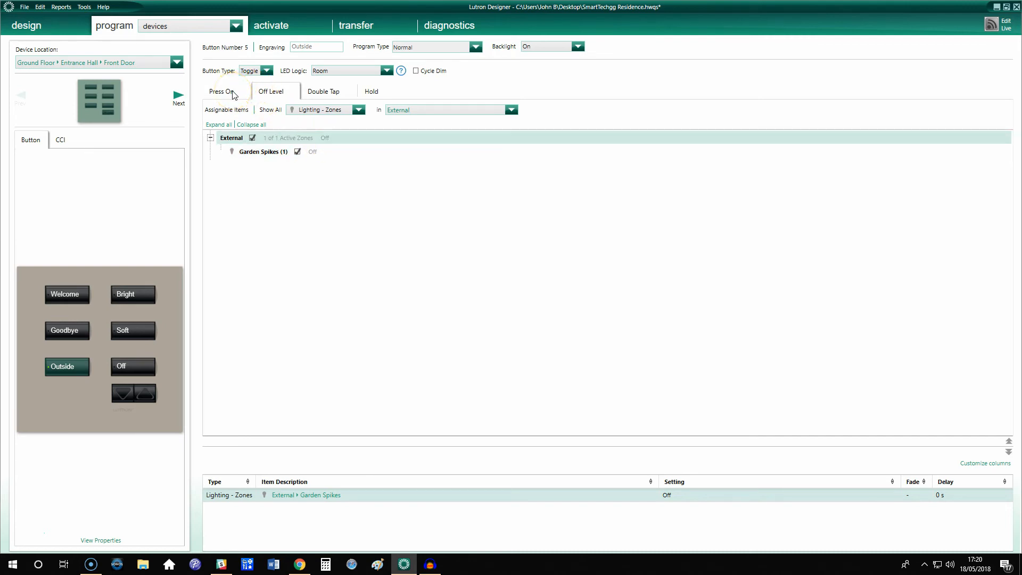
pyautogui.click(271, 91)
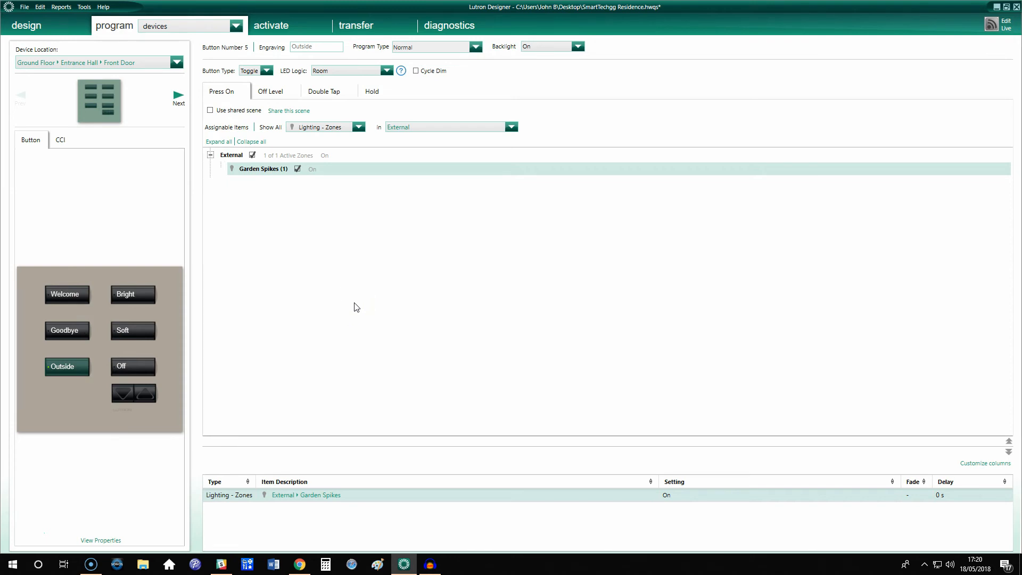
# - Change the Bright button's program type to Conditional, accepting removal of its existing programming
pyautogui.click(159, 25)
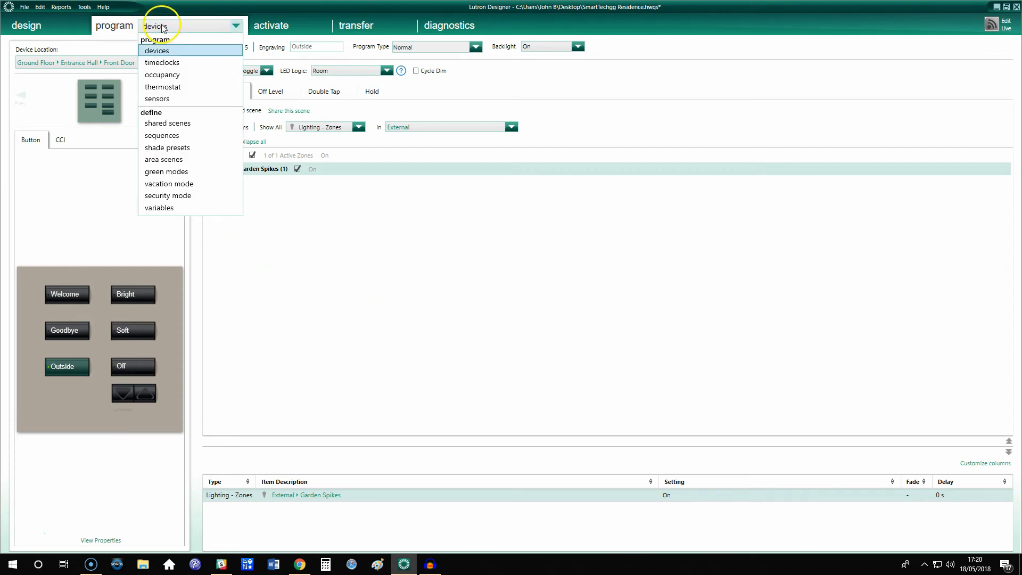
pyautogui.click(157, 51)
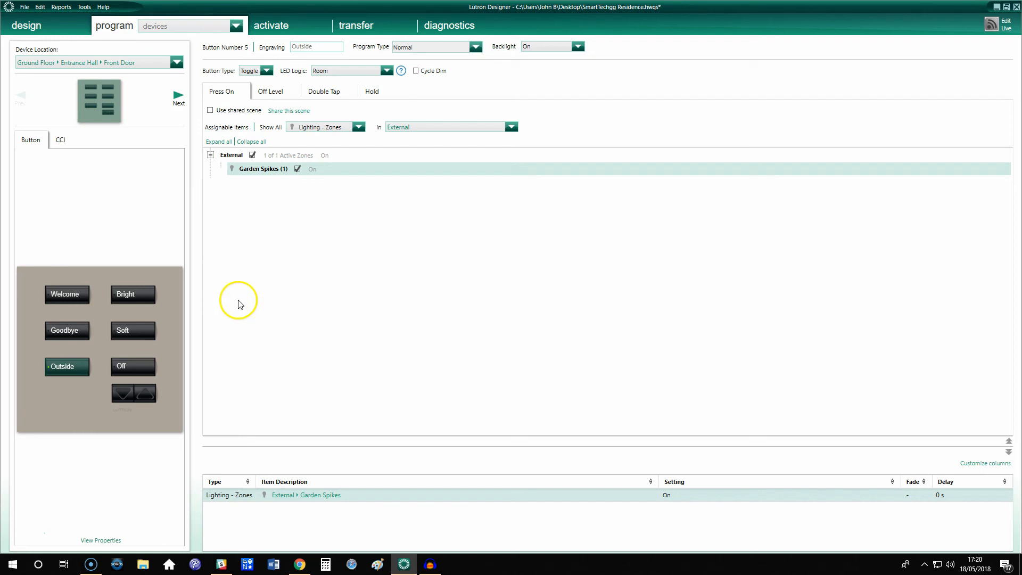
pyautogui.moveTo(251, 280)
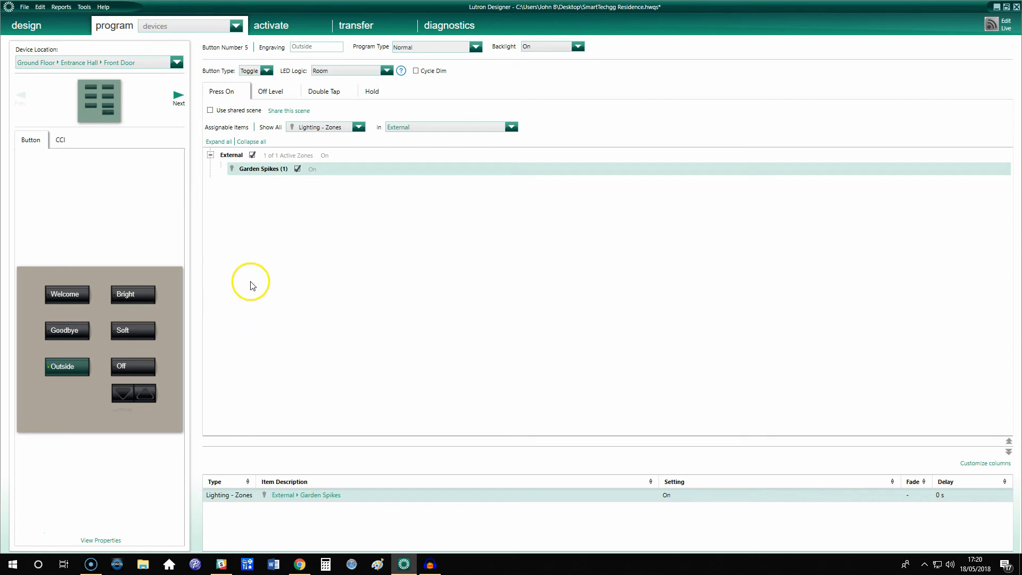
pyautogui.click(132, 294)
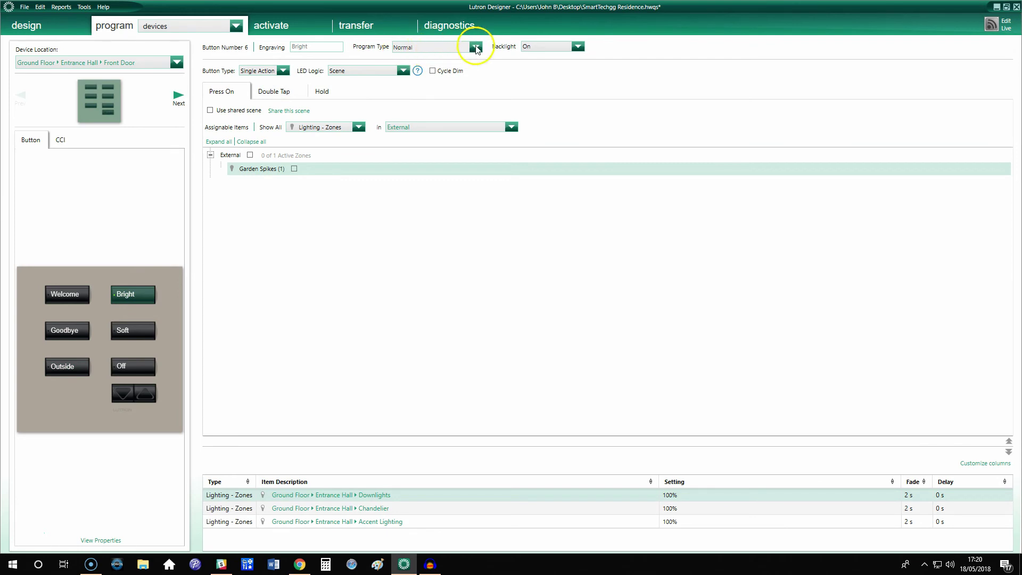
pyautogui.click(474, 47)
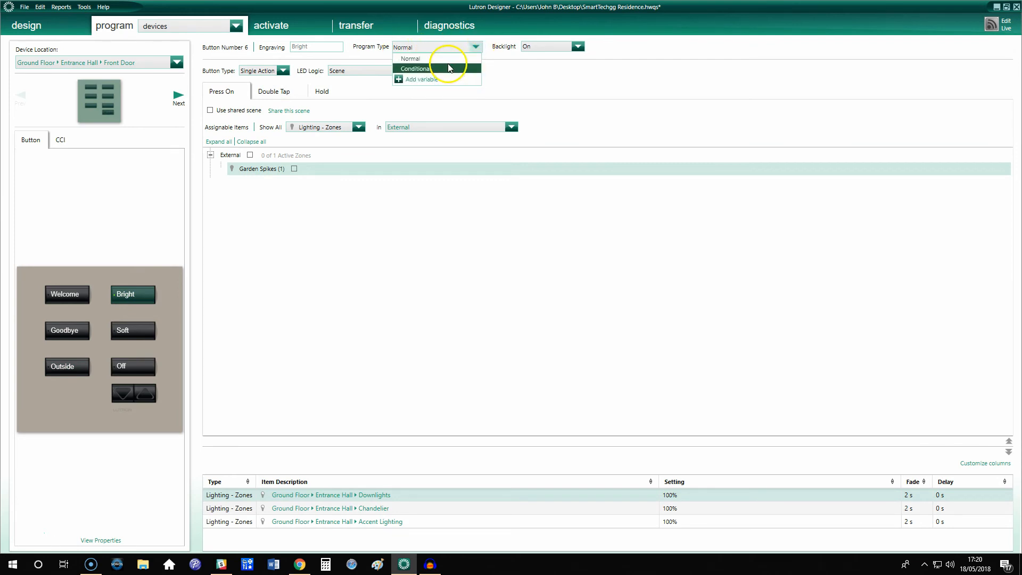
pyautogui.click(413, 68)
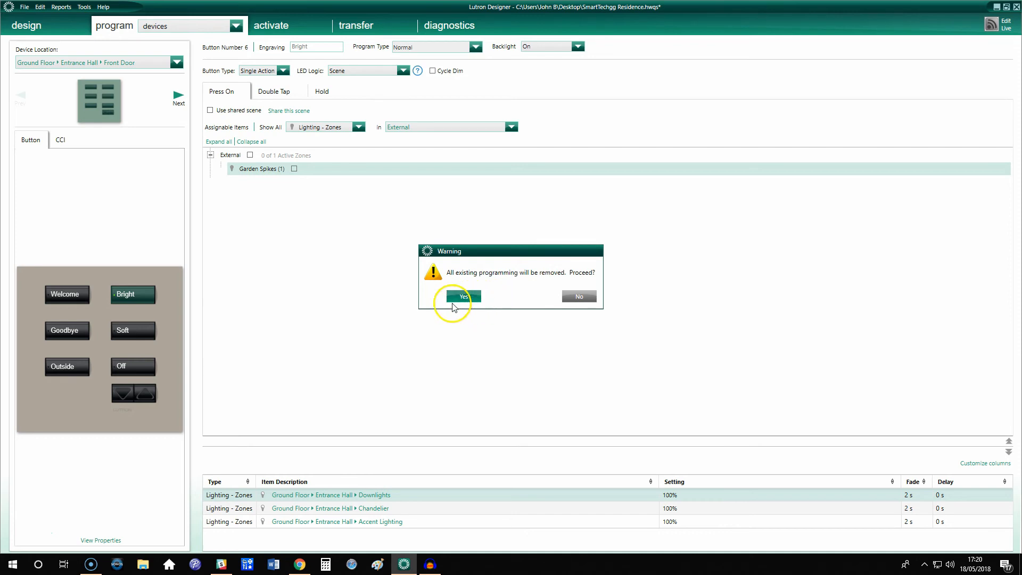
pyautogui.click(463, 296)
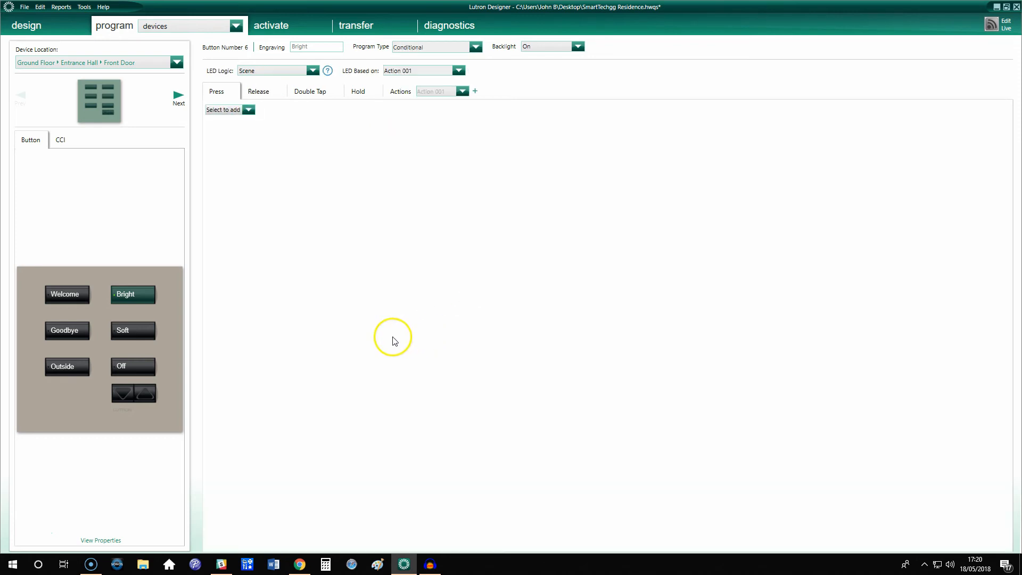
pyautogui.moveTo(275, 203)
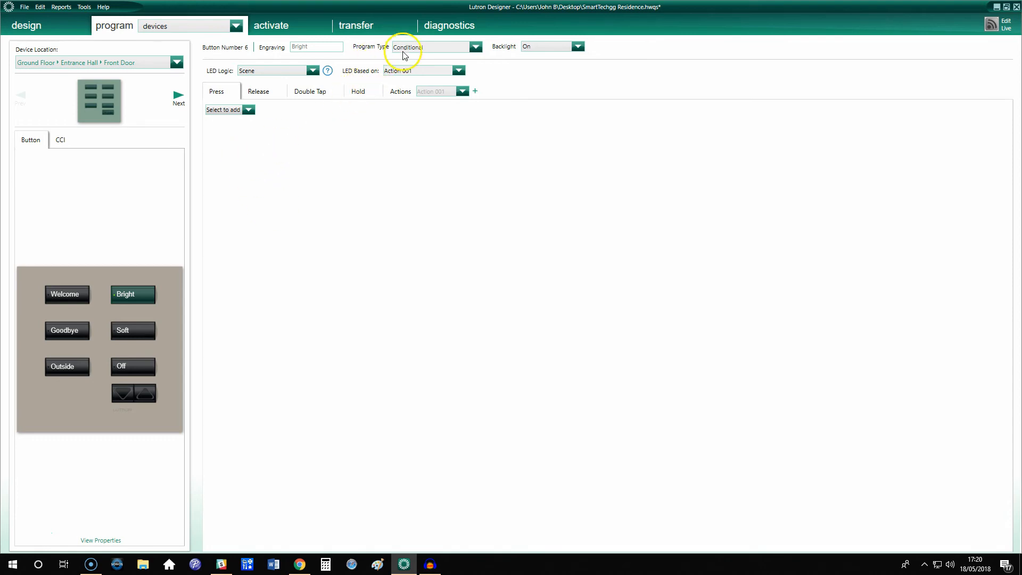
# - Add a time-of-day condition running from 12:00 AM to 1:00 PM
pyautogui.click(249, 109)
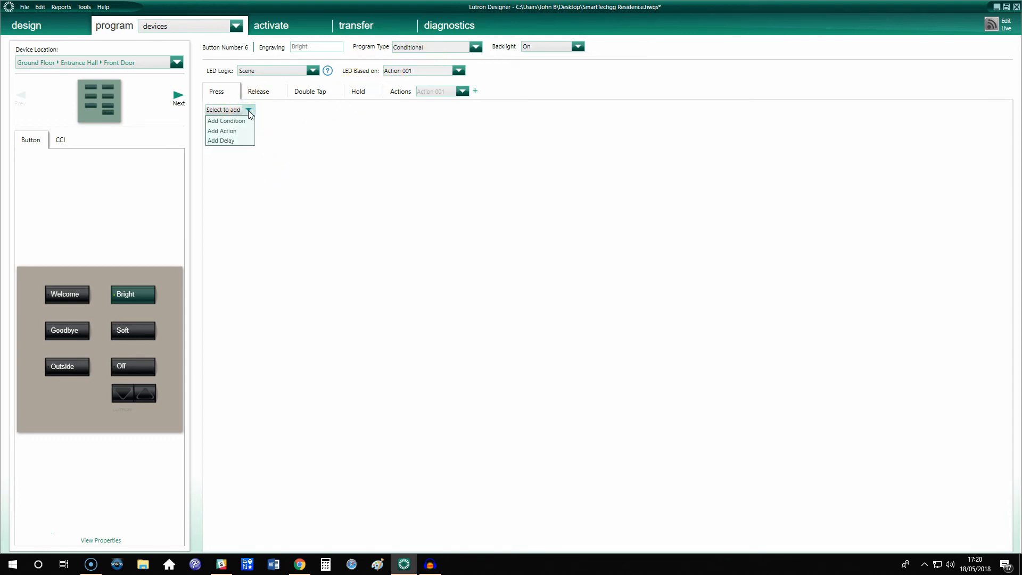
pyautogui.moveTo(237, 132)
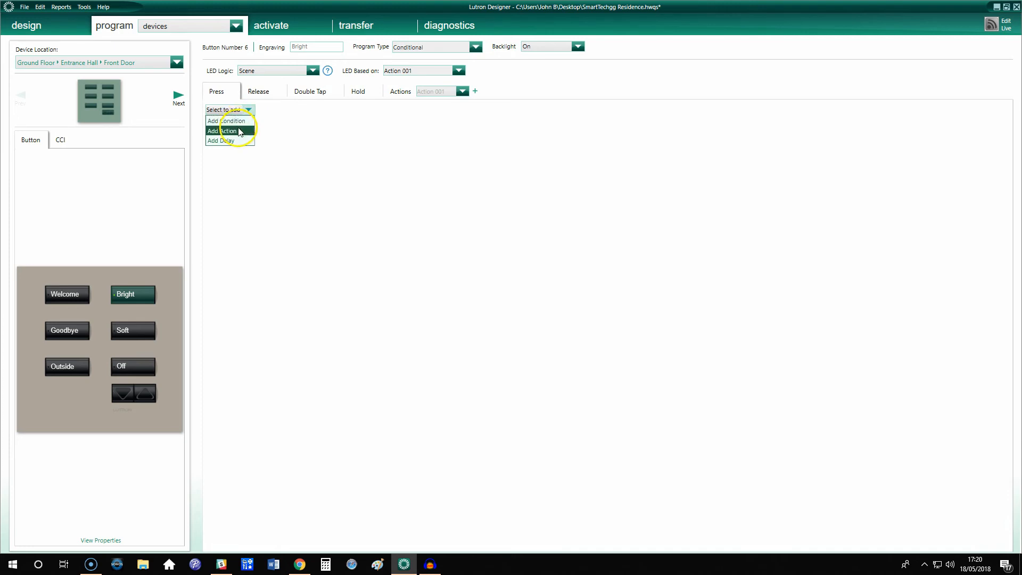
pyautogui.moveTo(237, 123)
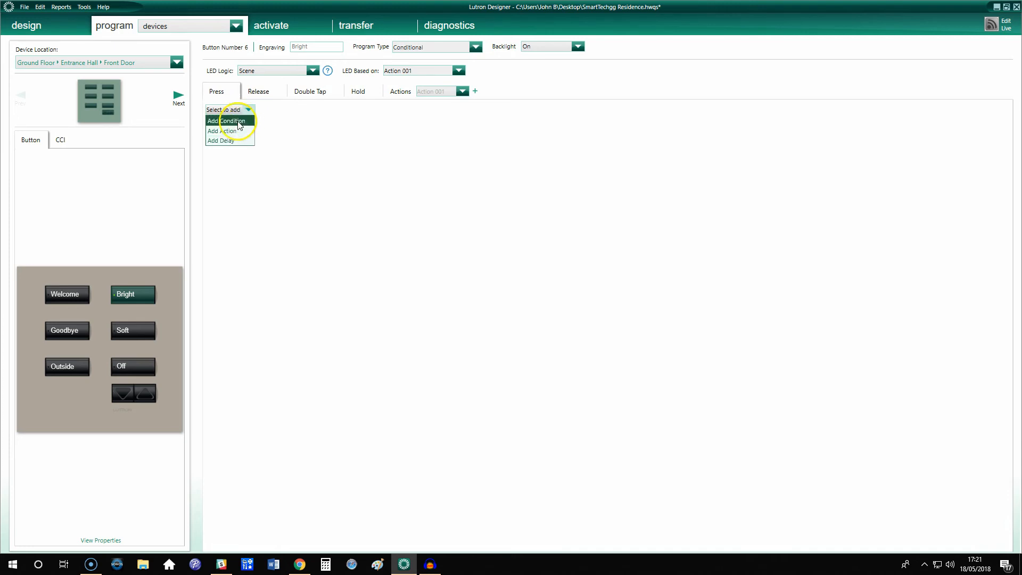
pyautogui.click(222, 121)
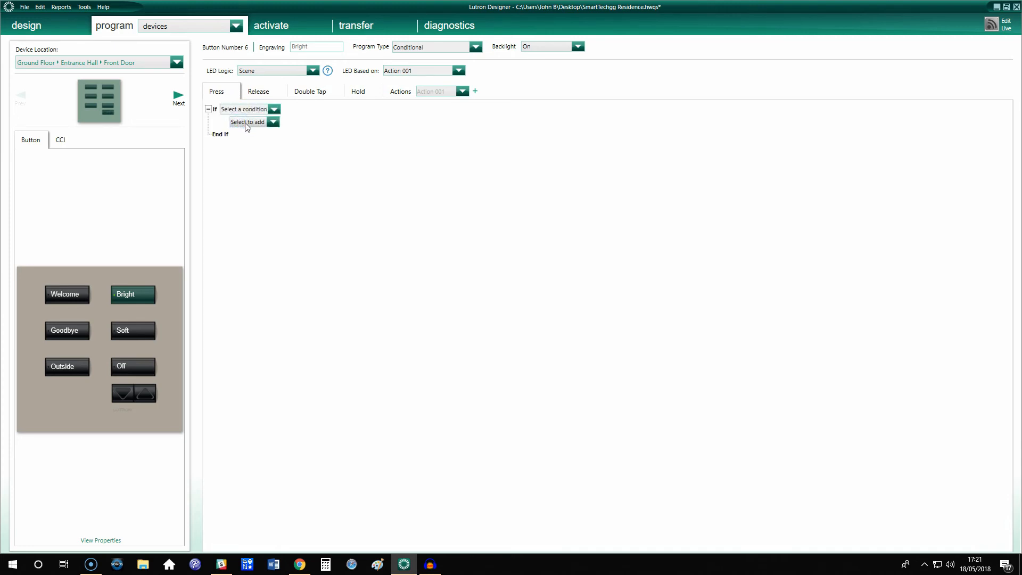
pyautogui.click(274, 108)
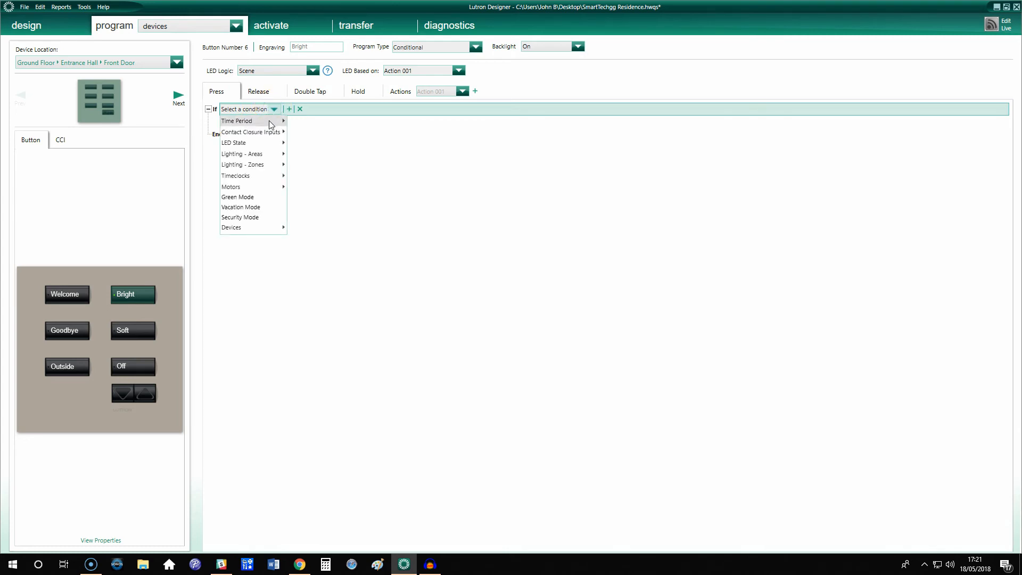
pyautogui.moveTo(271, 123)
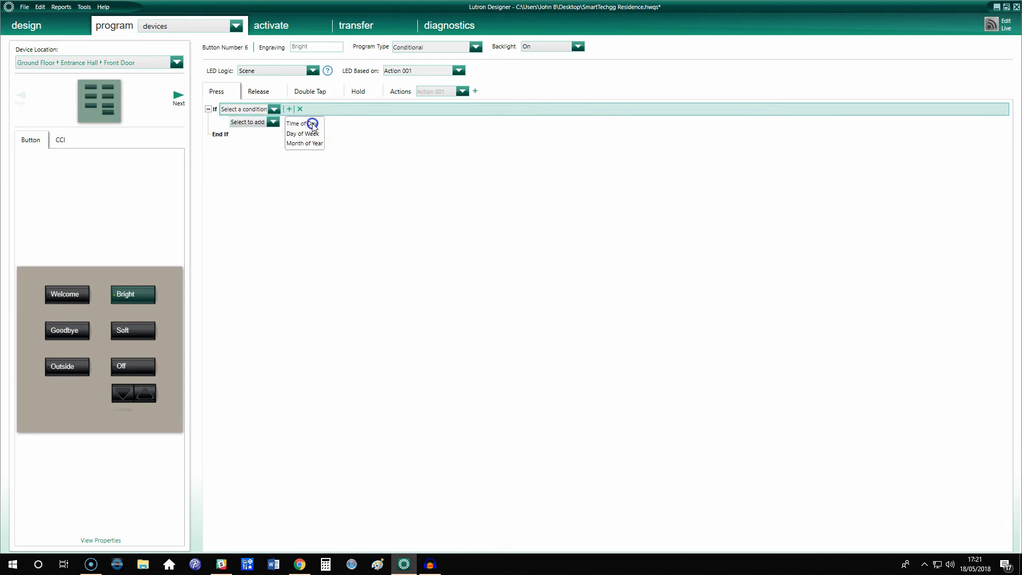
pyautogui.click(298, 123)
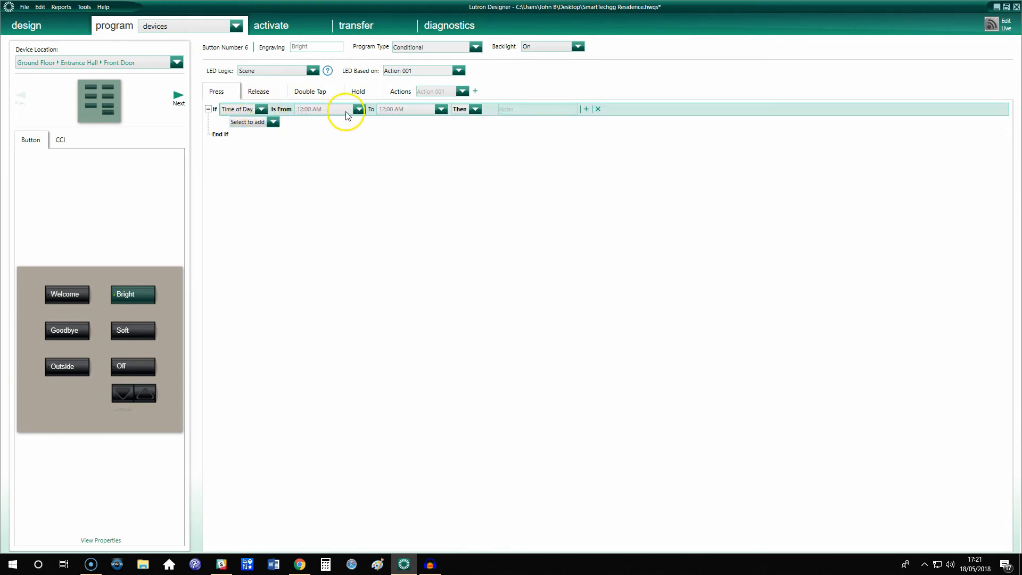
pyautogui.click(440, 109)
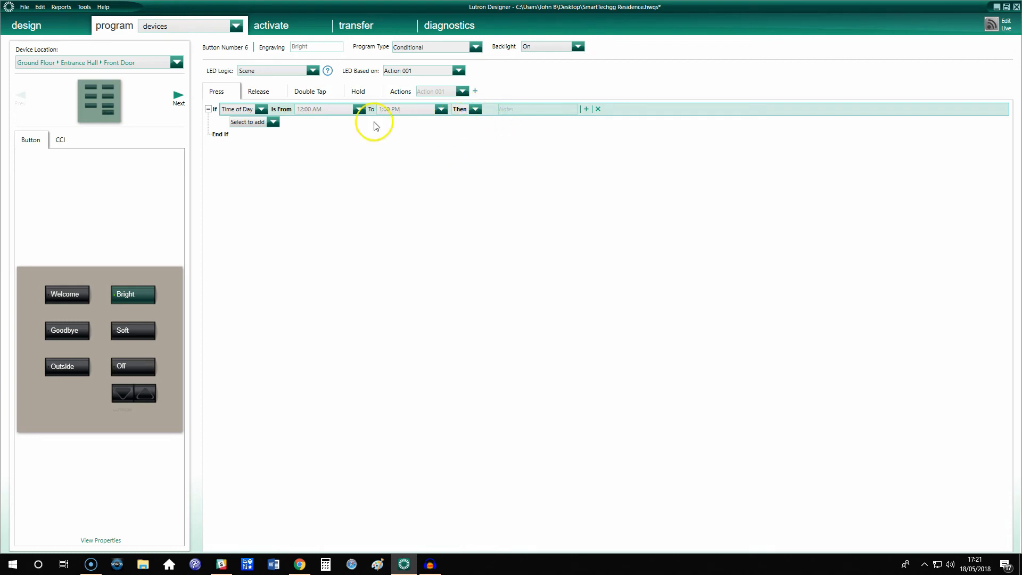
# - Add Run Action 001 inside the time-of-day condition
pyautogui.click(271, 121)
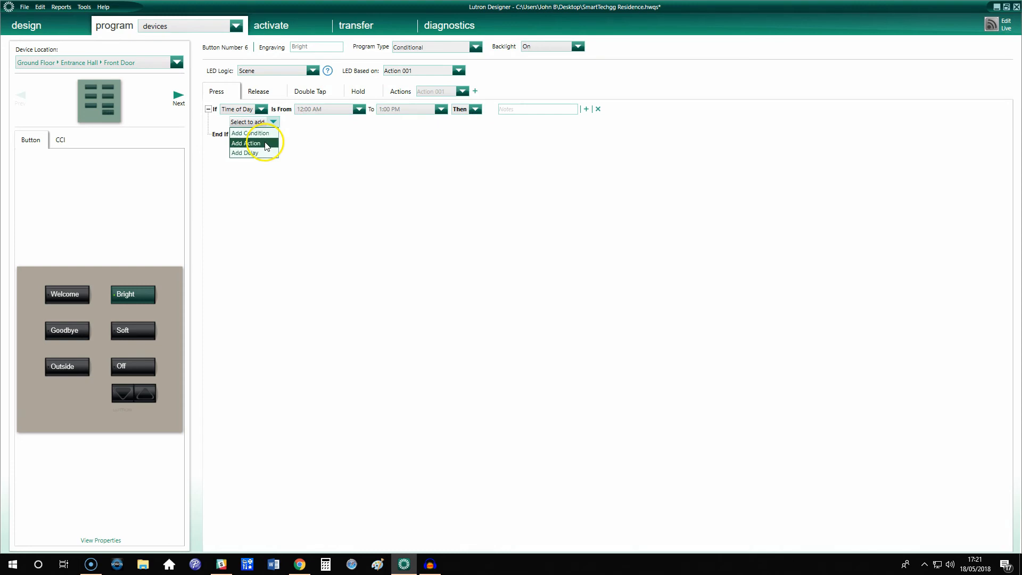
pyautogui.click(246, 143)
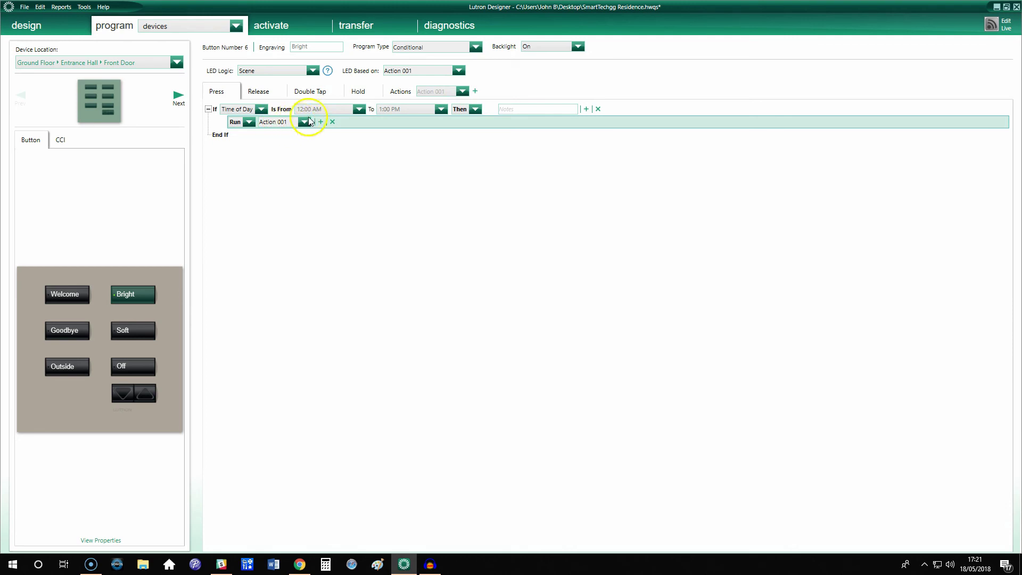
pyautogui.moveTo(143, 311)
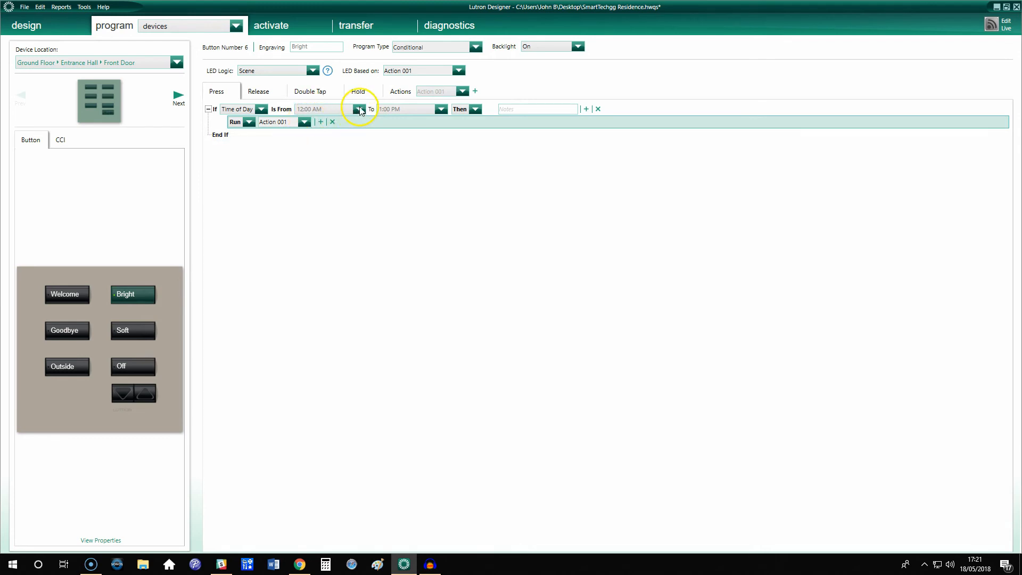
pyautogui.moveTo(253, 169)
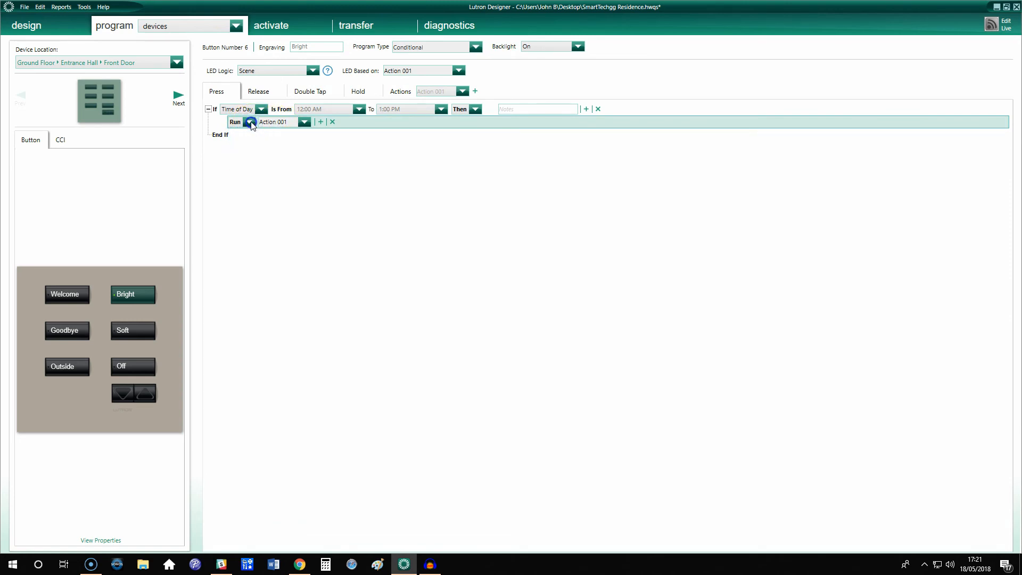
pyautogui.click(304, 122)
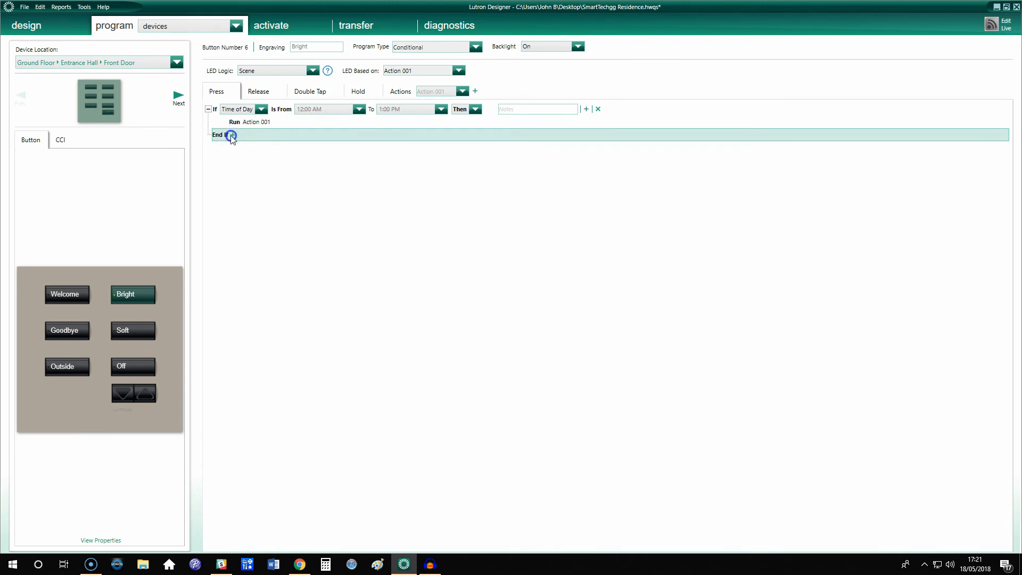
# - Add an Else branch holding a nested time-of-day condition
pyautogui.click(230, 136)
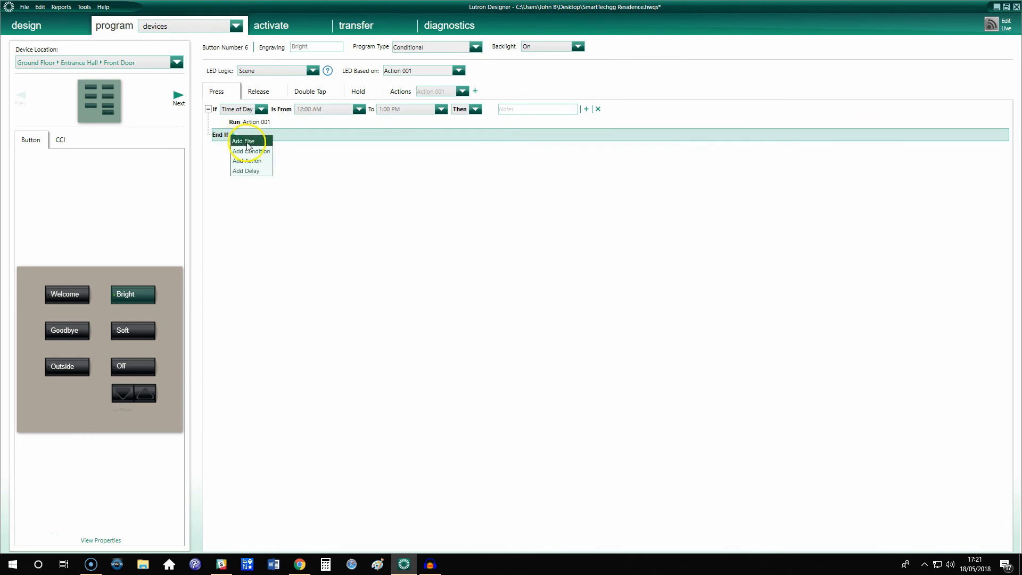
pyautogui.click(243, 140)
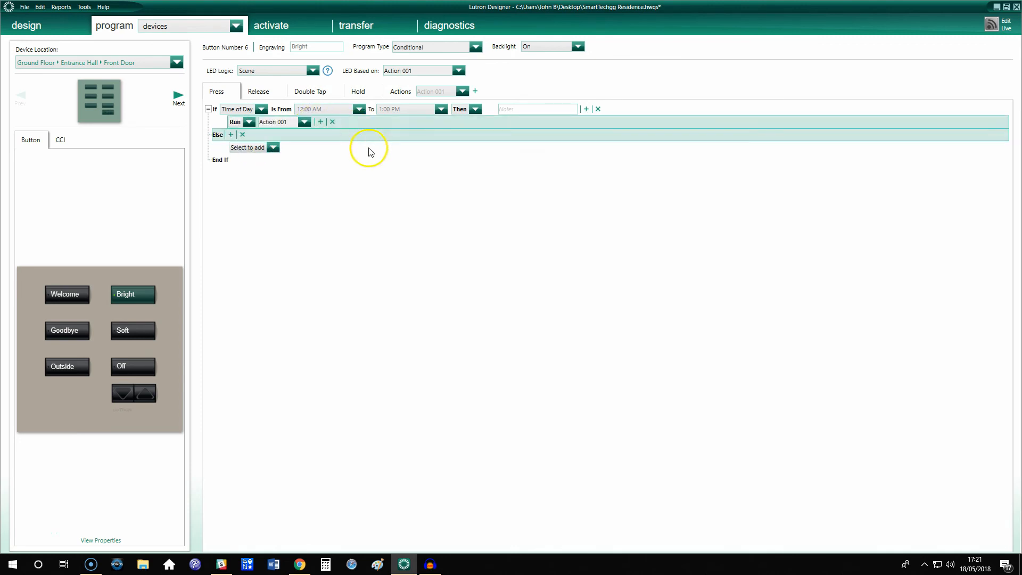
pyautogui.click(274, 147)
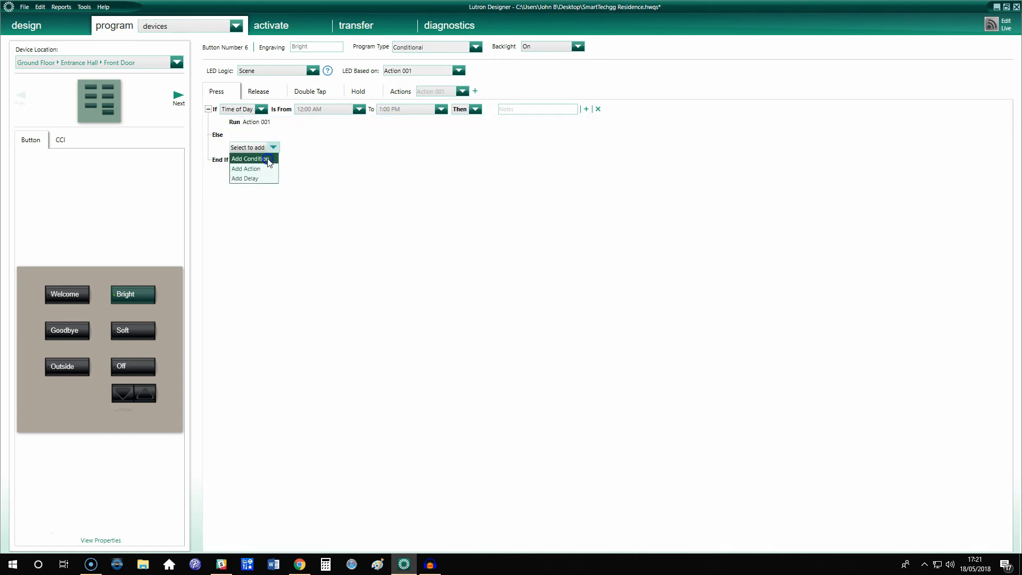
pyautogui.click(247, 159)
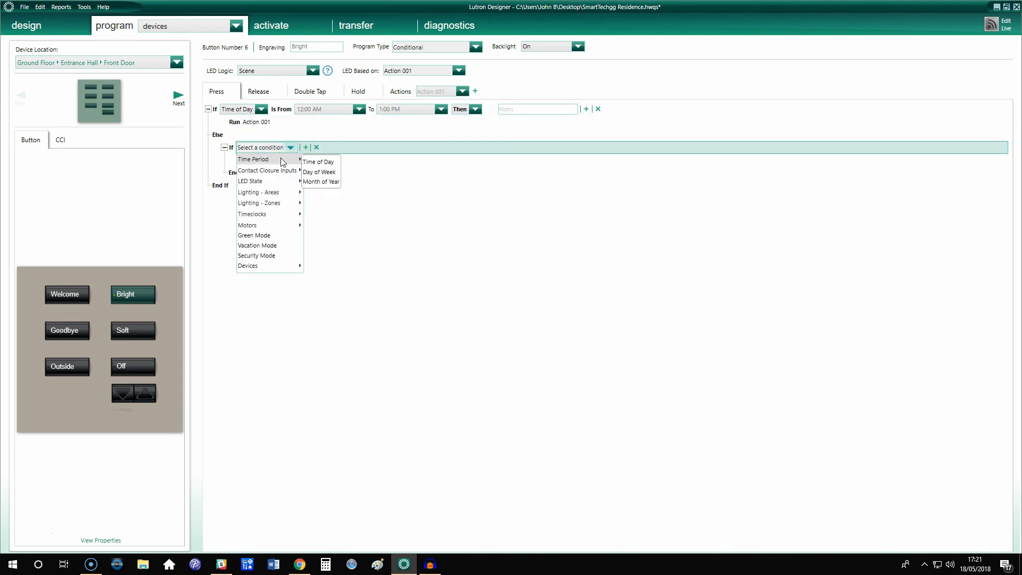
pyautogui.click(319, 162)
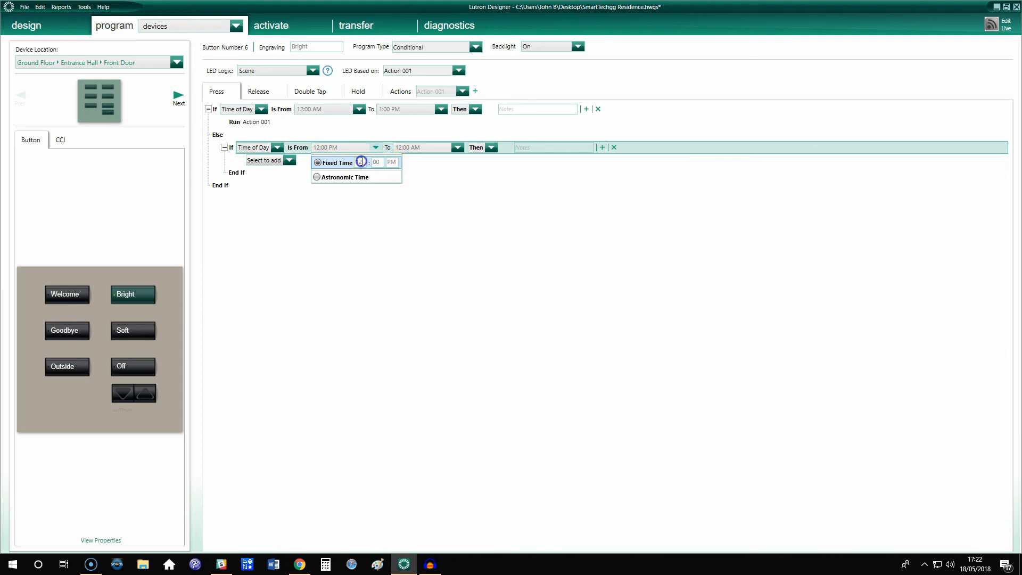
# - Set the nested condition to 2:00 PM–3:00 PM and add Run Action 001 to it
pyautogui.click(362, 162)
pyautogui.write('2')
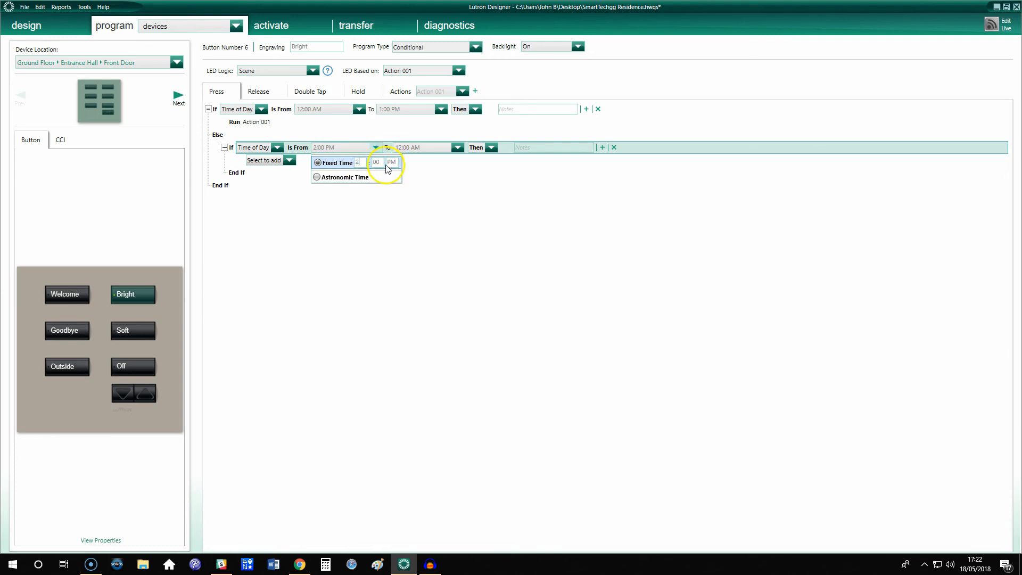
pyautogui.click(458, 147)
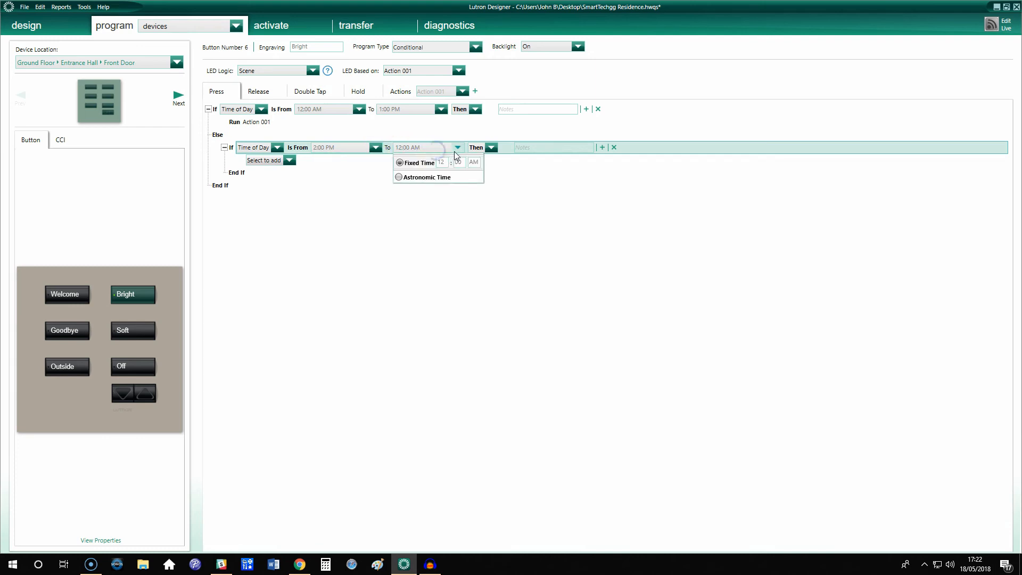
pyautogui.click(458, 147)
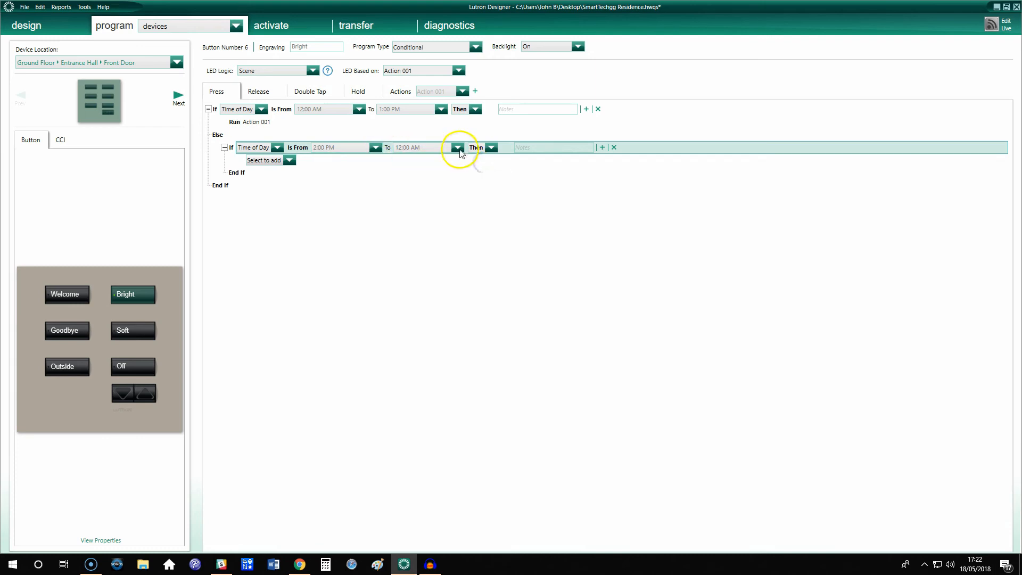
pyautogui.click(457, 147)
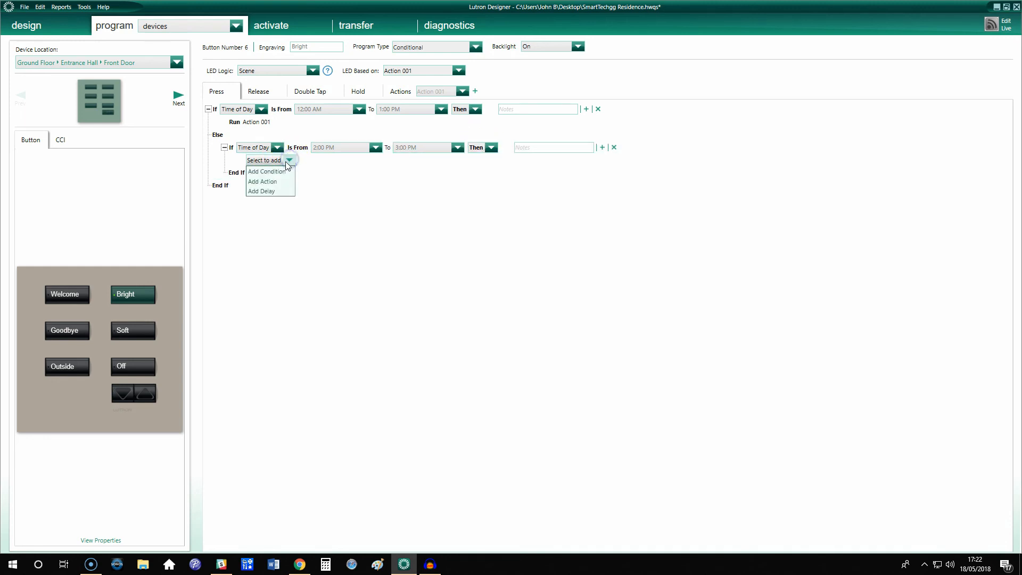
pyautogui.moveTo(267, 172)
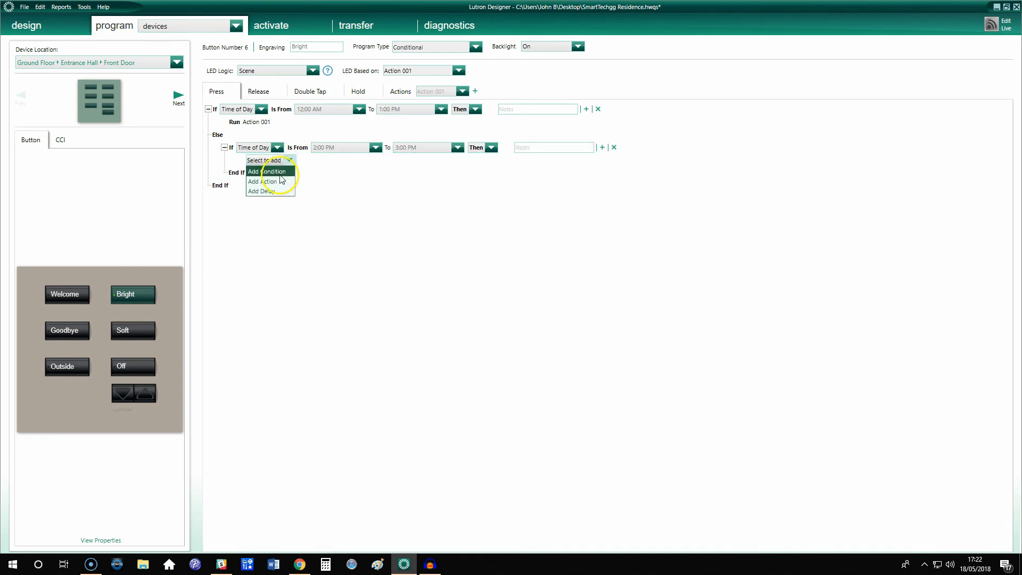
pyautogui.click(255, 181)
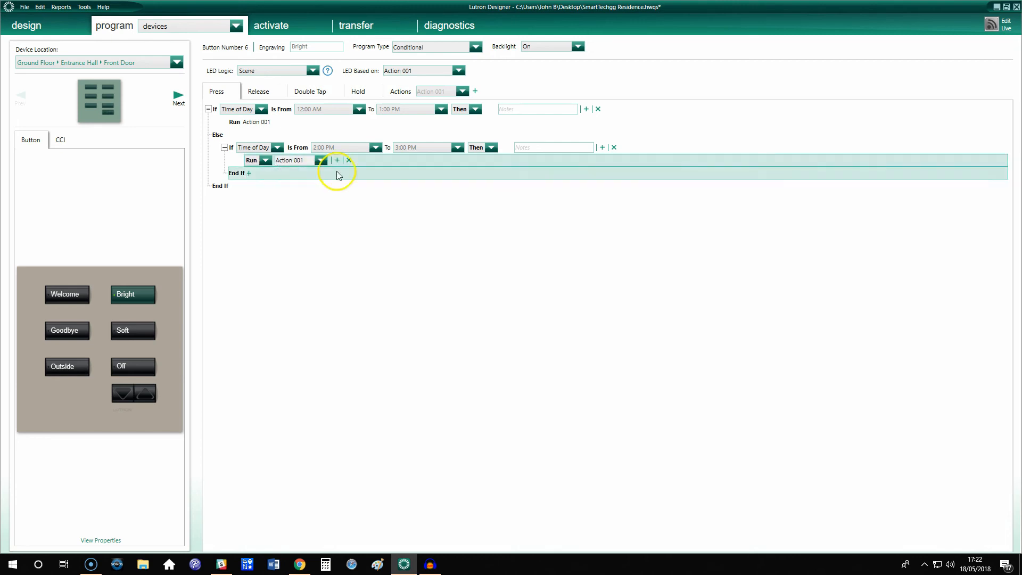
# - Bring up Action 001's zone assignments for the External area
pyautogui.click(462, 91)
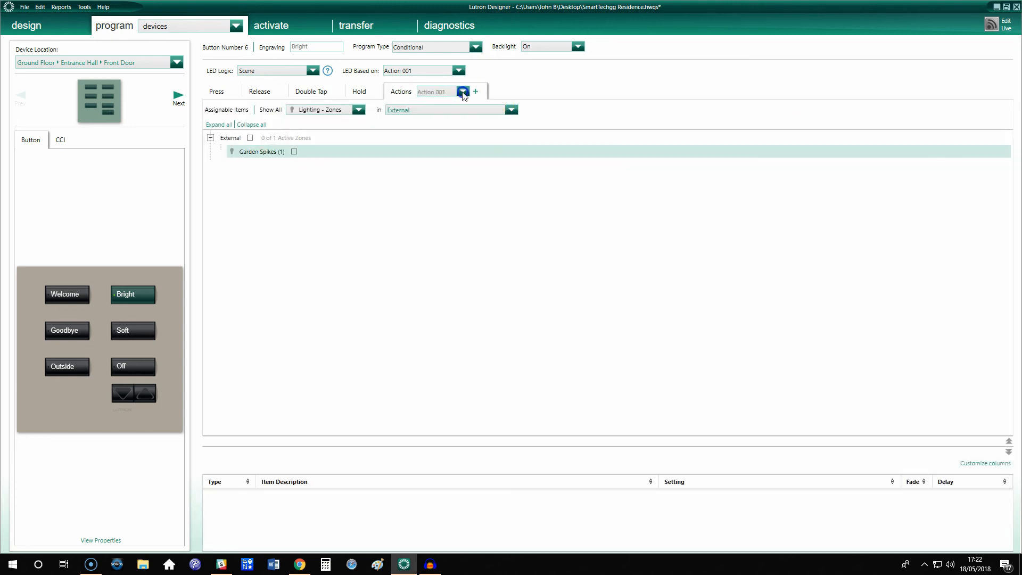
pyautogui.click(462, 92)
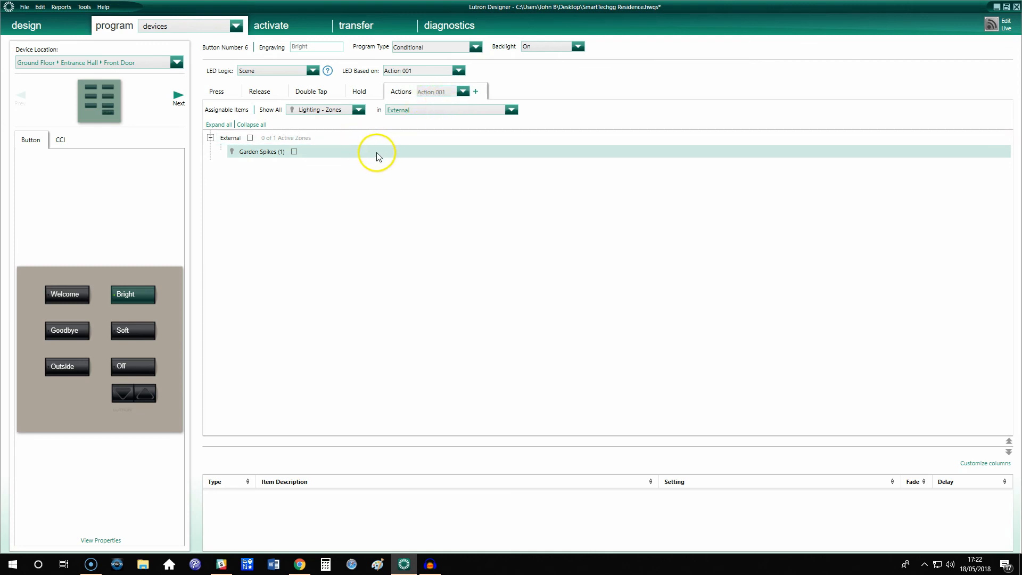
pyautogui.click(293, 151)
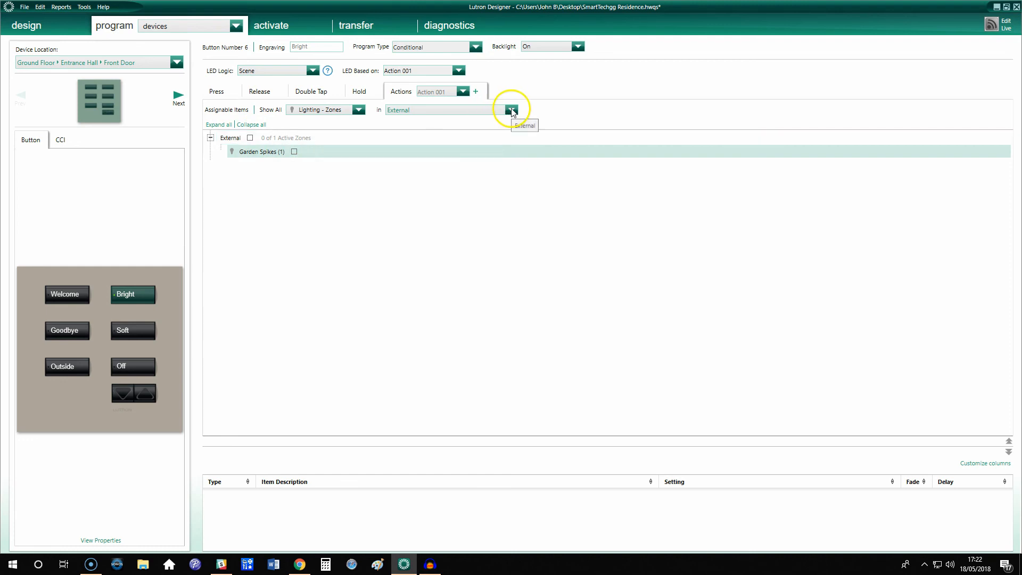
pyautogui.click(511, 109)
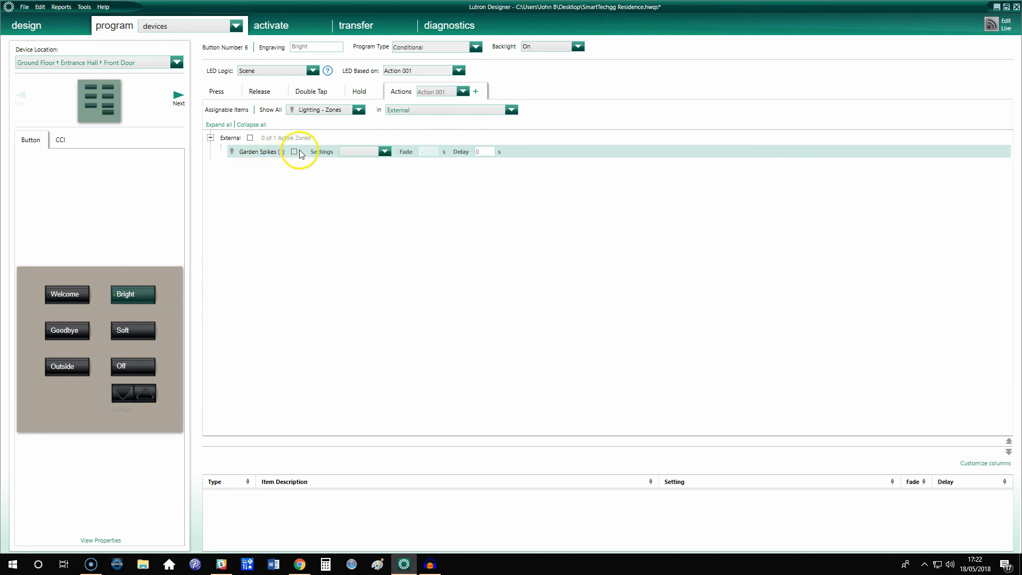
# - Set Garden Spikes to On, then clear the External area so no zones are assigned
pyautogui.click(383, 151)
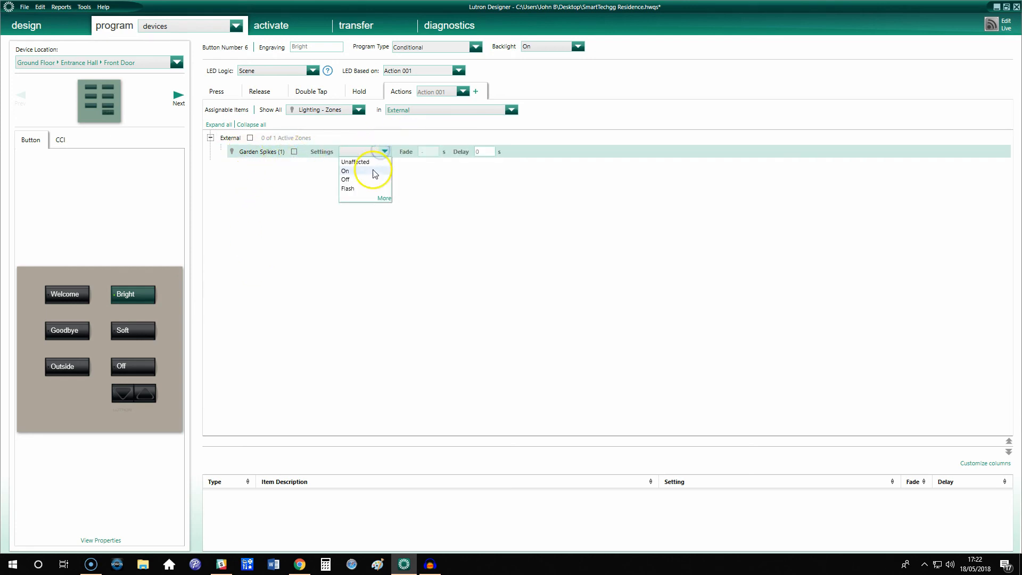
pyautogui.click(344, 170)
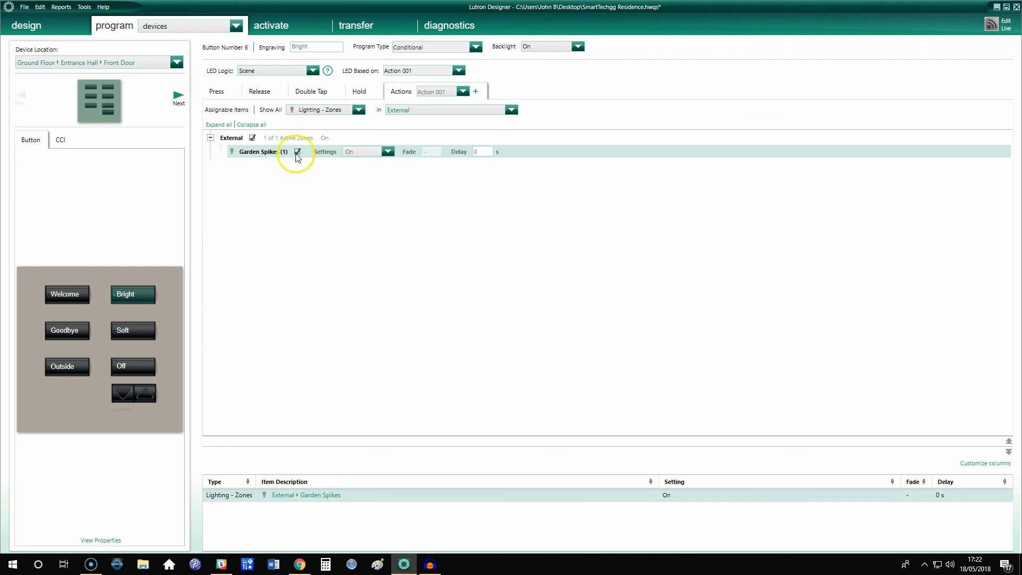
pyautogui.click(254, 138)
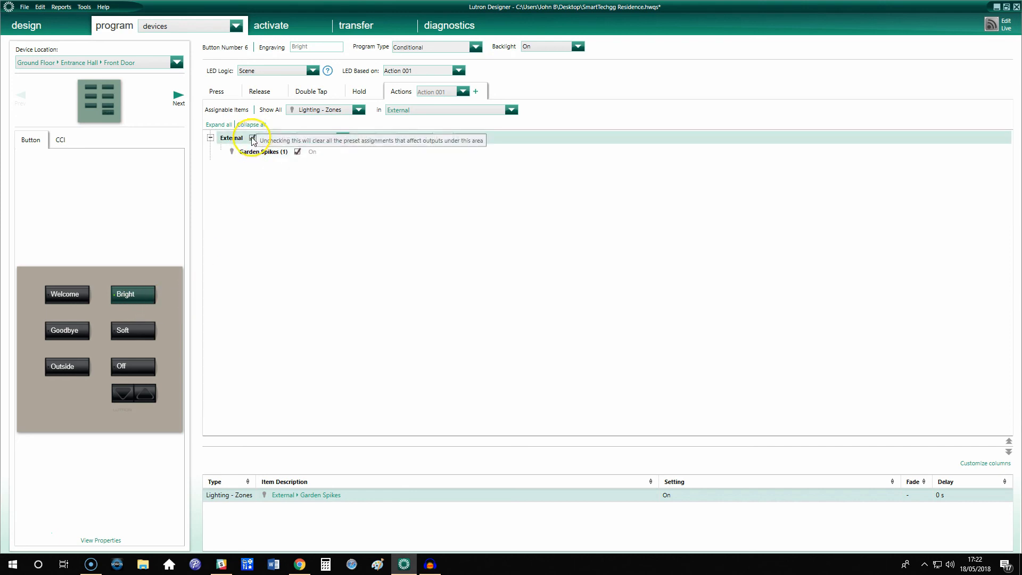
pyautogui.click(510, 109)
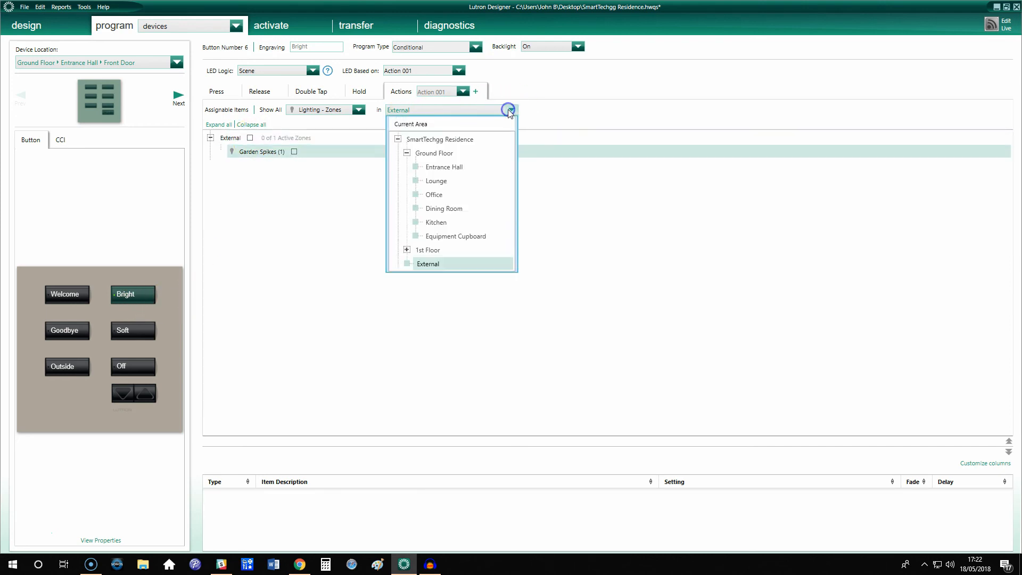
pyautogui.moveTo(445, 103)
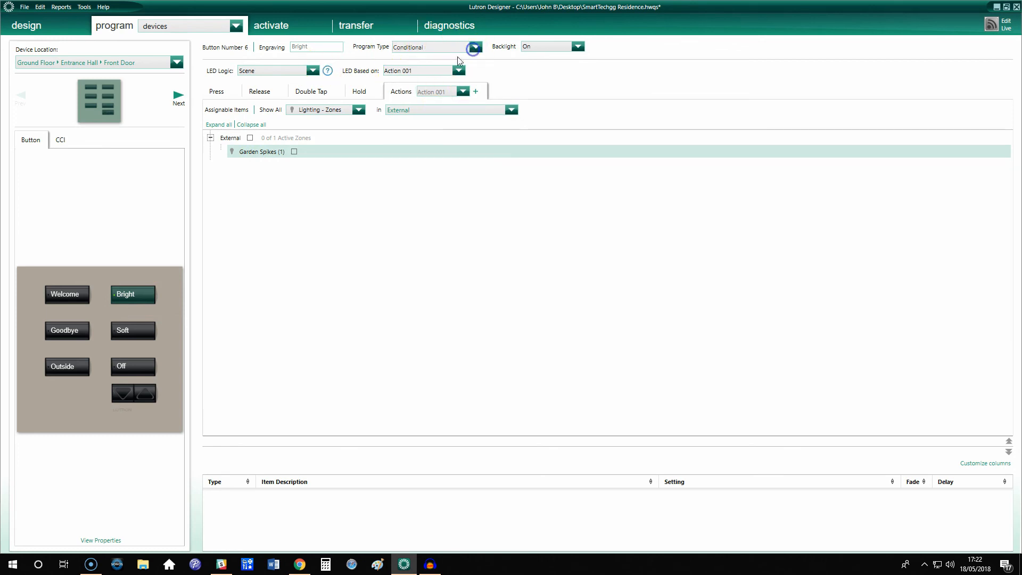
# - Return Bright to a Normal program with all three Entrance Hall zones at 100%
pyautogui.click(473, 47)
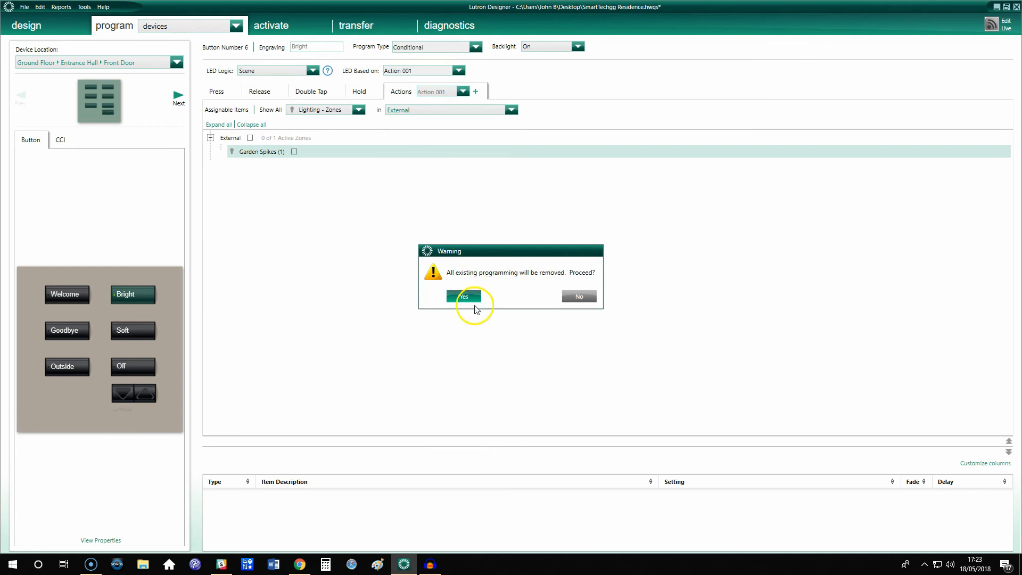
pyautogui.click(464, 296)
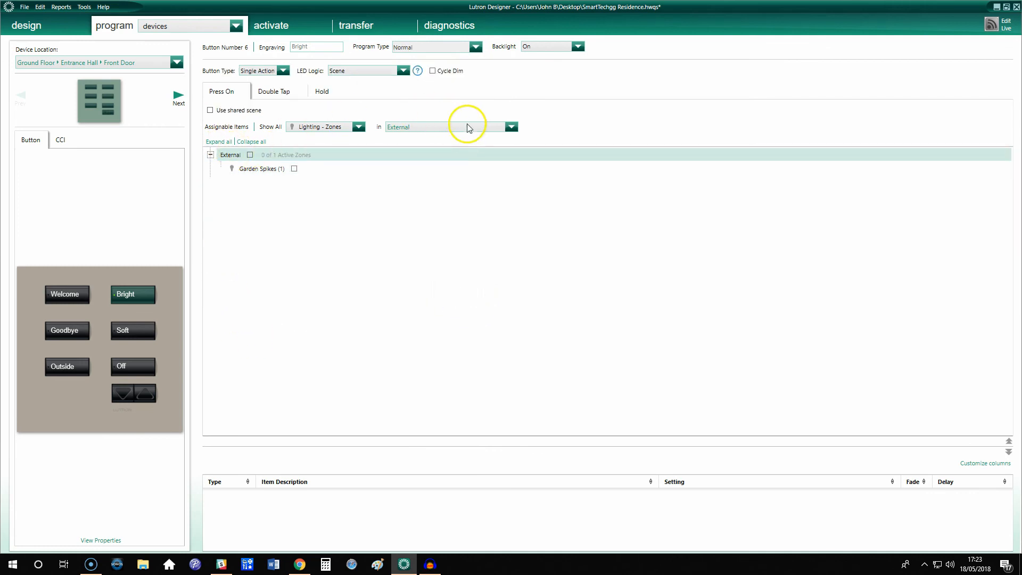
pyautogui.click(511, 127)
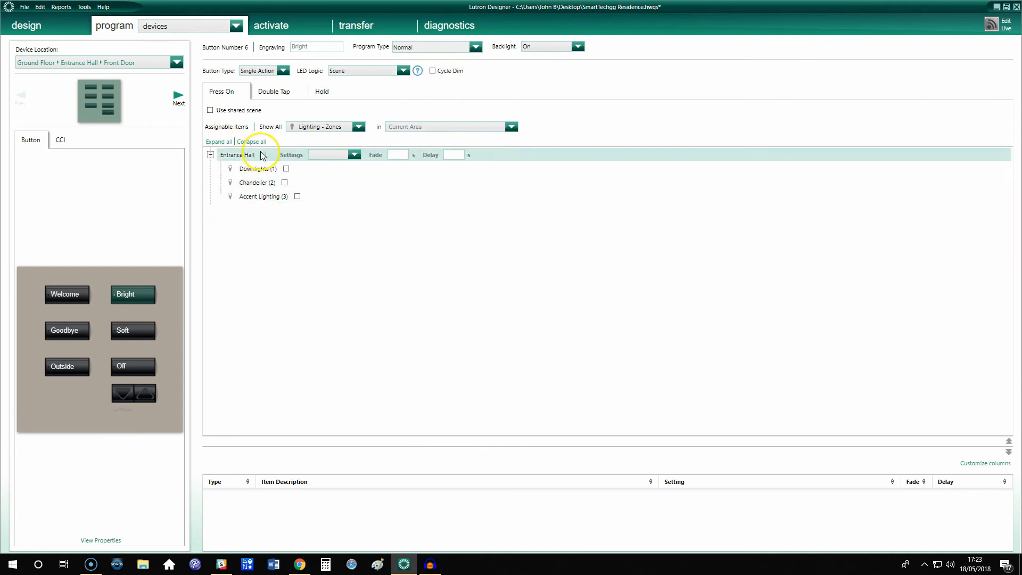
pyautogui.click(269, 155)
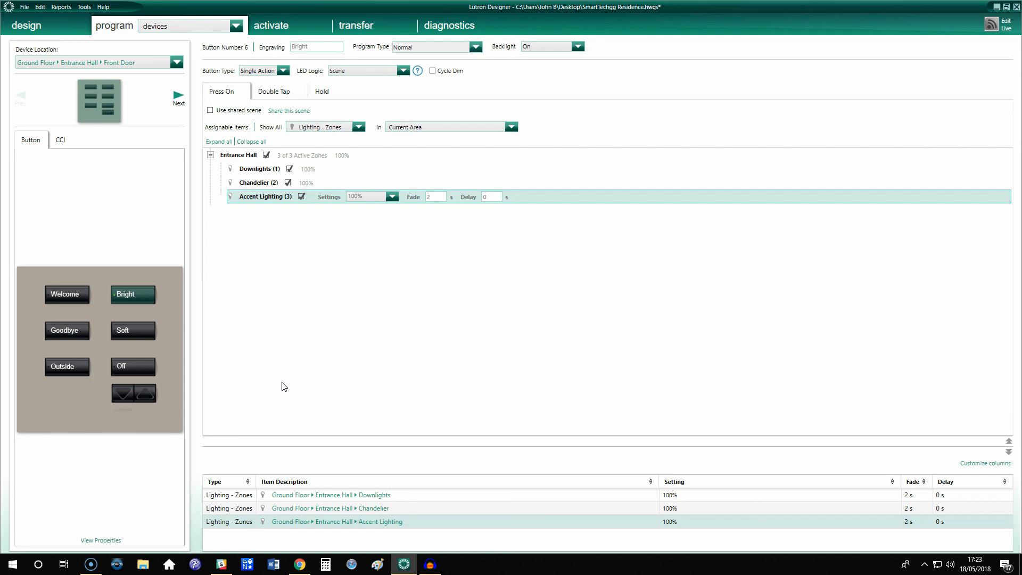
pyautogui.moveTo(275, 300)
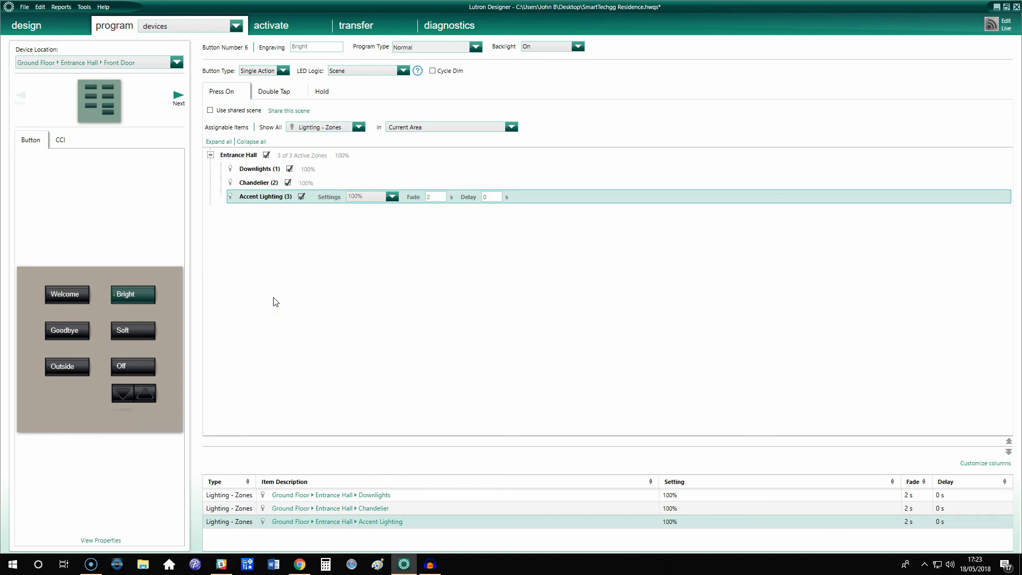